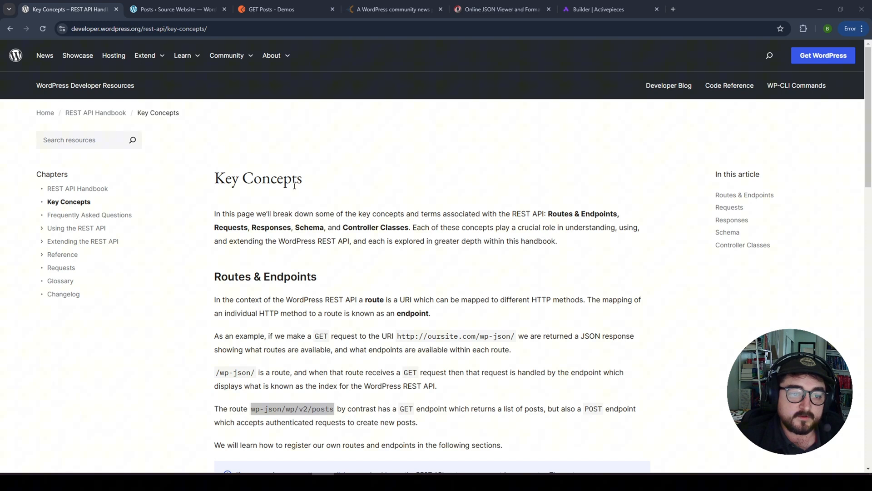
pyautogui.moveTo(315, 189)
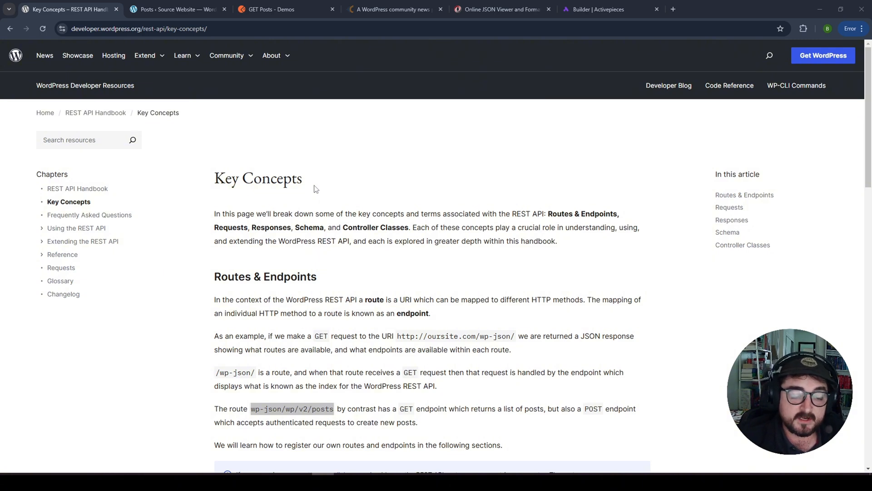
# Step: Scroll the current page and double-click to select text in it
pyautogui.scroll(-3)
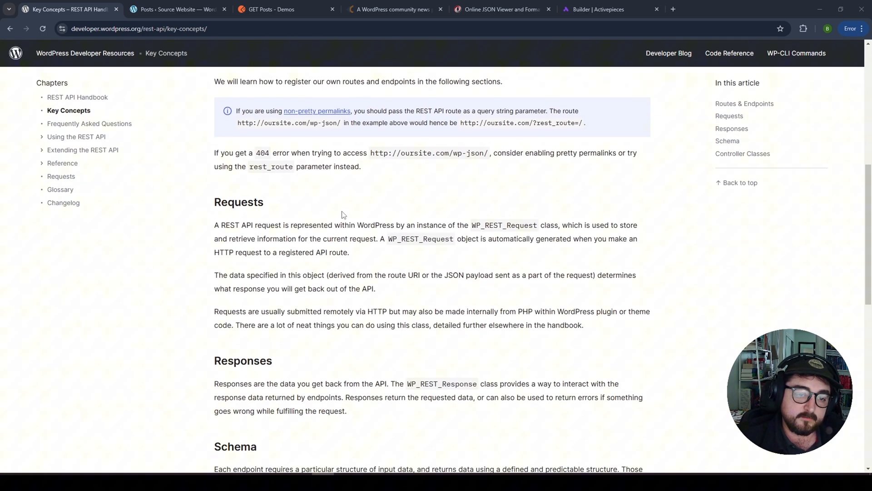
pyautogui.scroll(3)
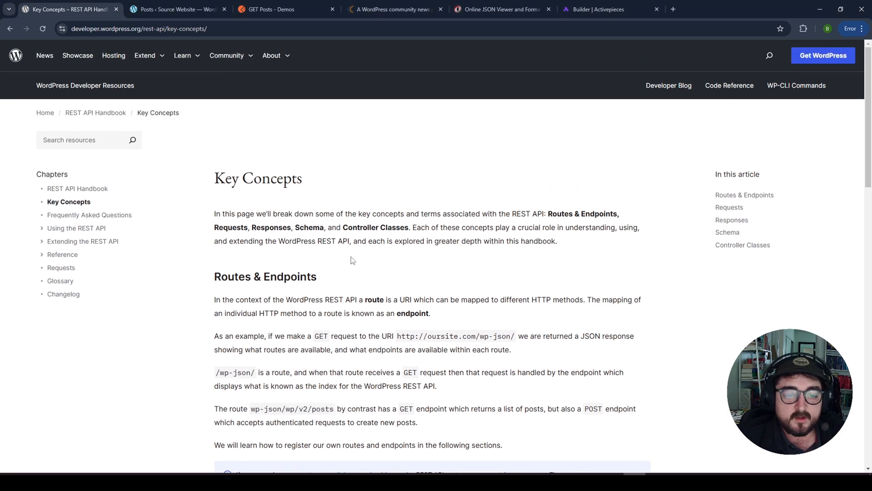
pyautogui.scroll(-3)
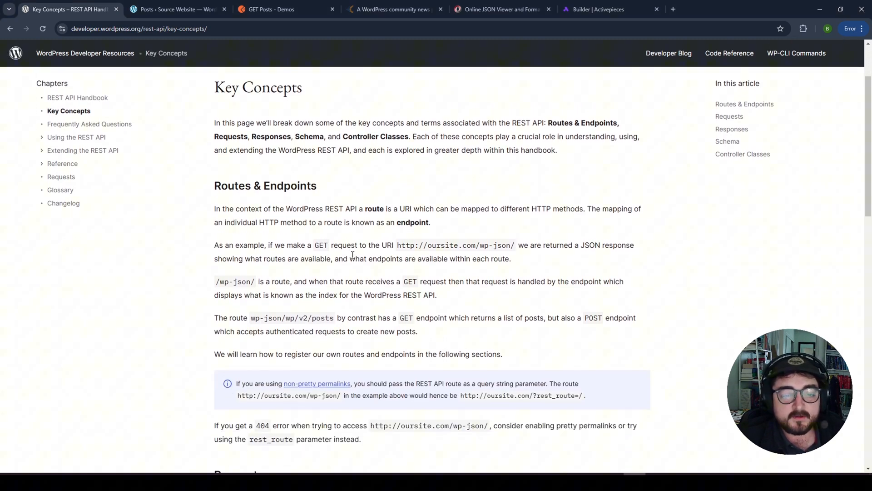
pyautogui.moveTo(336, 320)
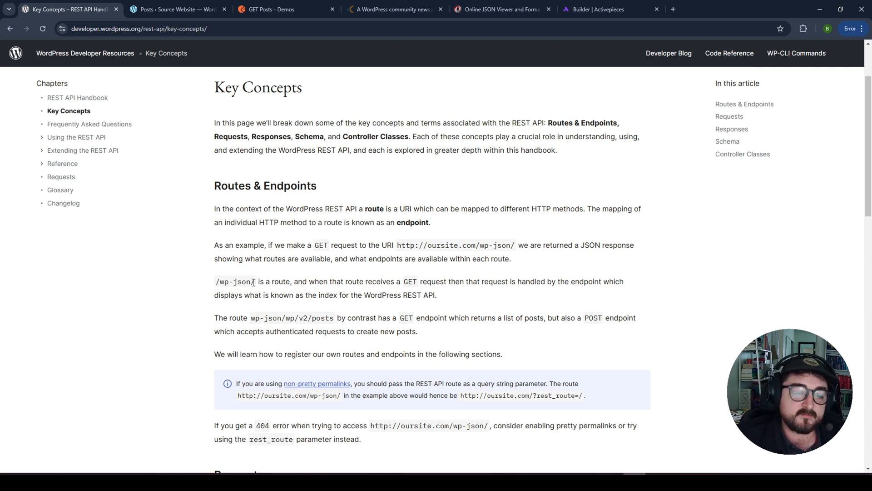
pyautogui.doubleClick(234, 281)
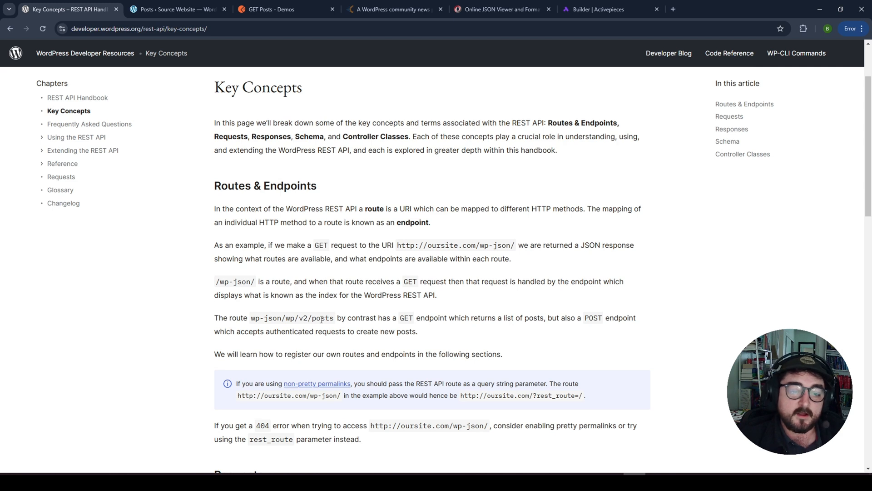
pyautogui.doubleClick(322, 318)
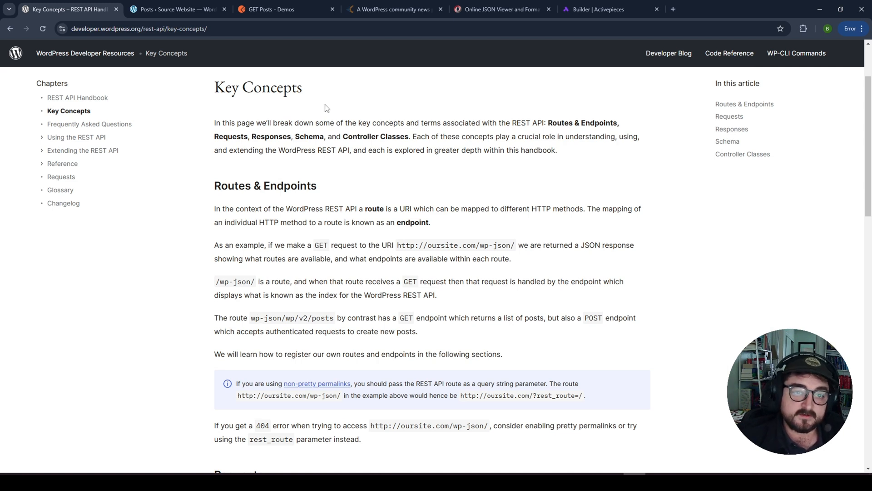
pyautogui.moveTo(388, 71)
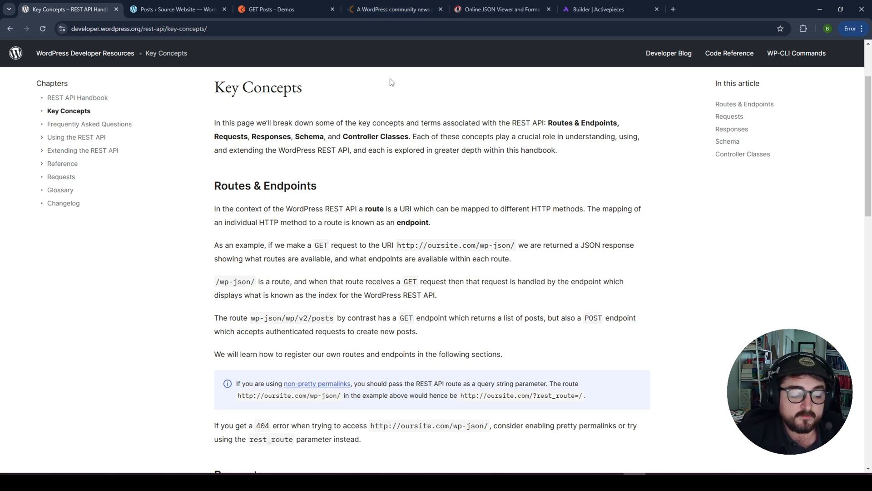
# Step: Show The WP Minute's wp-json REST API index as pretty-printed JSON
pyautogui.click(392, 9)
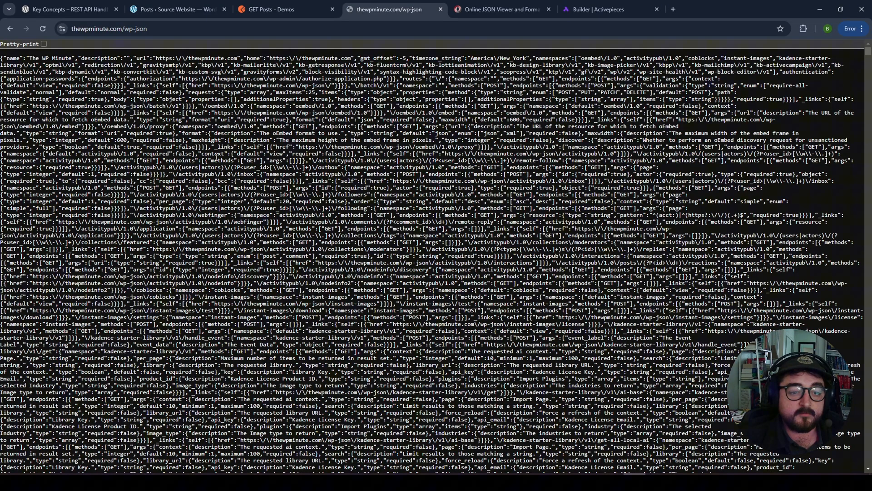
pyautogui.scroll(-3)
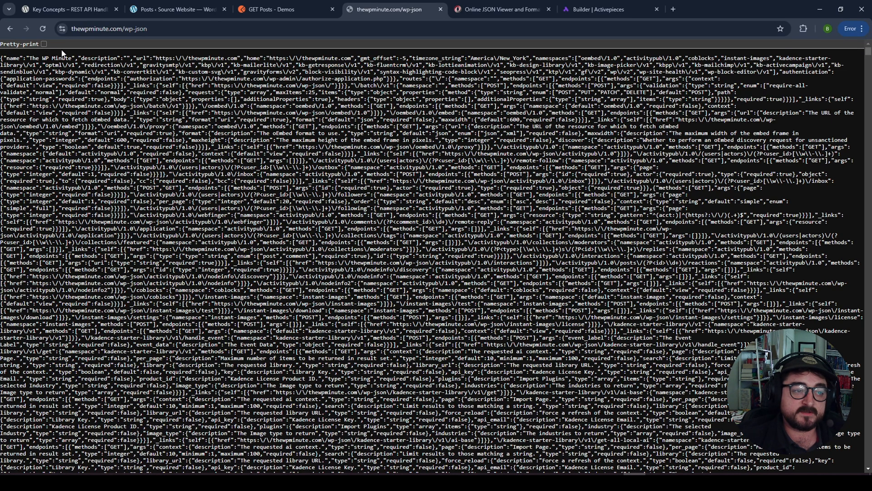
pyautogui.click(40, 44)
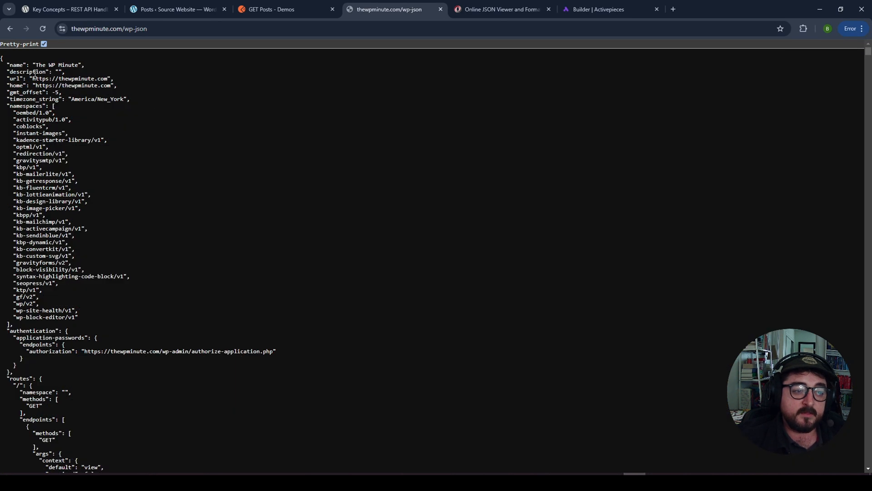
pyautogui.scroll(-3)
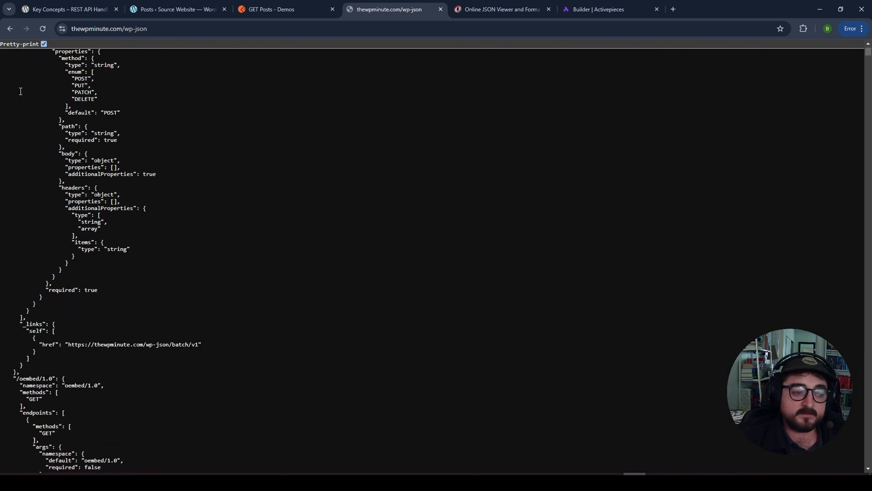
pyautogui.scroll(3)
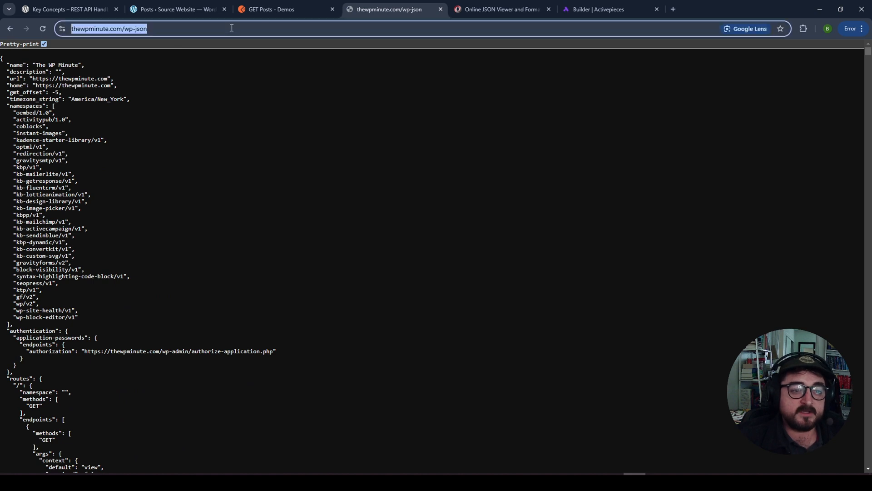
# Step: Load thewpminute.com/wp-json/wp/v2/posts and highlight the first post's date and status
pyautogui.write('/wp/v2/posts')
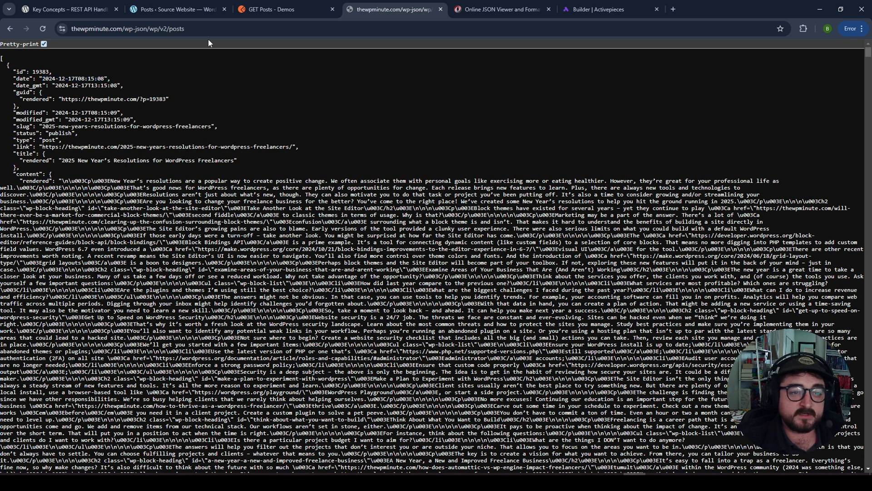
pyautogui.click(209, 28)
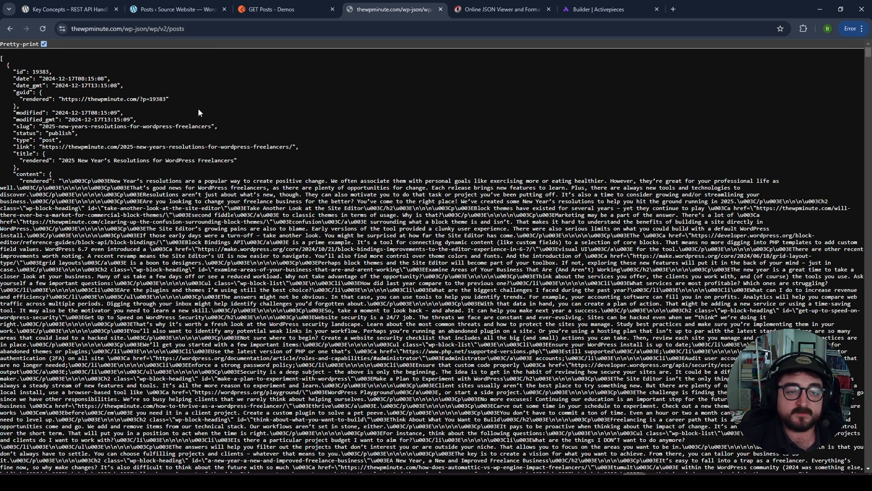
pyautogui.moveTo(225, 122)
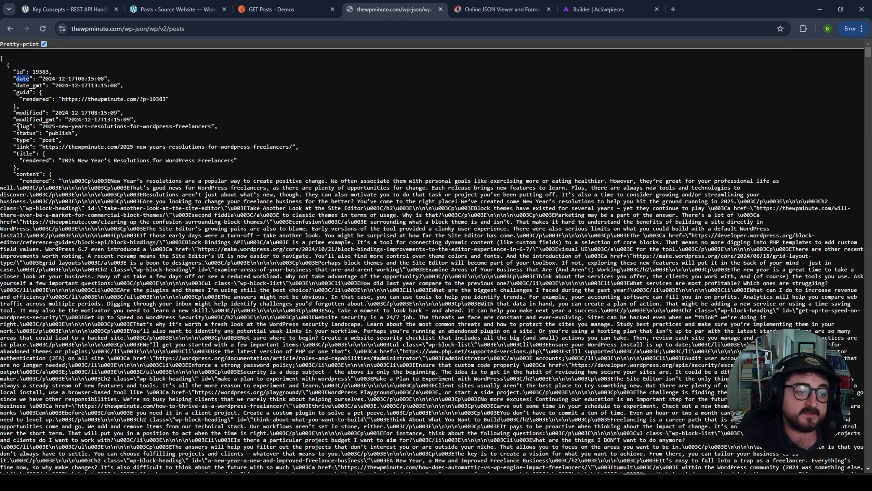
pyautogui.doubleClick(23, 126)
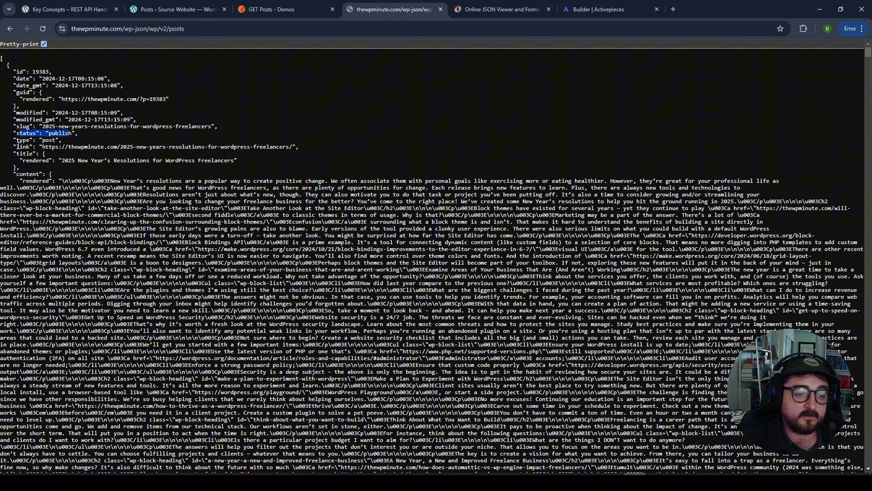
pyautogui.doubleClick(24, 154)
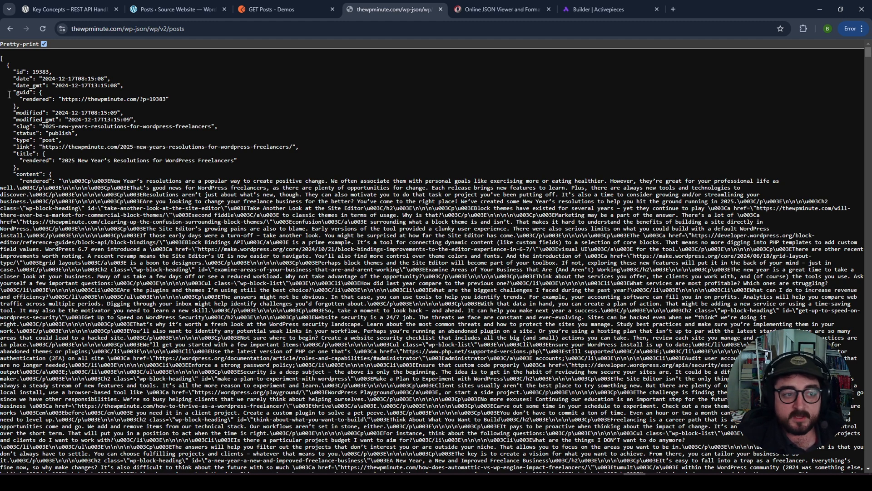
pyautogui.moveTo(273, 180)
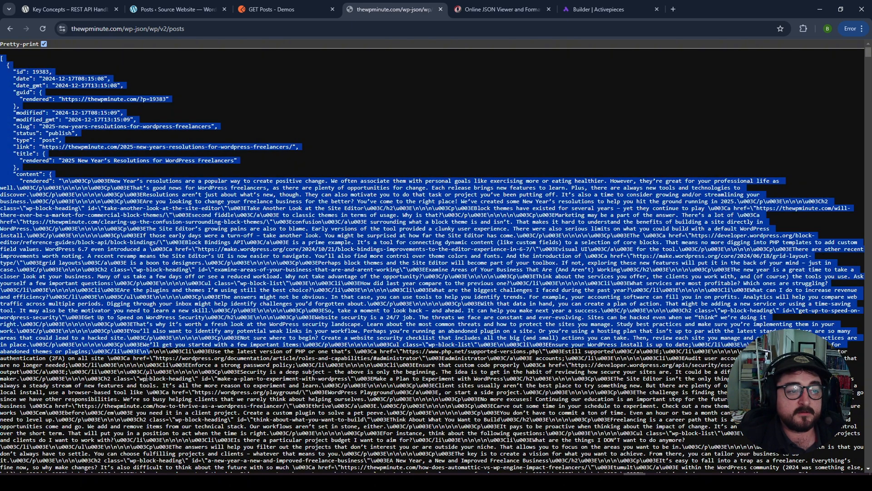
pyautogui.scroll(-3)
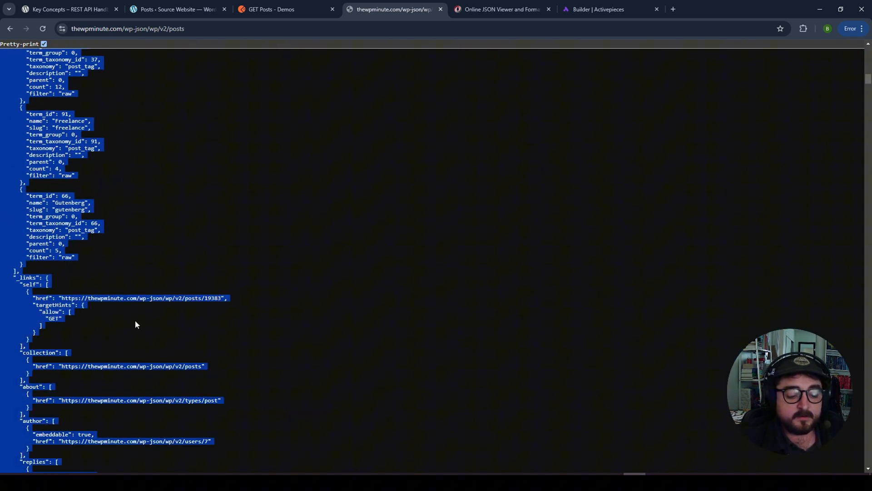
# Step: View the pasted posts JSON as a tree and expand post 1 (id 19408)
pyautogui.click(499, 9)
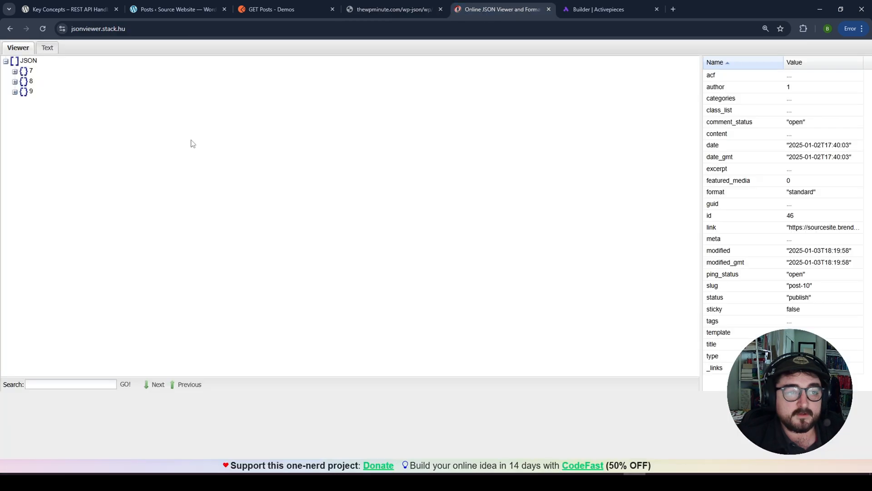
pyautogui.click(46, 47)
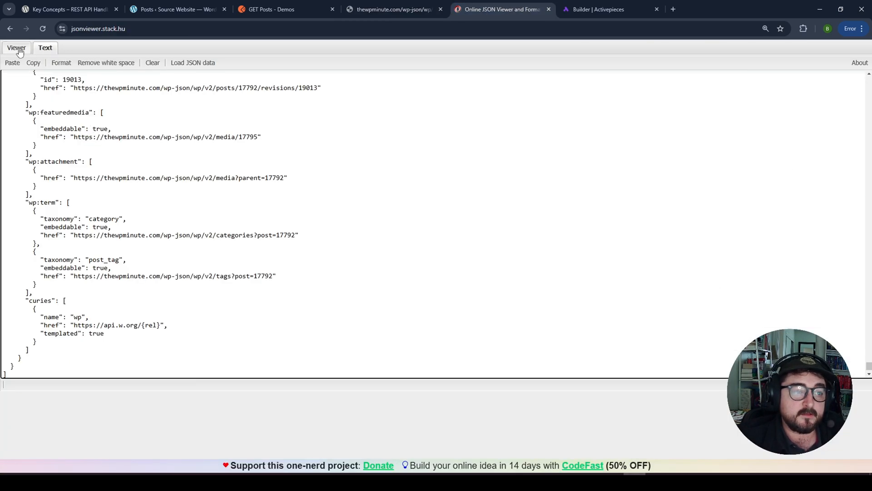
pyautogui.click(17, 47)
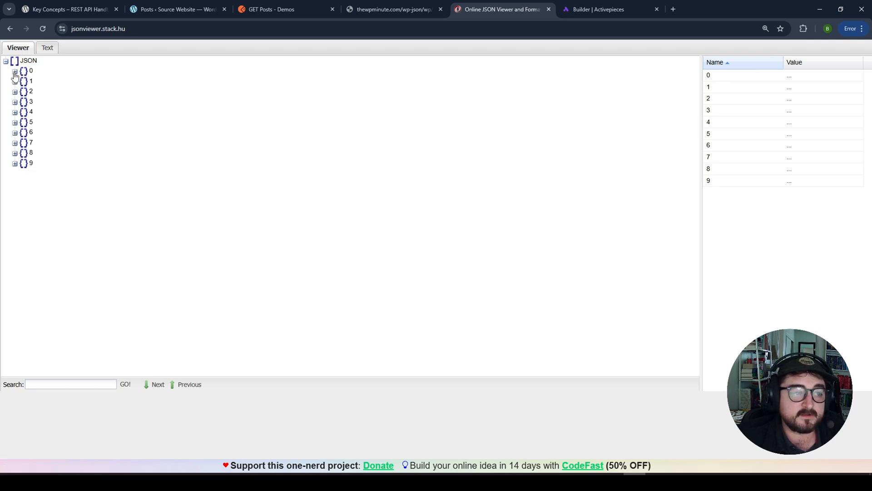
pyautogui.click(15, 71)
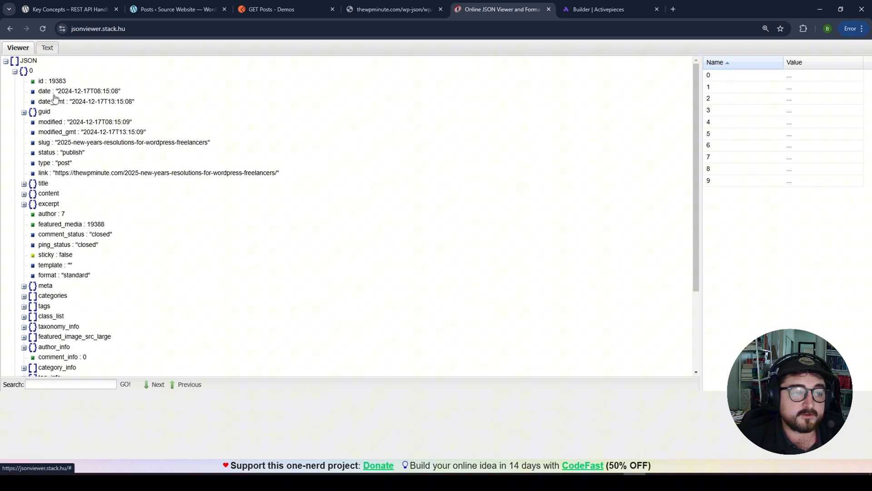
pyautogui.moveTo(109, 151)
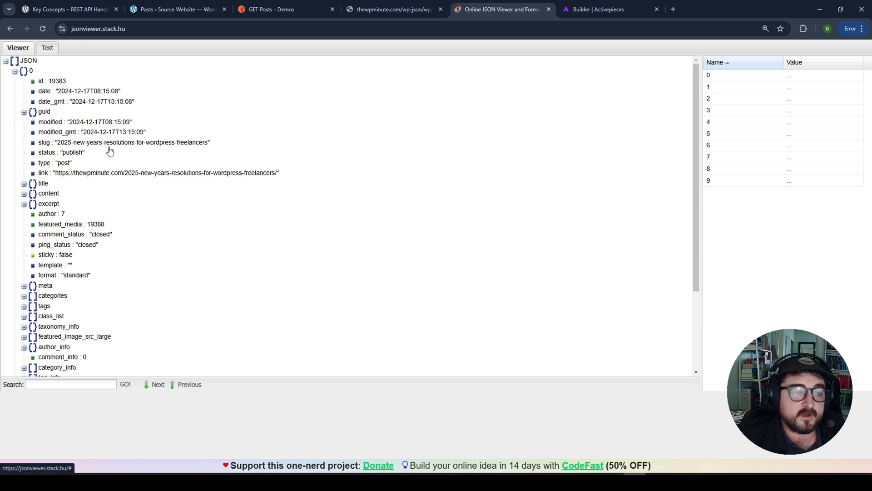
pyautogui.click(15, 71)
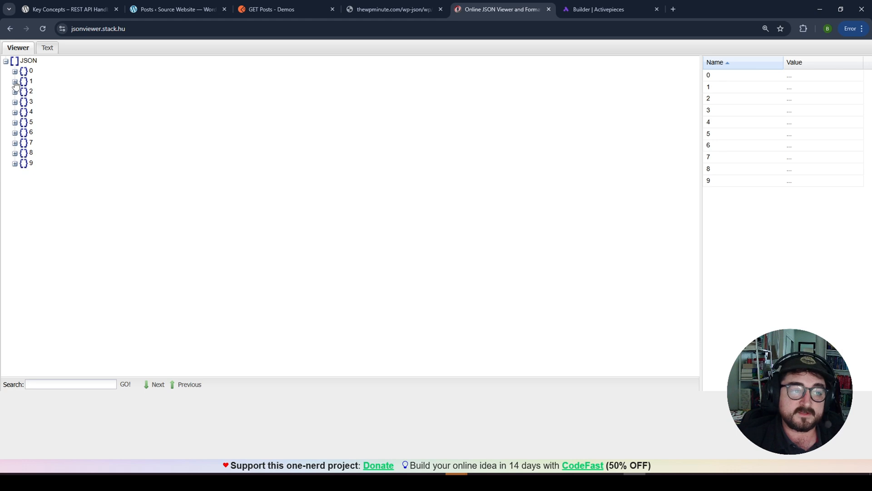
pyautogui.click(15, 81)
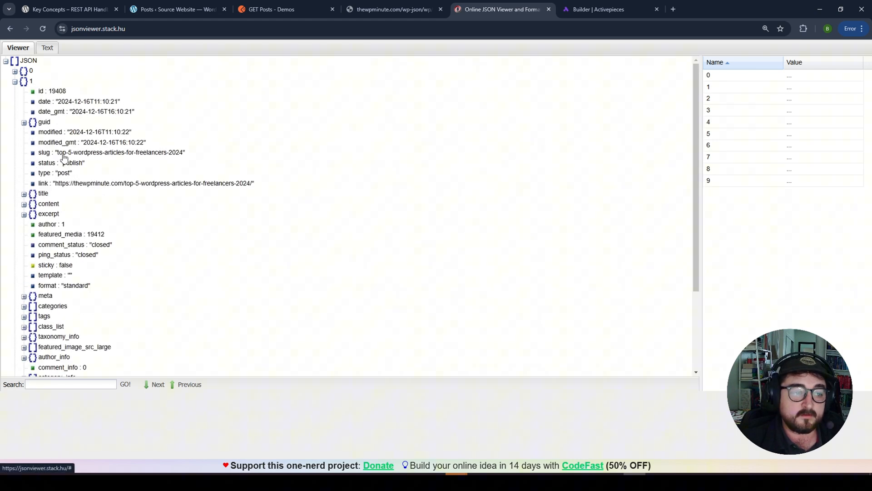
pyautogui.moveTo(183, 156)
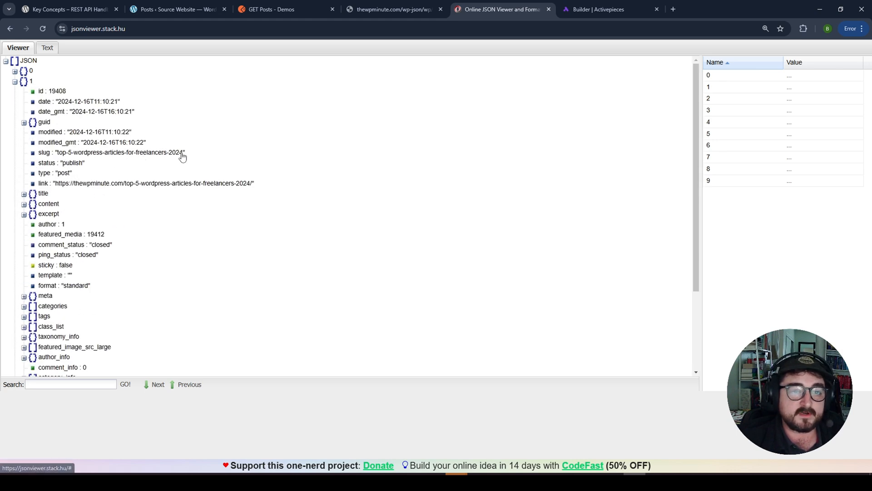
# Step: Search Chrome's posts JSON for 'top-5' to find the Top 5 WordPress Articles post
pyautogui.click(394, 9)
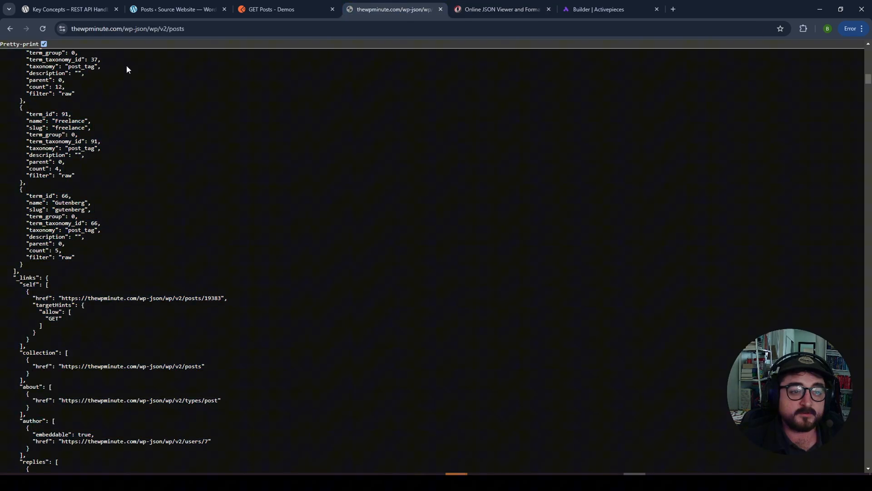
pyautogui.scroll(3)
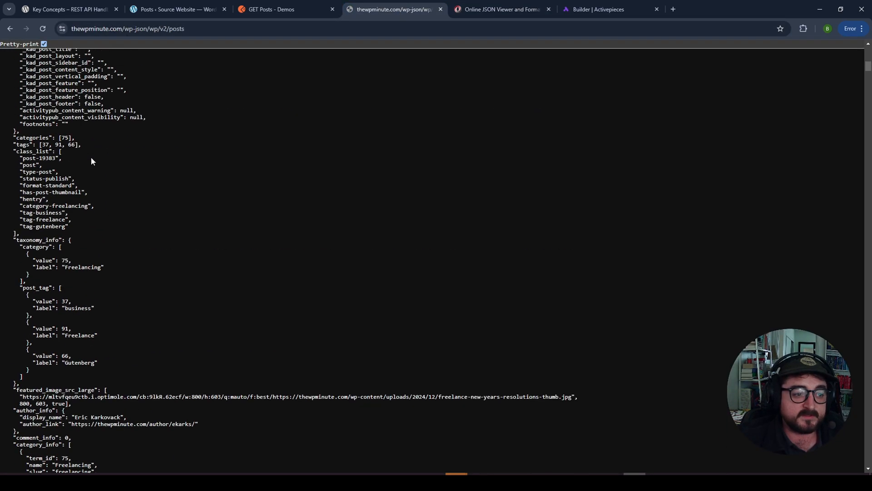
pyautogui.scroll(3)
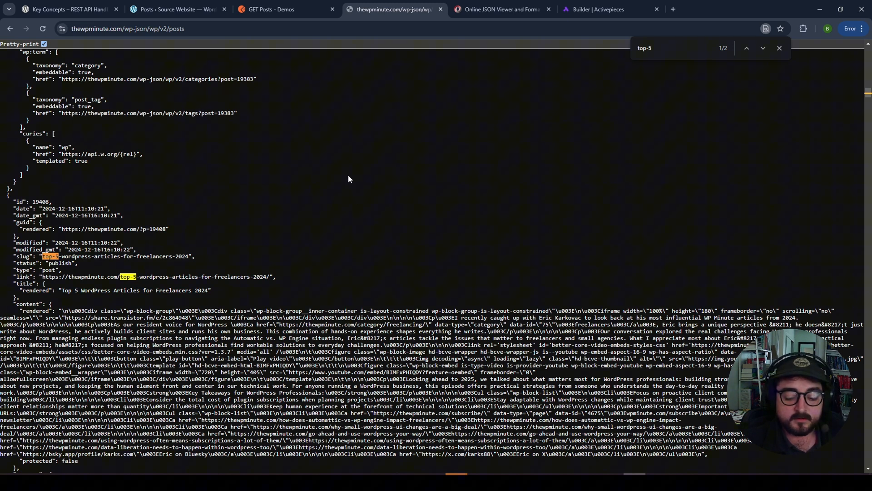
pyautogui.moveTo(343, 178)
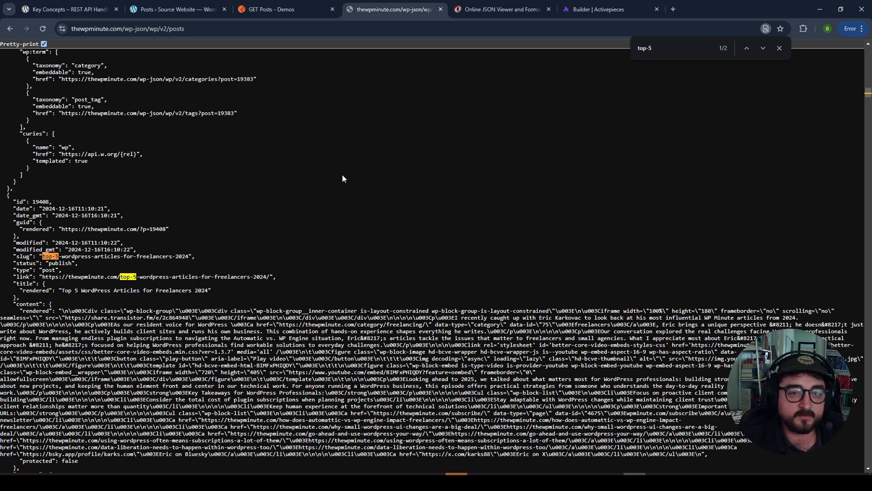
pyautogui.moveTo(332, 165)
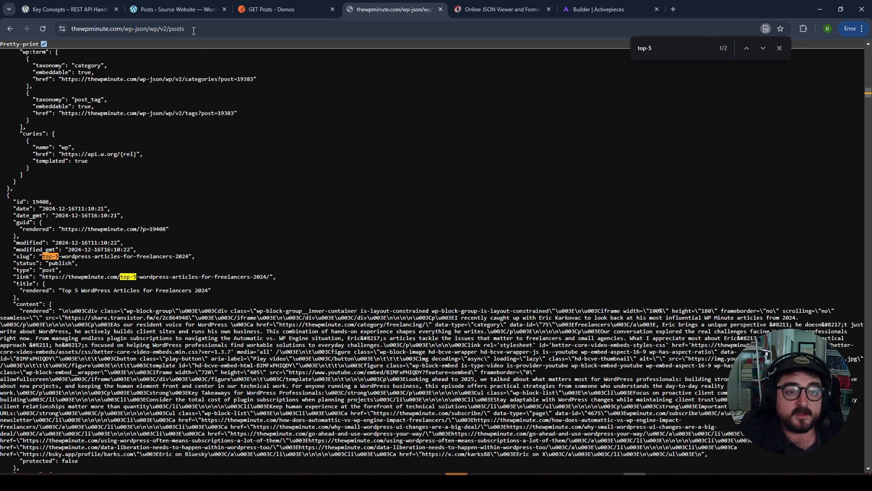
# Step: Review the source site's private and scheduled posts, then select its domain in the address
pyautogui.click(172, 9)
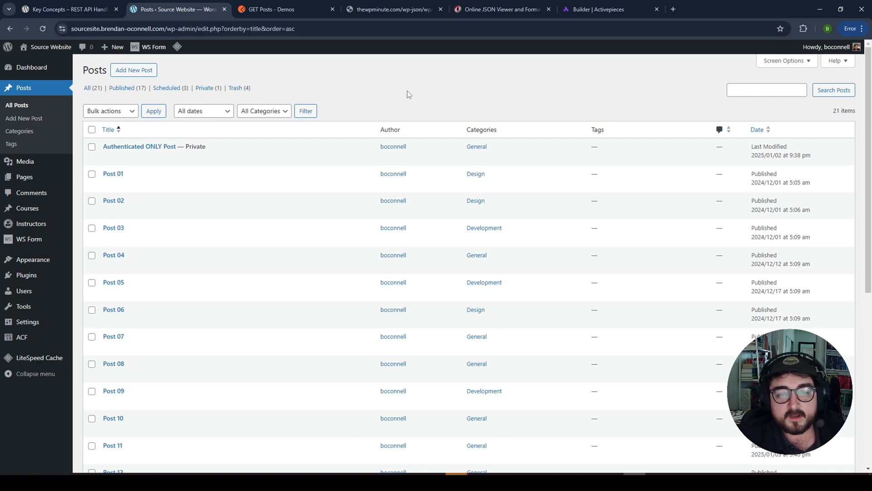
pyautogui.moveTo(113, 174)
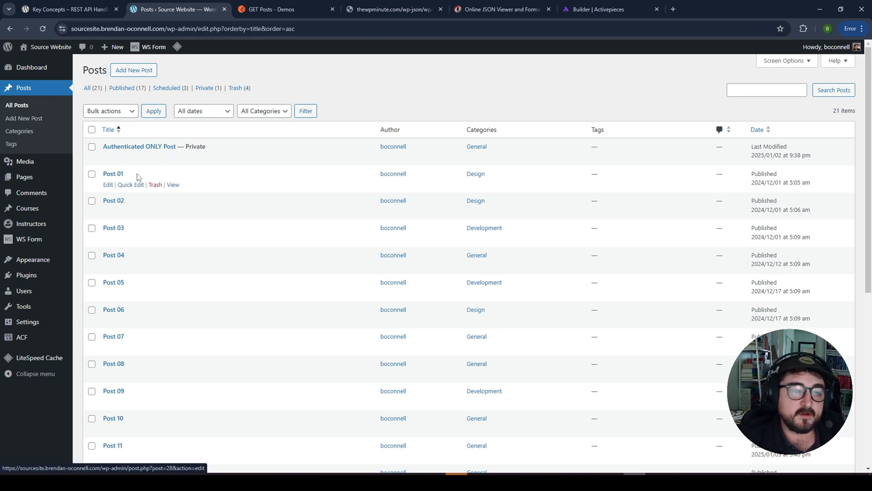
pyautogui.scroll(-3)
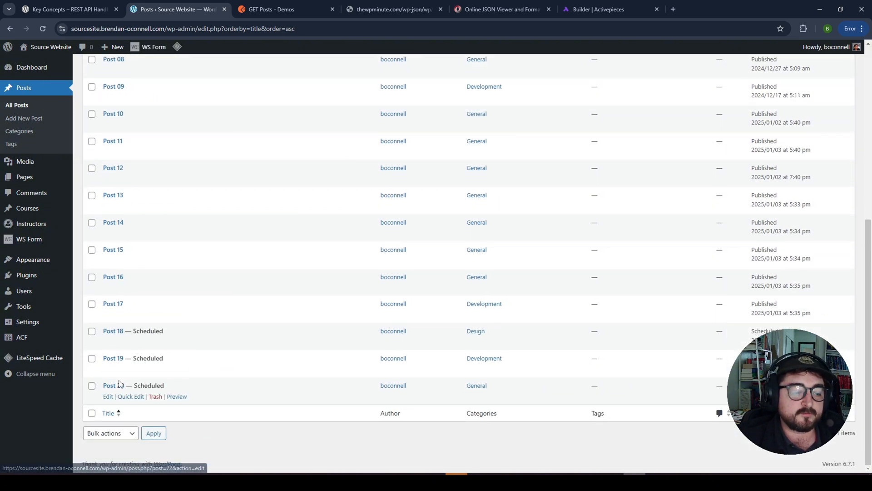
pyautogui.scroll(3)
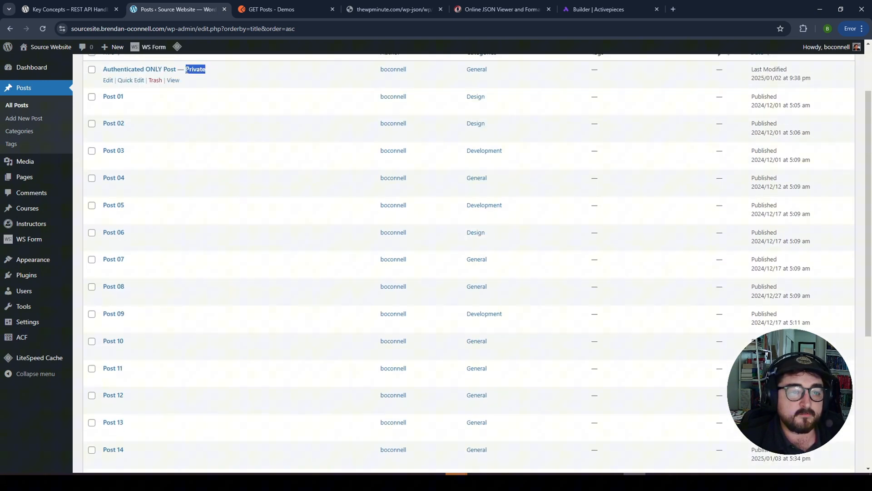
pyautogui.scroll(-3)
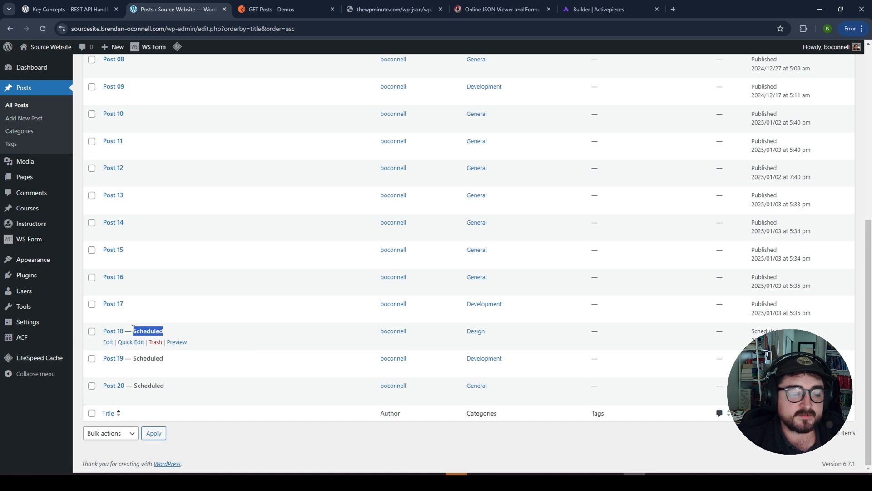
pyautogui.scroll(3)
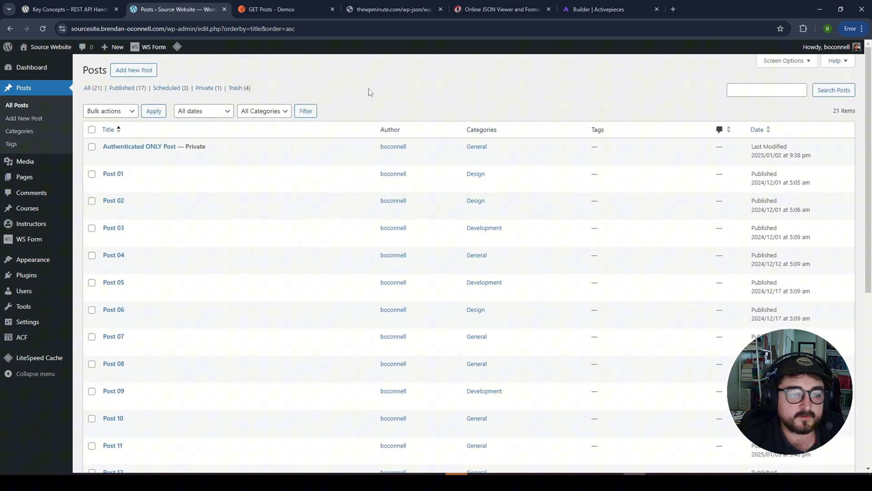
pyautogui.moveTo(113, 283)
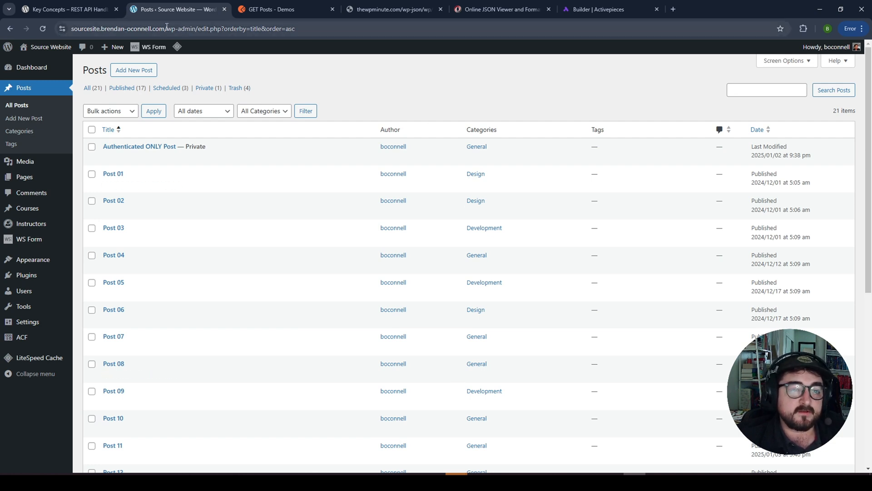
pyautogui.moveTo(132, 216)
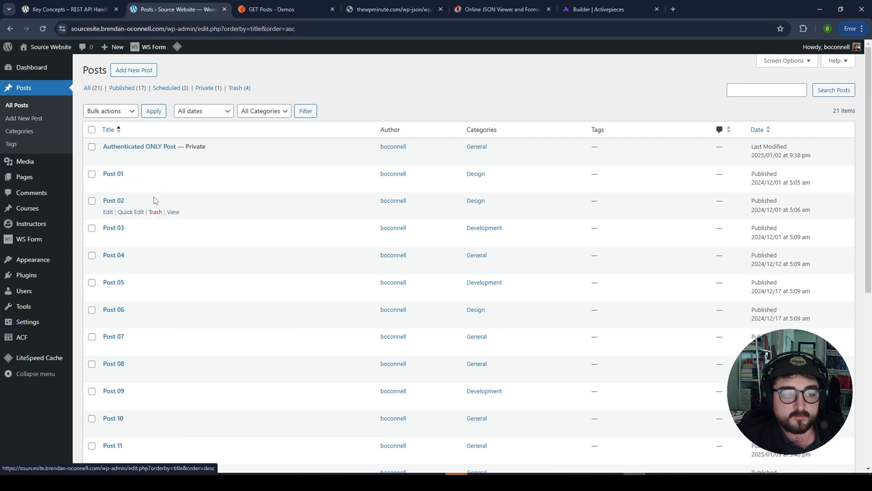
pyautogui.click(183, 28)
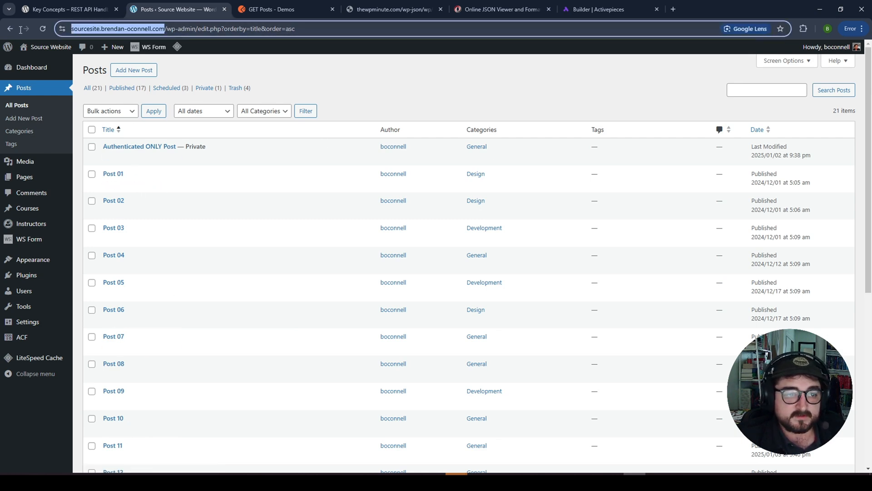
# Step: Load the source site's wp-json/wp/v2/posts feed as pretty-printed JSON
pyautogui.click(390, 9)
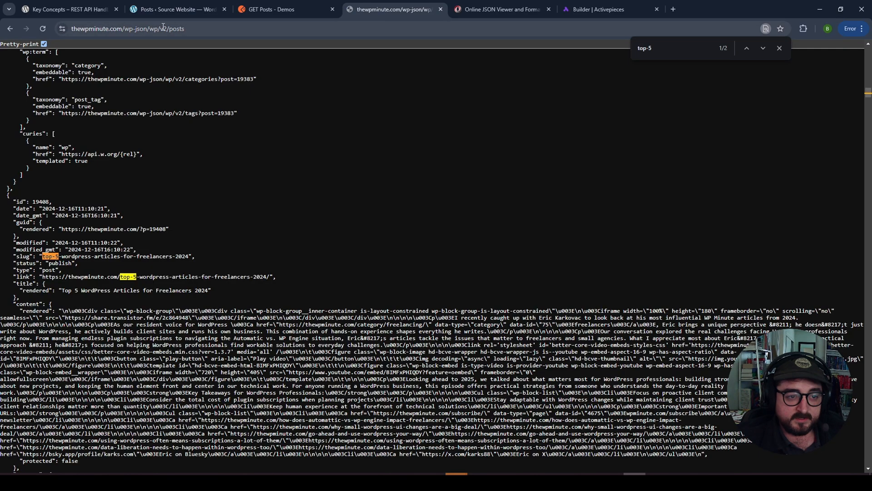
pyautogui.click(134, 28)
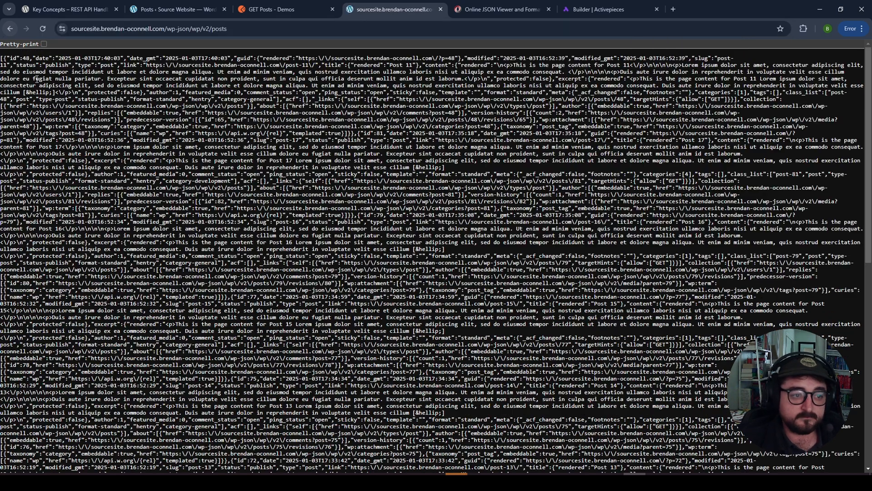
pyautogui.click(42, 44)
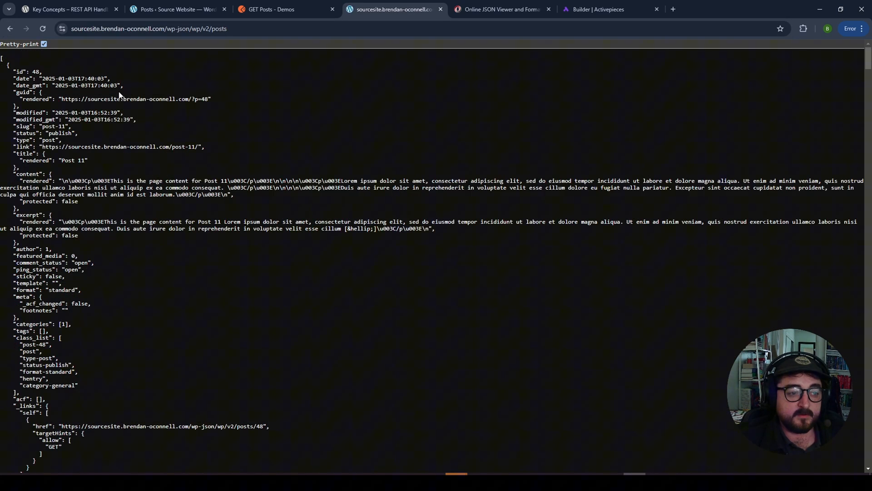
pyautogui.moveTo(84, 161)
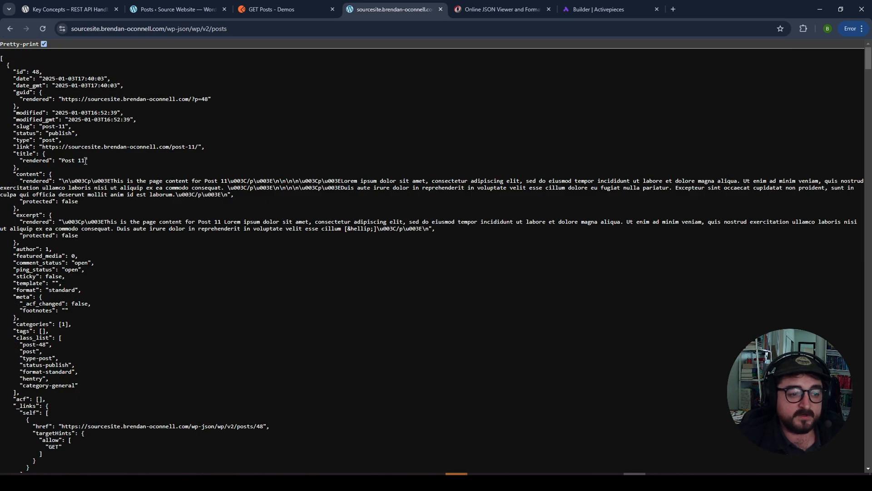
pyautogui.scroll(-3)
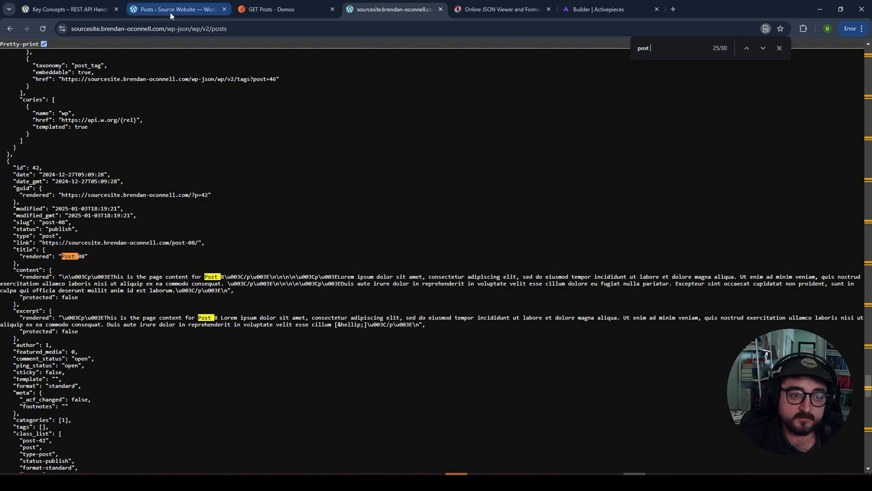
# Step: Search the source posts feed for post 12, 13 and 14
pyautogui.write('12')
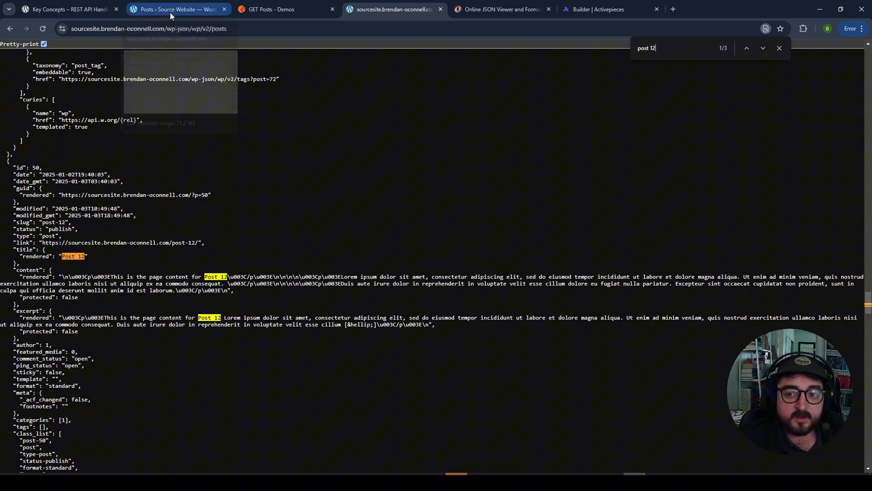
pyautogui.write('3')
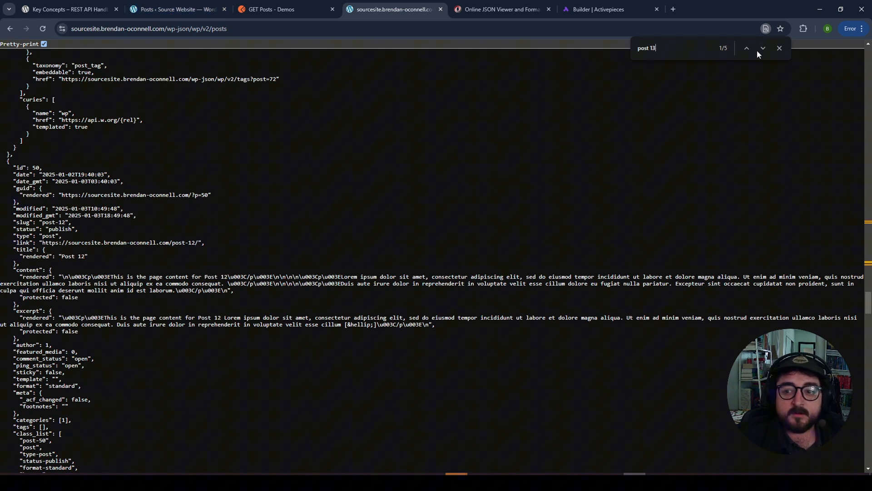
pyautogui.write('4')
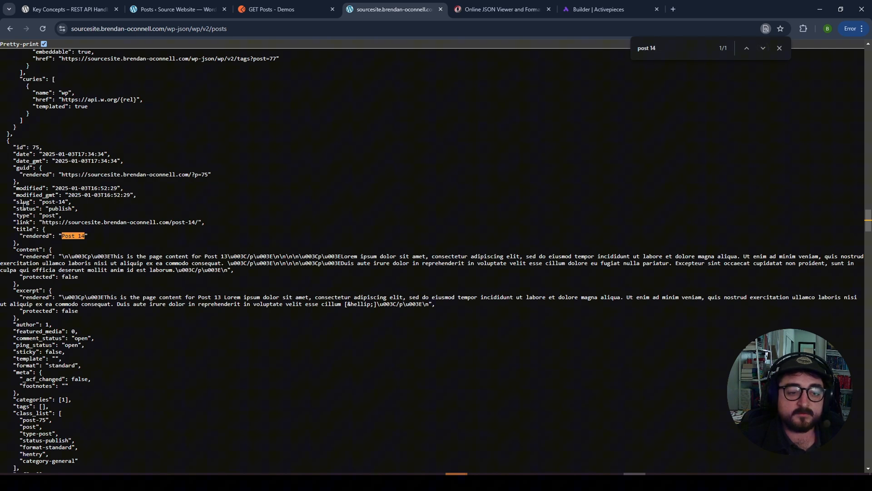
pyautogui.scroll(-3)
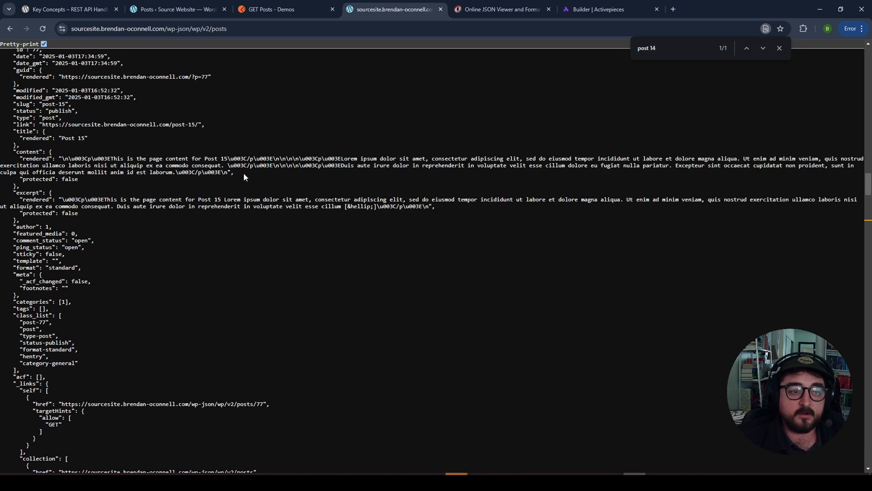
pyautogui.scroll(3)
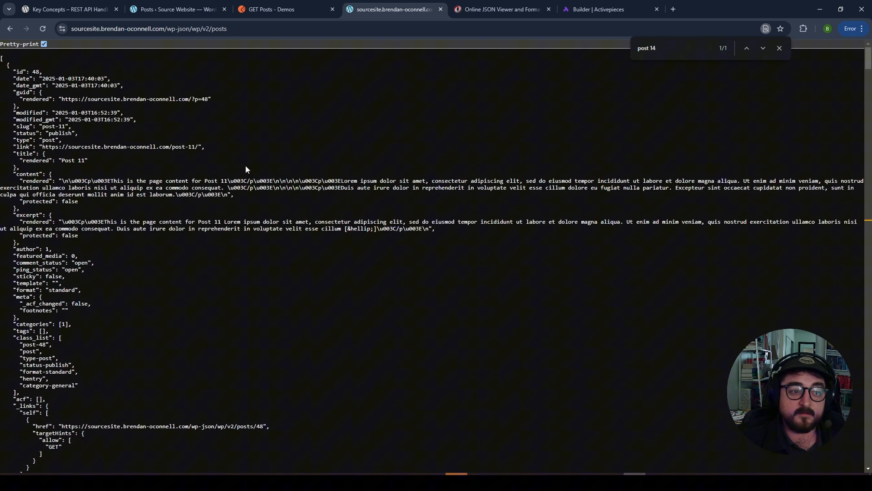
pyautogui.moveTo(255, 87)
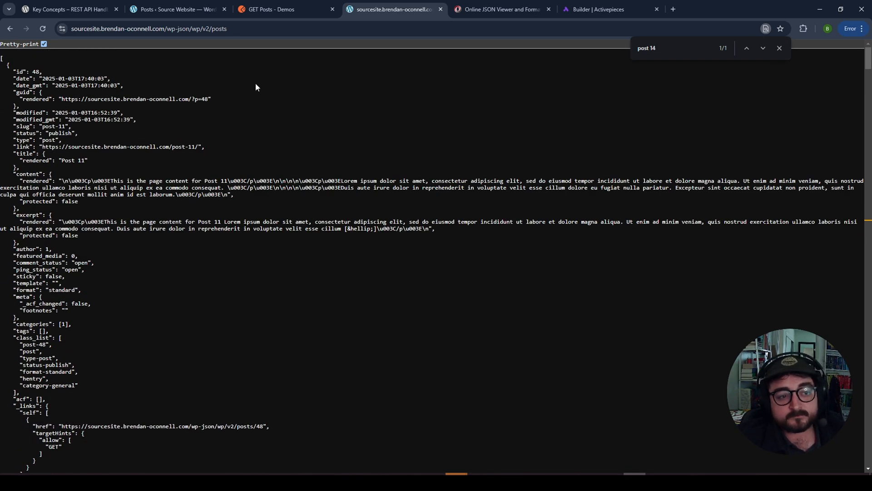
pyautogui.moveTo(203, 101)
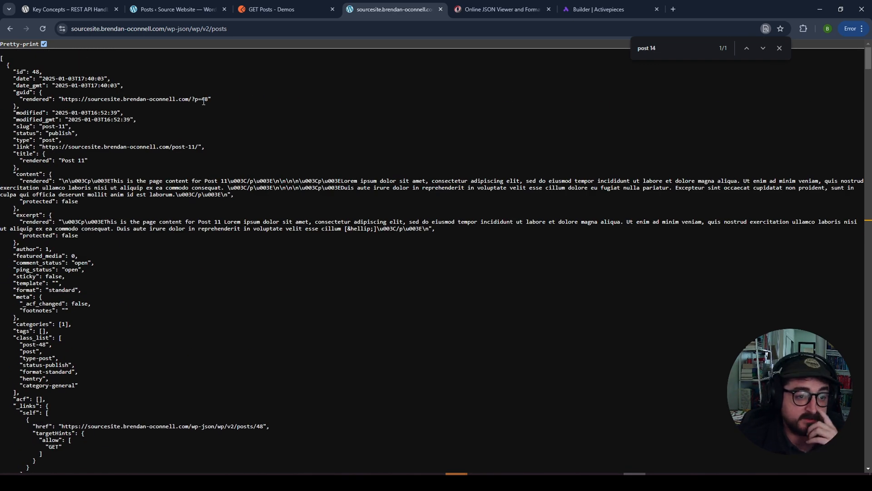
pyautogui.moveTo(255, 57)
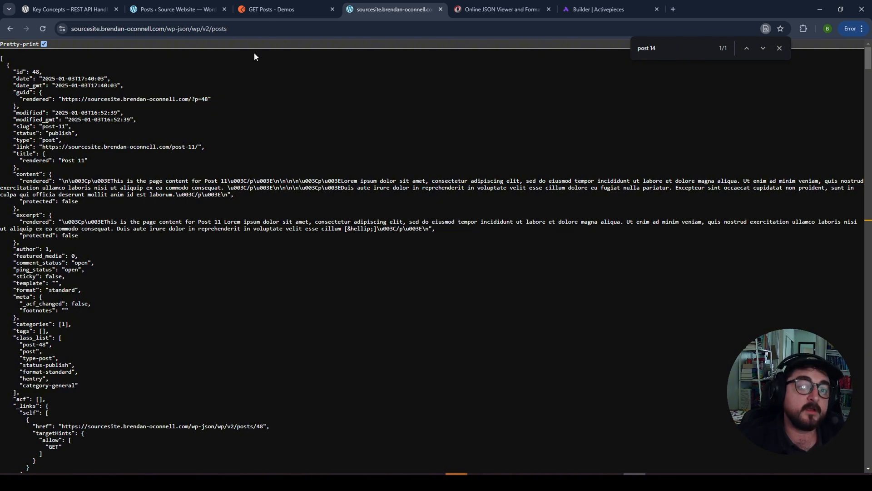
# Step: Copy the /wp-json/wp/v2/posts path into Postman's GET Posts request and send it
pyautogui.click(270, 9)
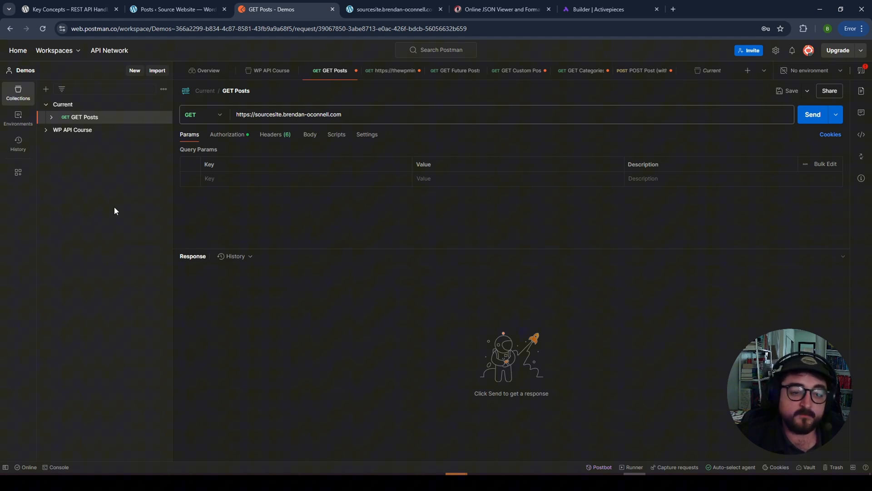
pyautogui.moveTo(124, 224)
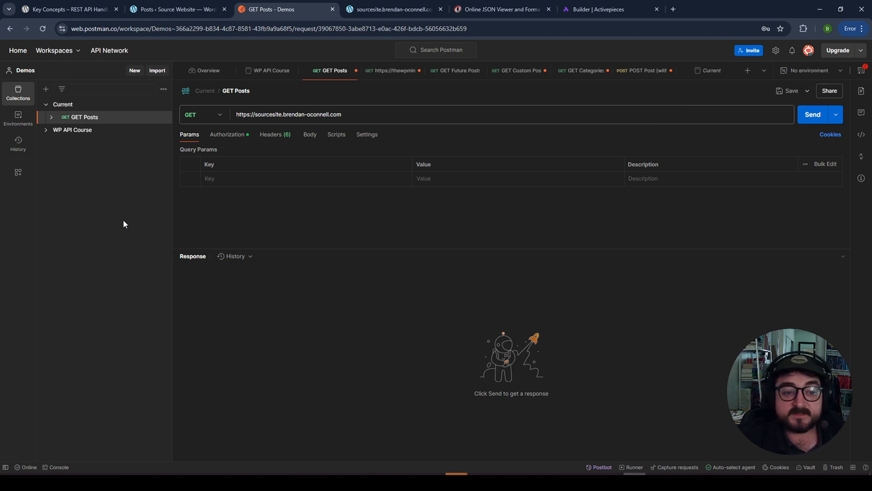
pyautogui.moveTo(378, 63)
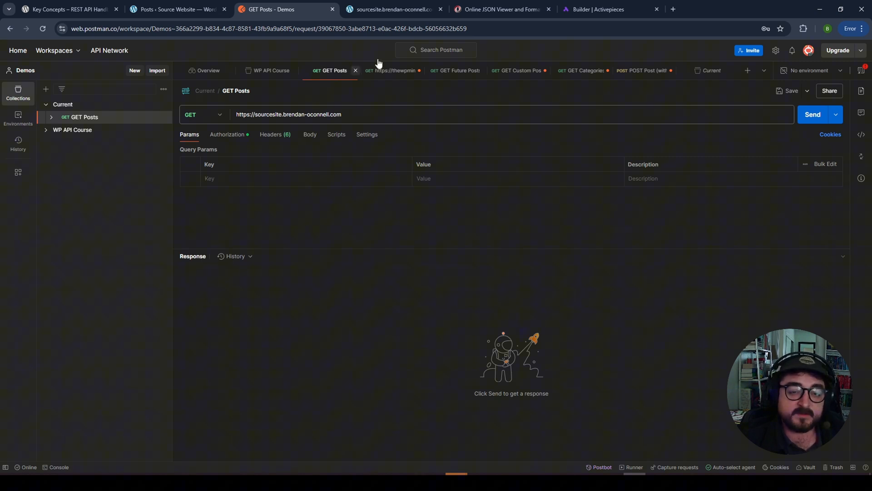
pyautogui.click(394, 9)
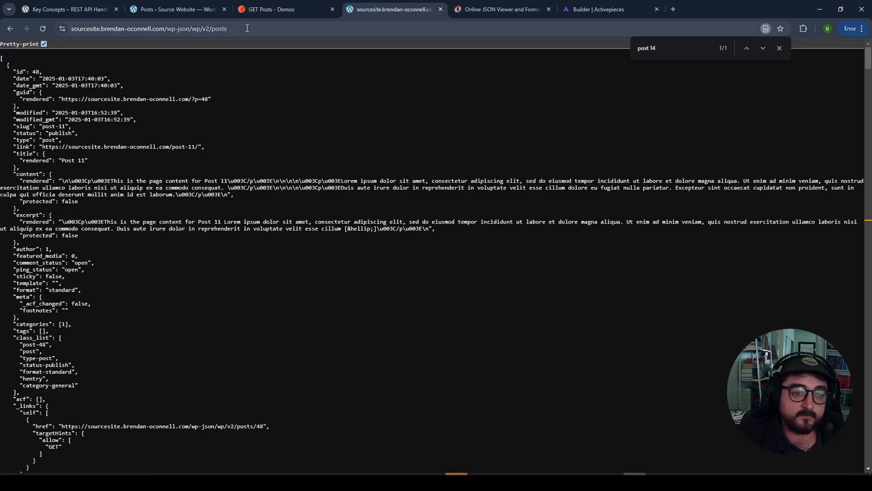
pyautogui.click(147, 28)
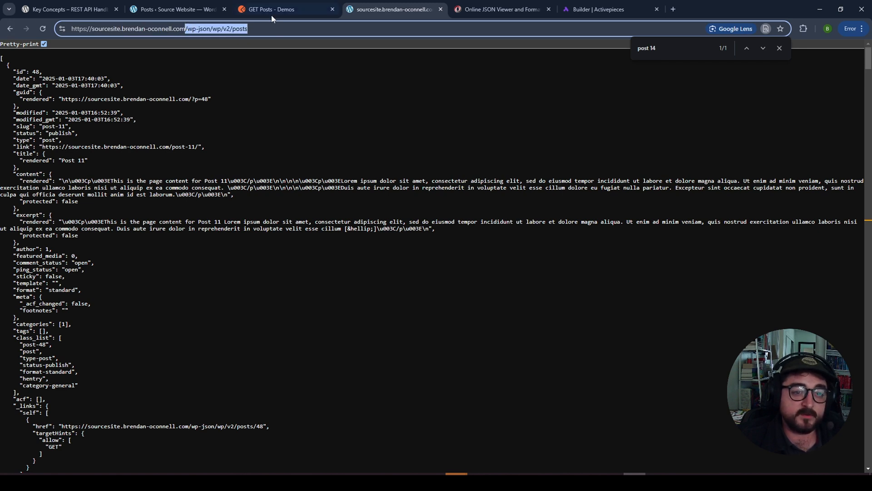
pyautogui.click(270, 9)
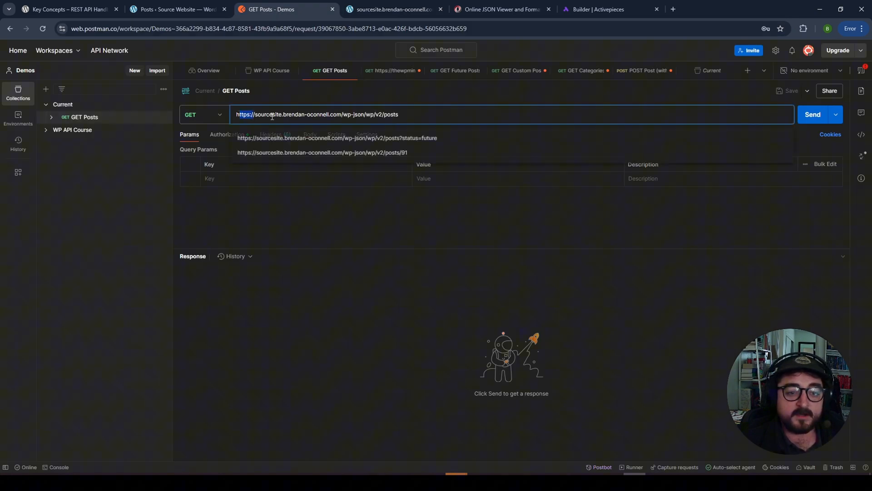
pyautogui.click(203, 114)
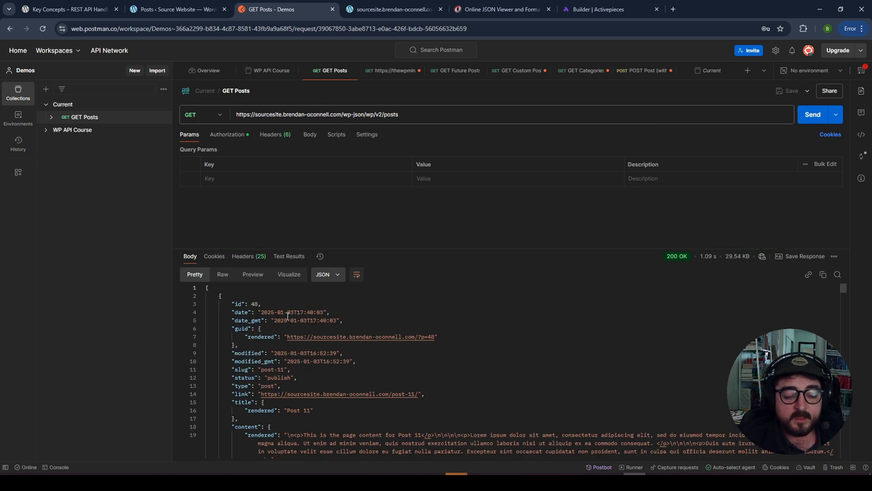
# Step: Search Postman's posts response for 'post 16', finding three matches
pyautogui.doubleClick(255, 303)
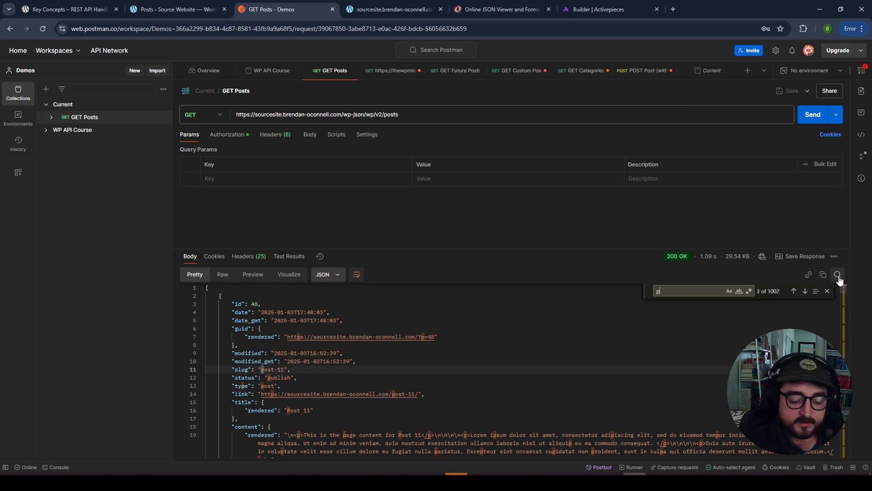
pyautogui.write('ost 16')
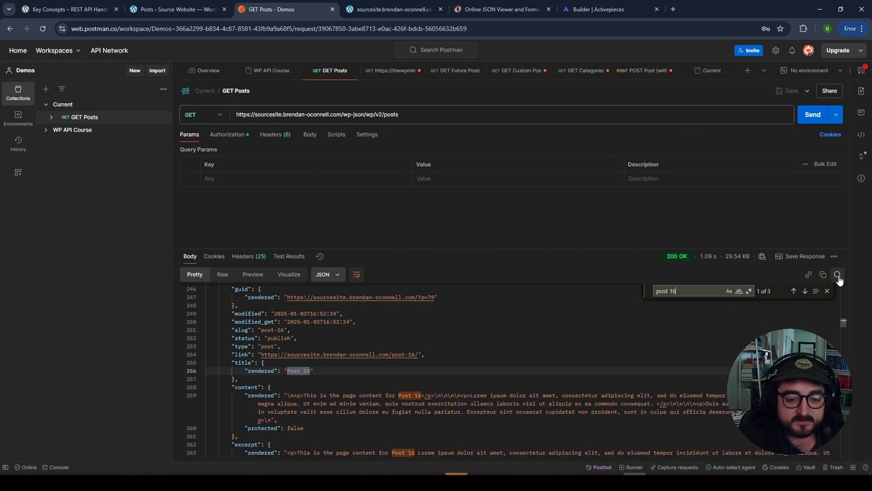
pyautogui.click(689, 290)
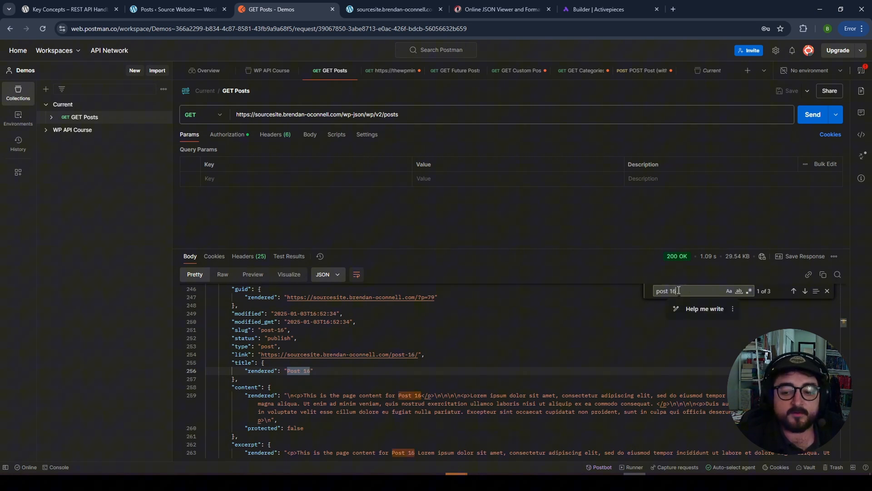
pyautogui.scroll(3)
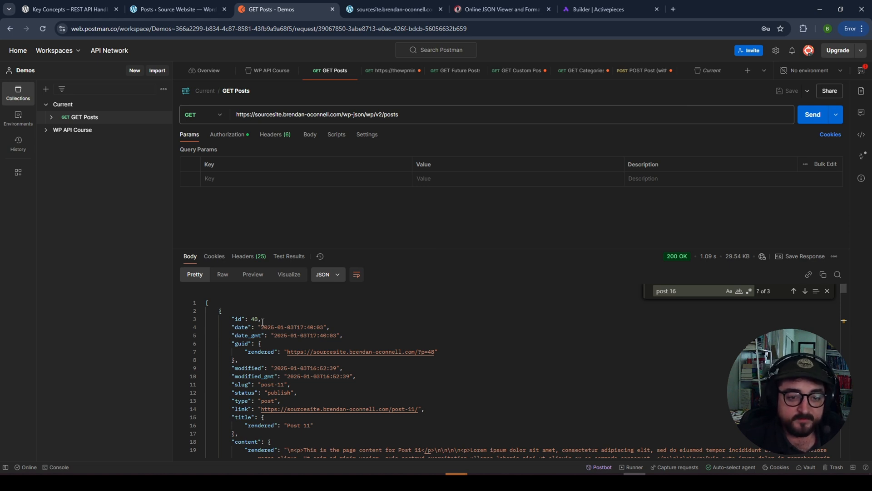
pyautogui.moveTo(320, 228)
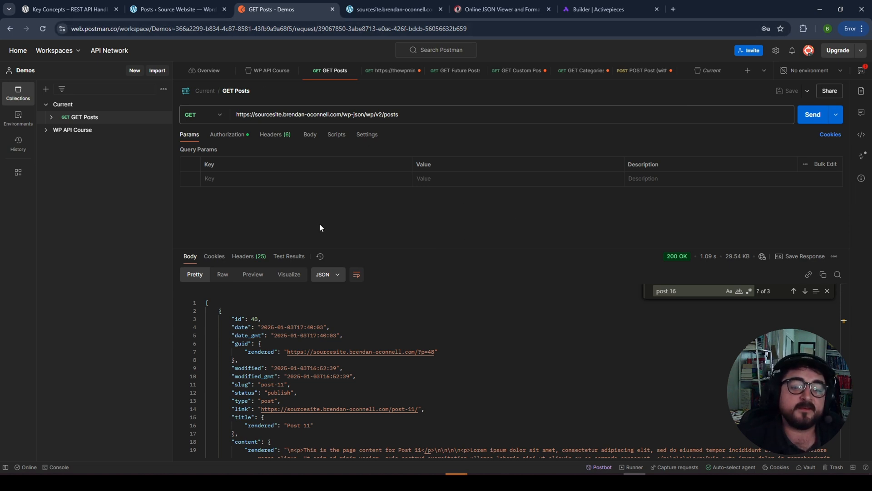
pyautogui.moveTo(367, 201)
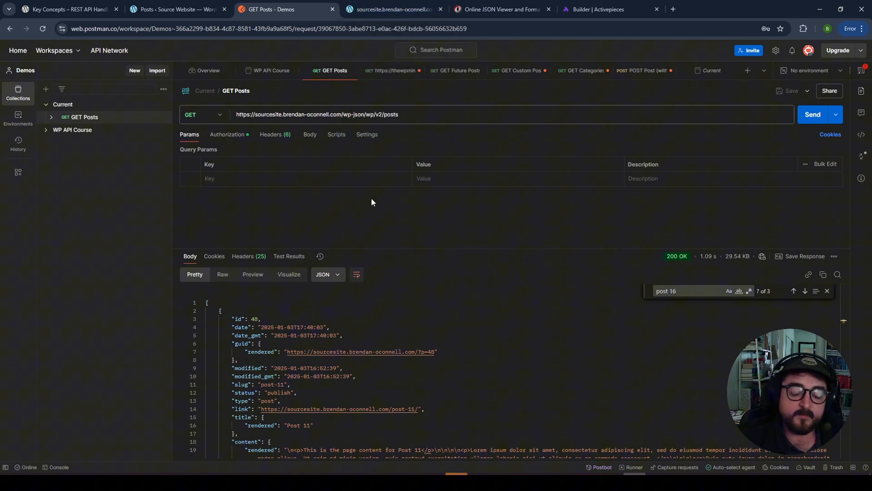
pyautogui.moveTo(179, 153)
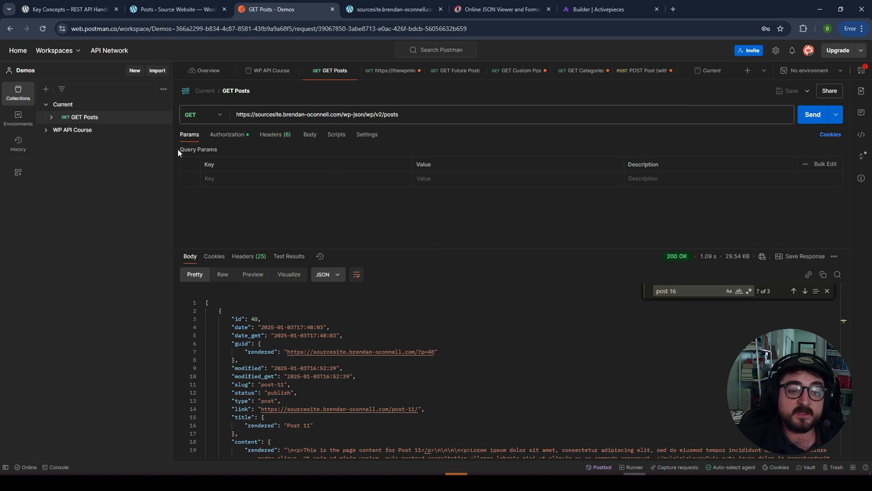
pyautogui.moveTo(228, 153)
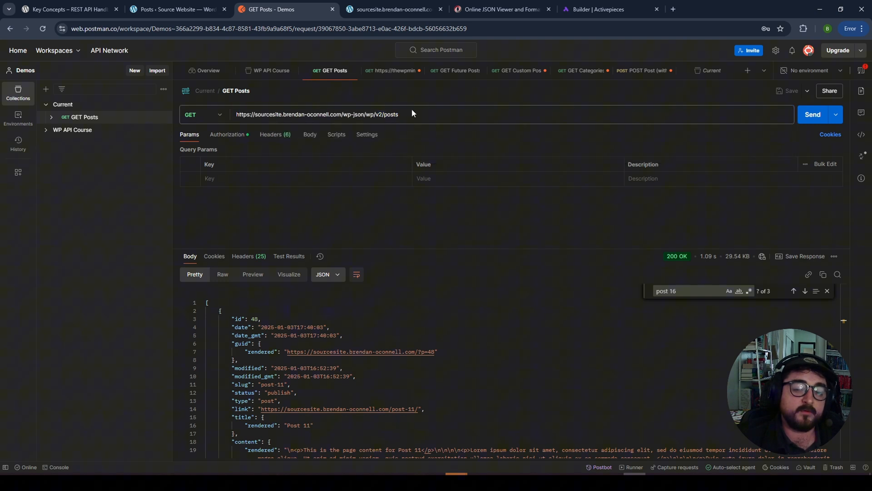
pyautogui.moveTo(343, 179)
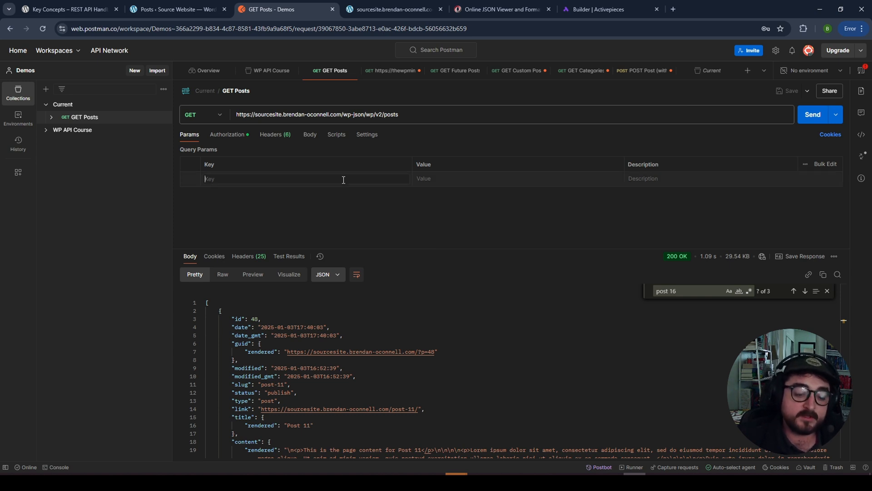
# Step: Add the query parameter per_page=20 to GET Posts and resend it
pyautogui.write('per_page')
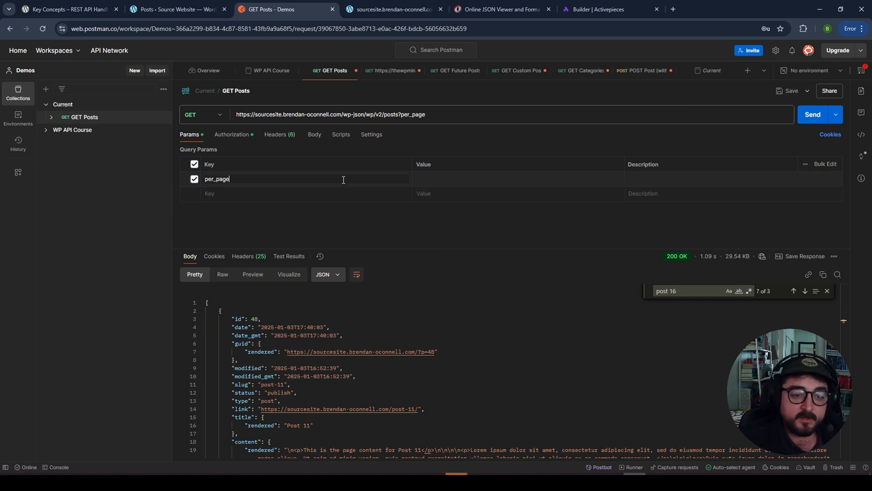
pyautogui.write('20')
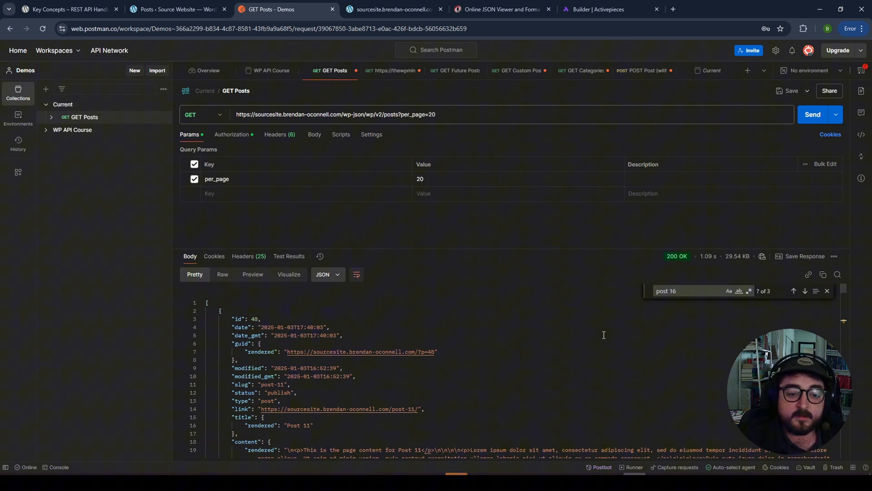
pyautogui.click(813, 114)
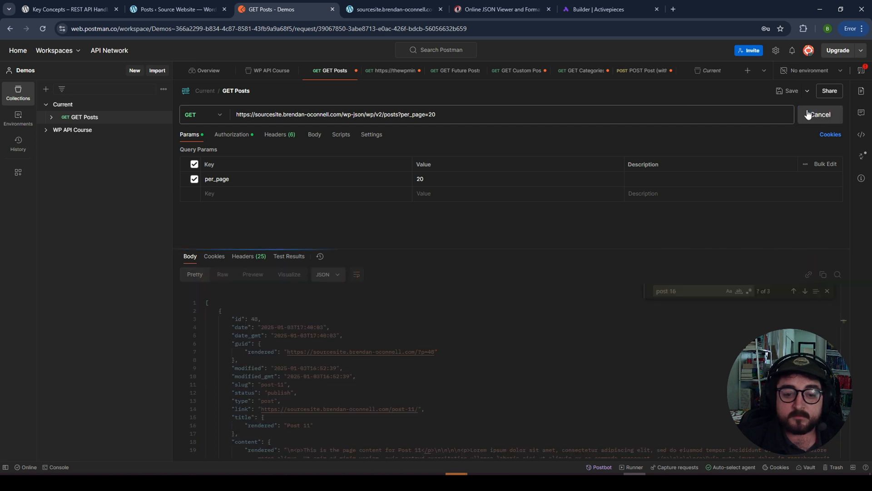
pyautogui.click(819, 114)
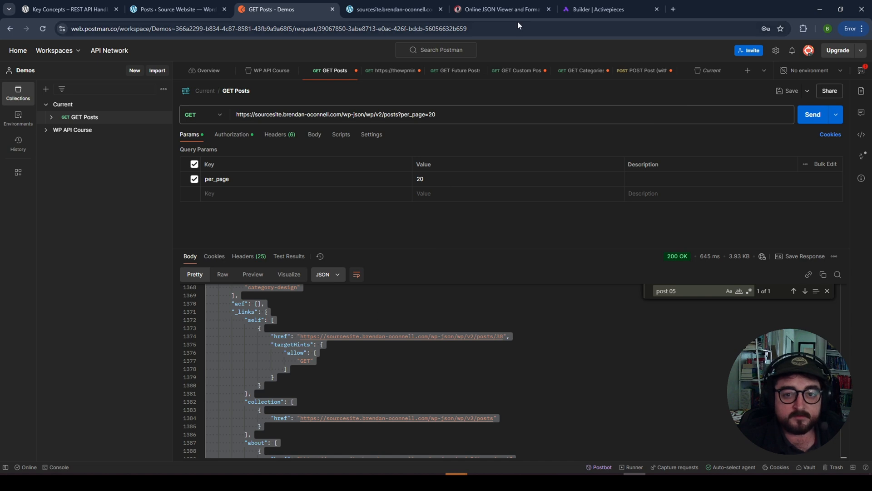
# Step: Inspect the per_page=20 response as a 17-item tree in JSON Viewer, then return to Postman
pyautogui.click(499, 9)
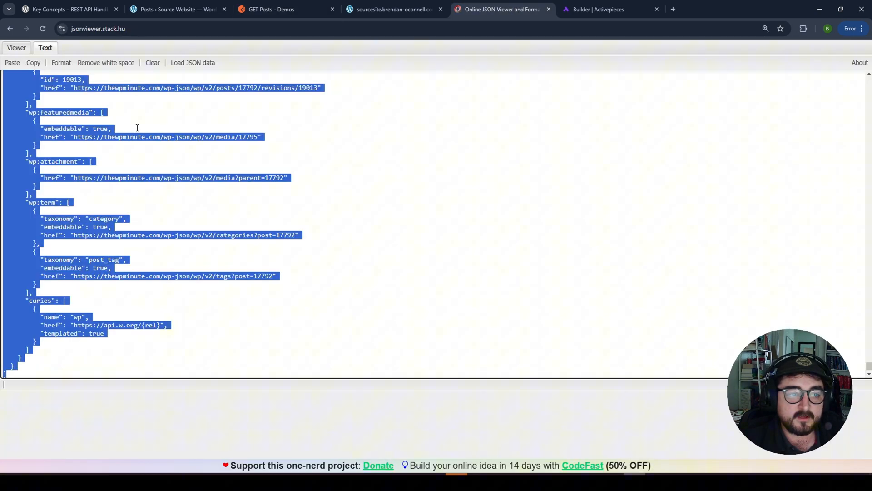
pyautogui.click(17, 47)
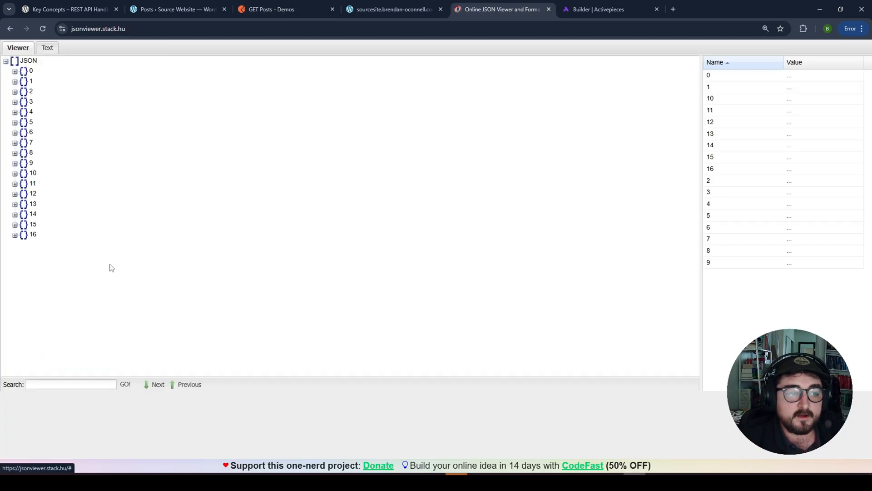
pyautogui.moveTo(46, 84)
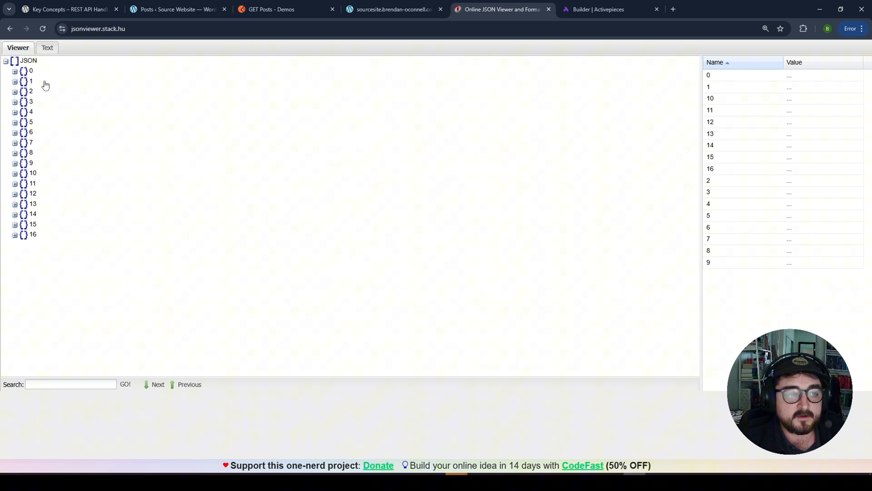
pyautogui.moveTo(45, 180)
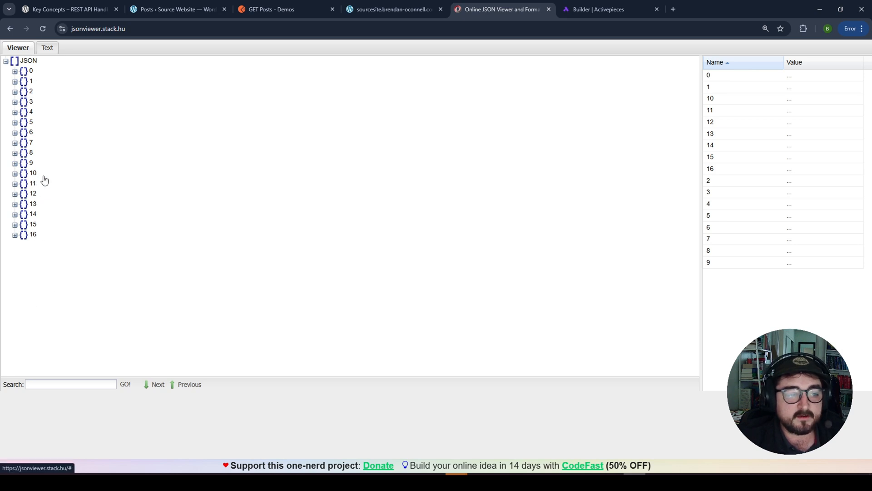
pyautogui.moveTo(37, 182)
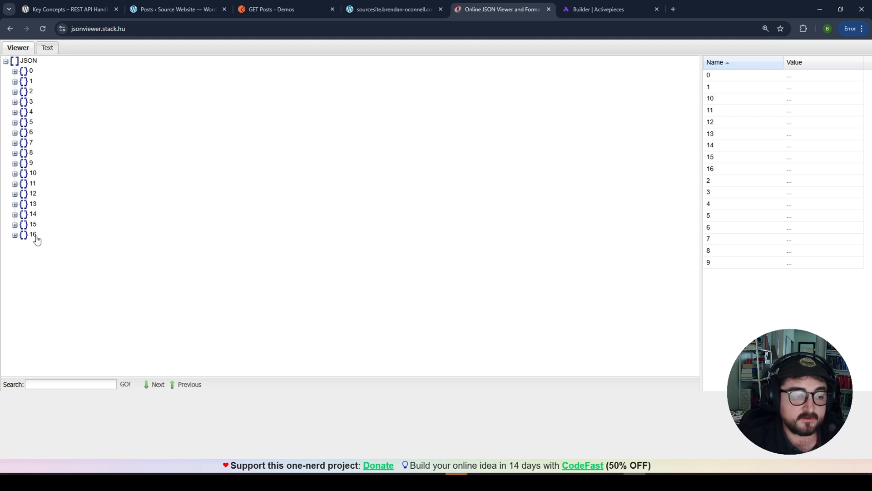
pyautogui.moveTo(165, 27)
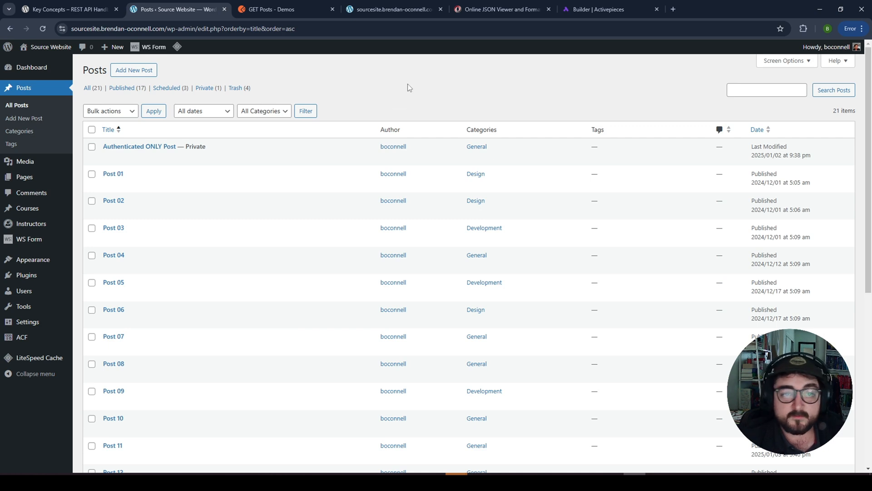
pyautogui.click(500, 9)
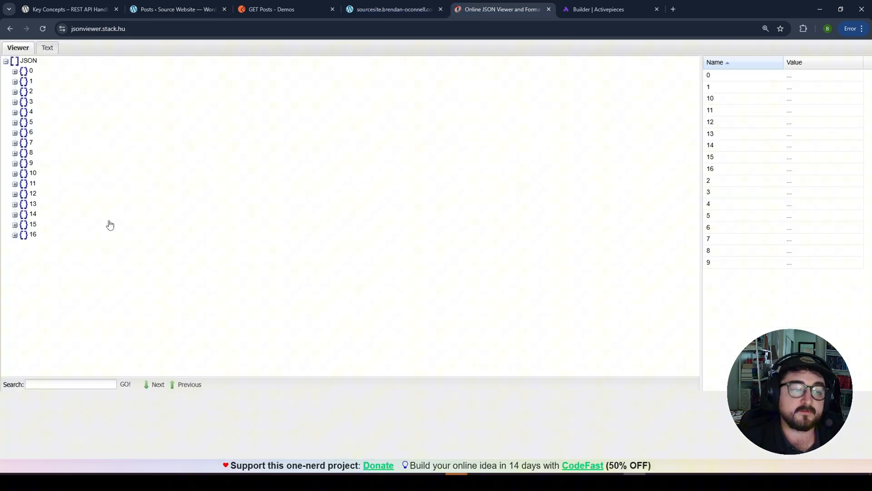
pyautogui.moveTo(36, 233)
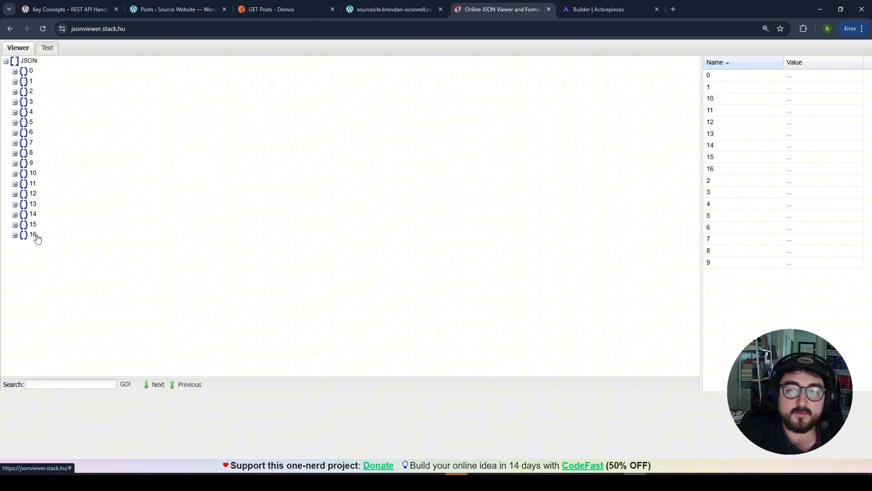
pyautogui.moveTo(401, 77)
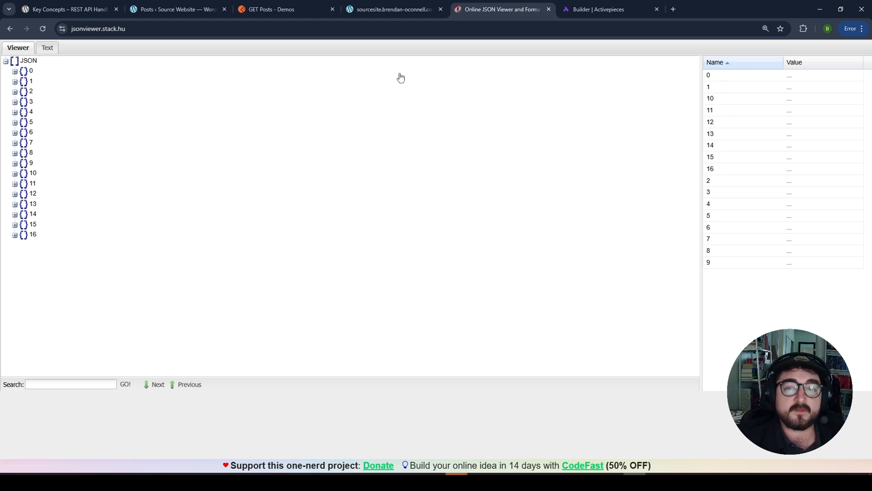
pyautogui.click(271, 10)
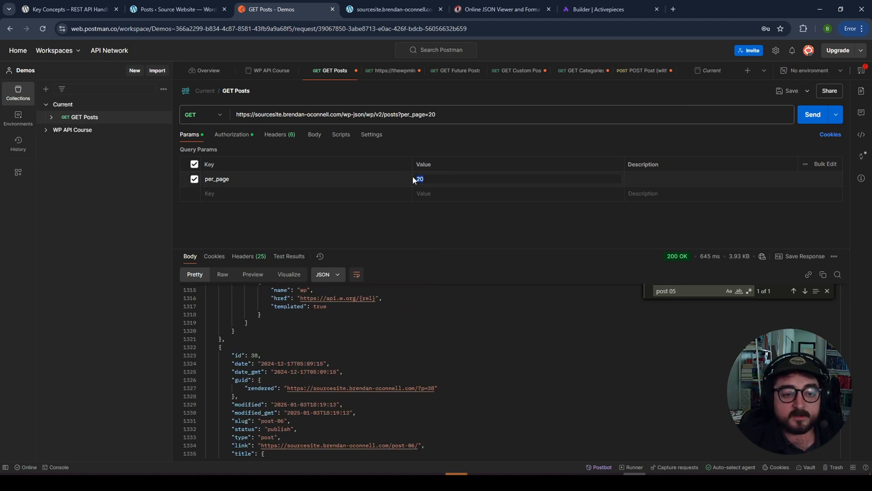
# Step: Add the query parameter orderby=title to the GET Posts request
pyautogui.click(419, 178)
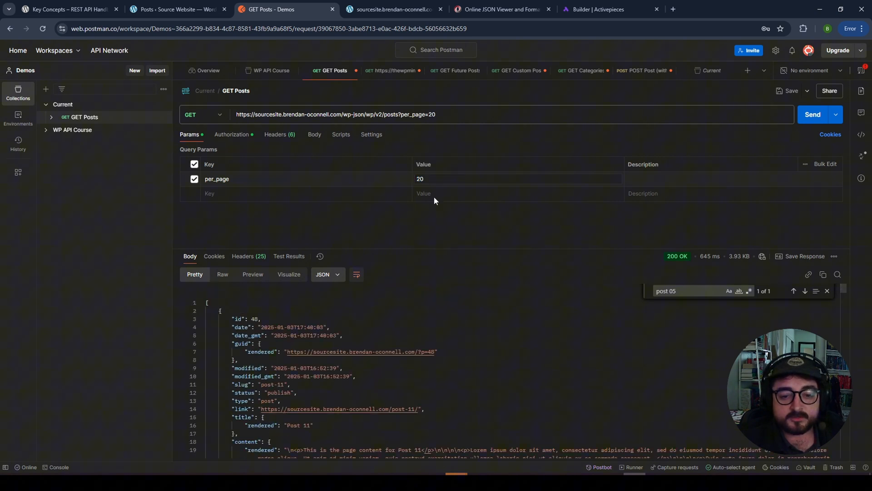
pyautogui.moveTo(369, 222)
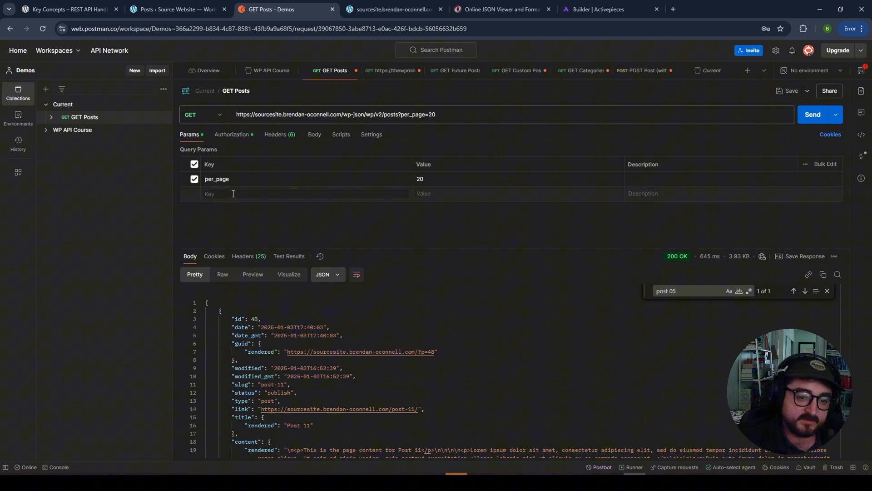
pyautogui.click(67, 9)
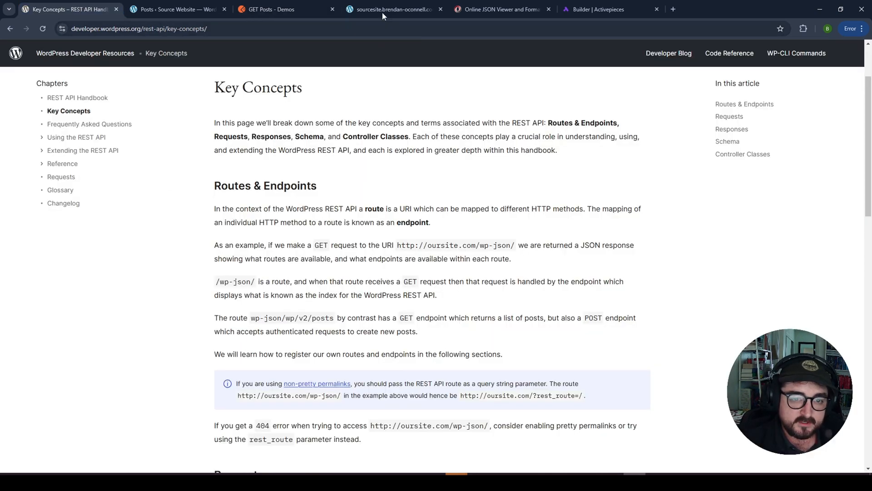
pyautogui.click(270, 9)
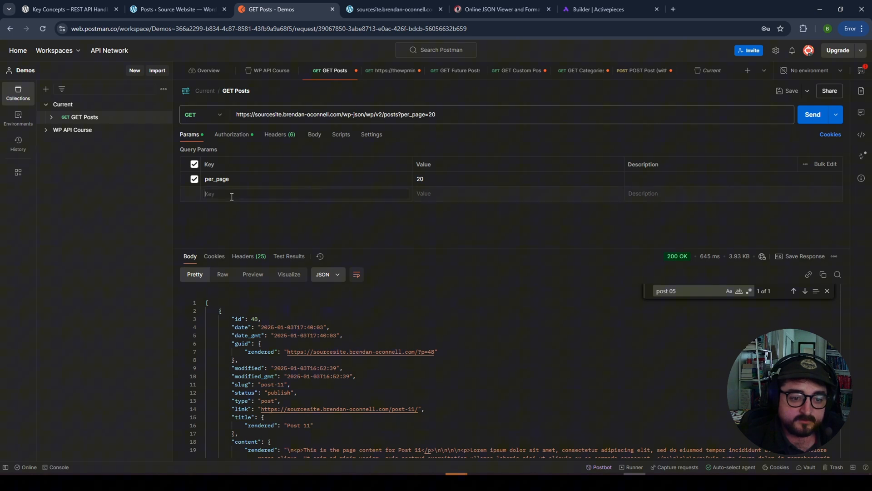
pyautogui.write('or')
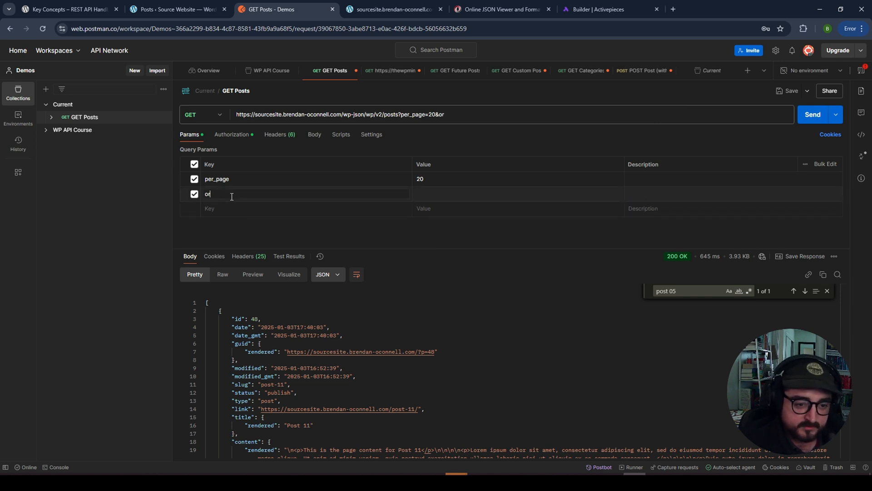
pyautogui.write('der')
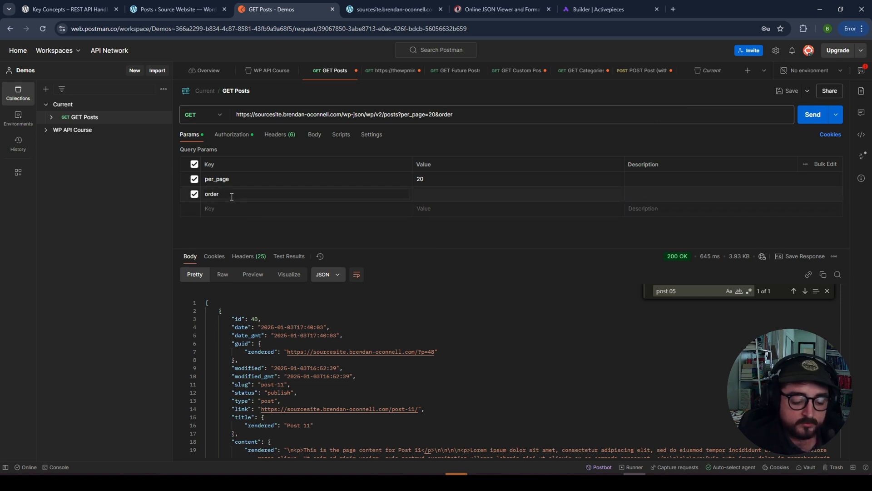
pyautogui.write('by')
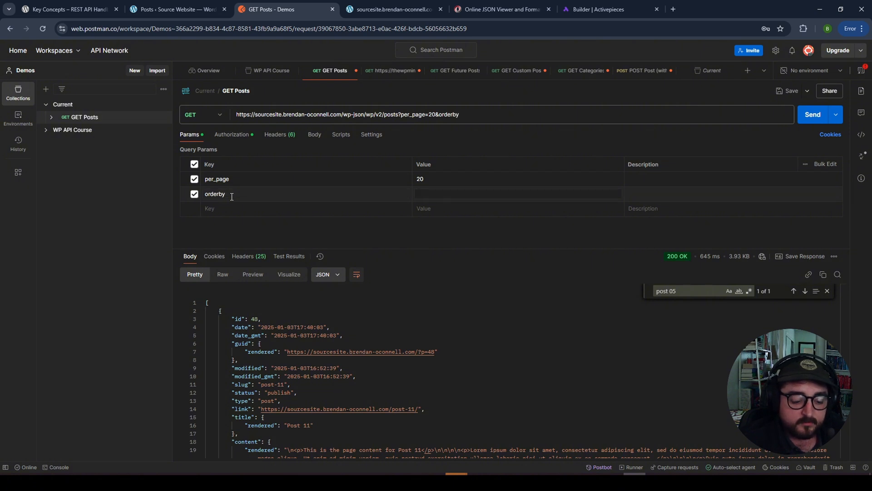
pyautogui.write('title')
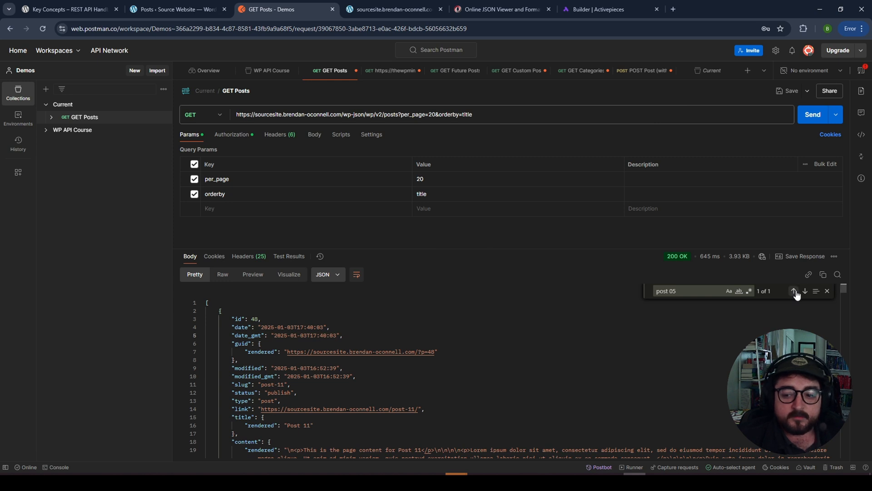
# Step: Send with order=asc, then change order to desc and resend, so Post 17 leads
pyautogui.click(812, 114)
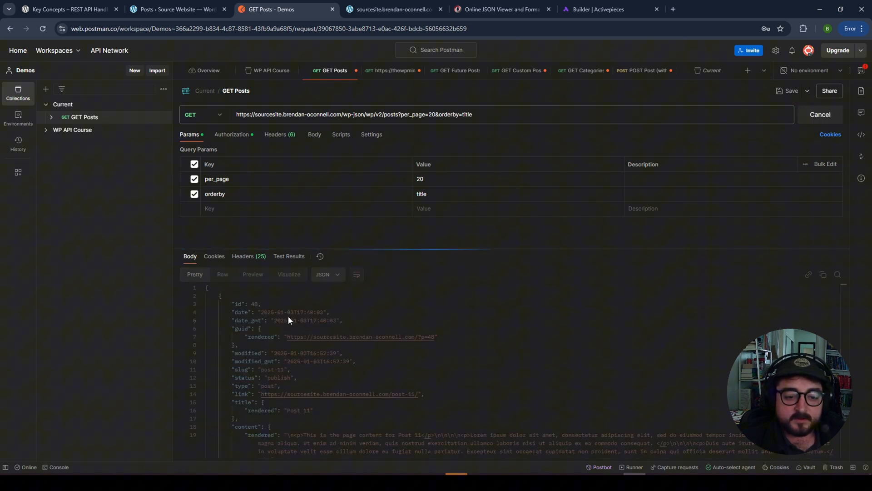
pyautogui.click(813, 114)
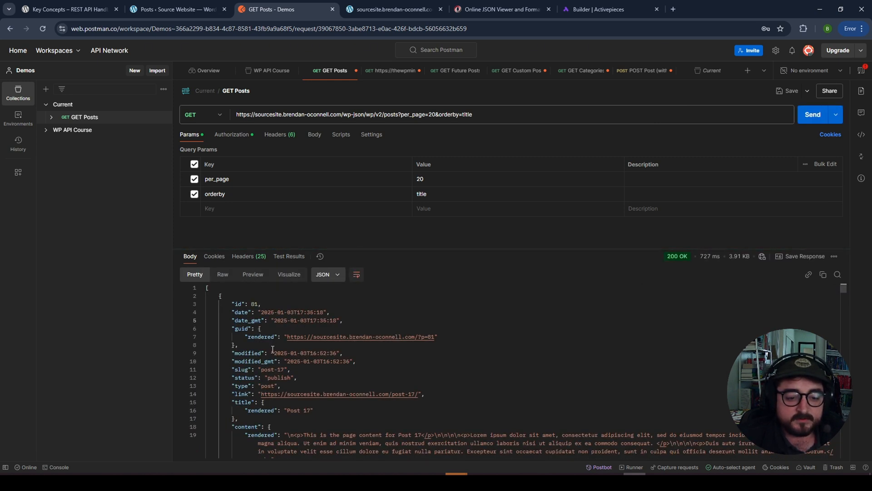
pyautogui.moveTo(403, 241)
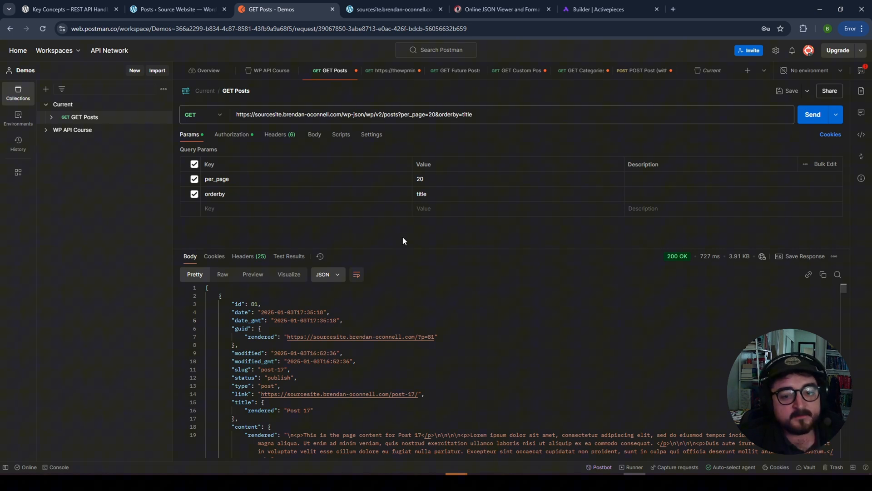
pyautogui.moveTo(300, 362)
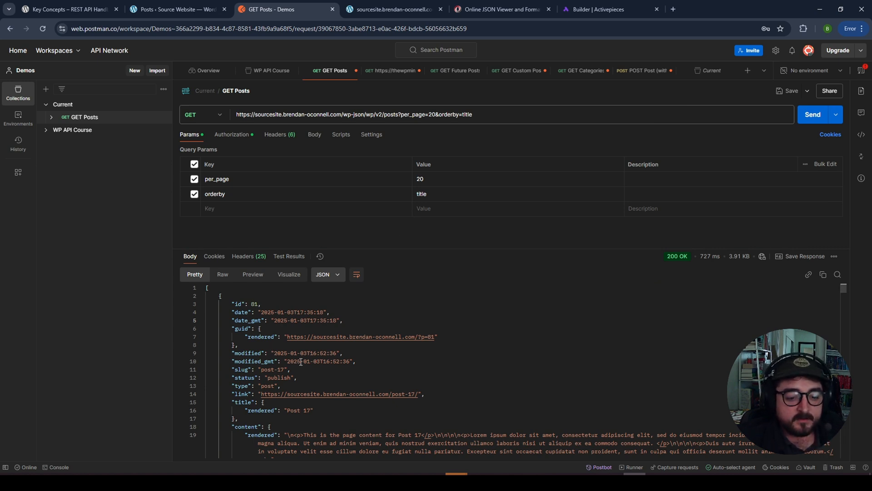
pyautogui.doubleClick(280, 370)
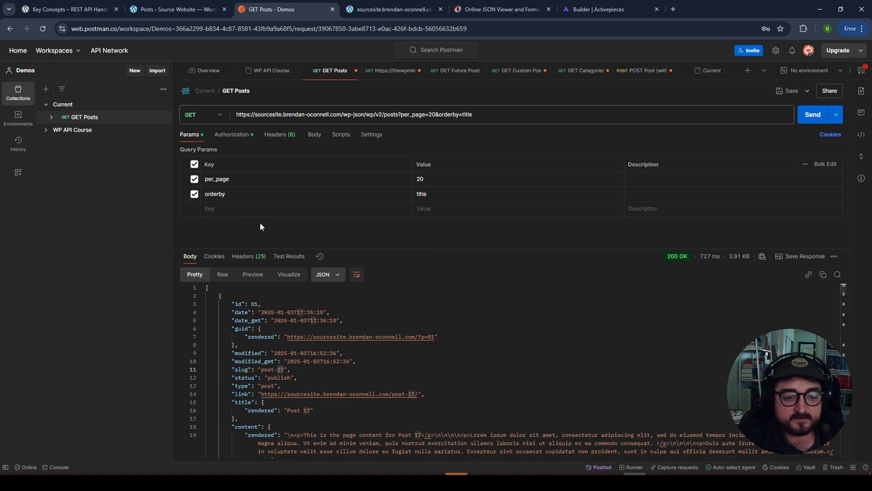
pyautogui.moveTo(243, 208)
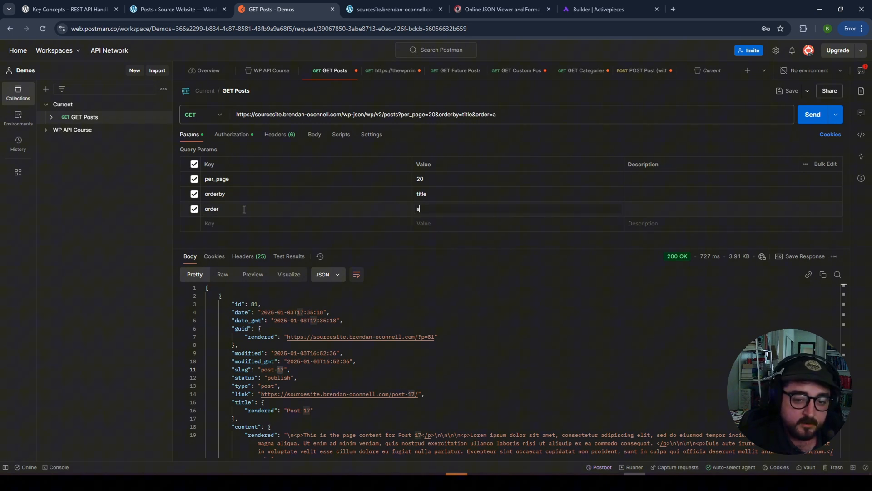
pyautogui.write('sc')
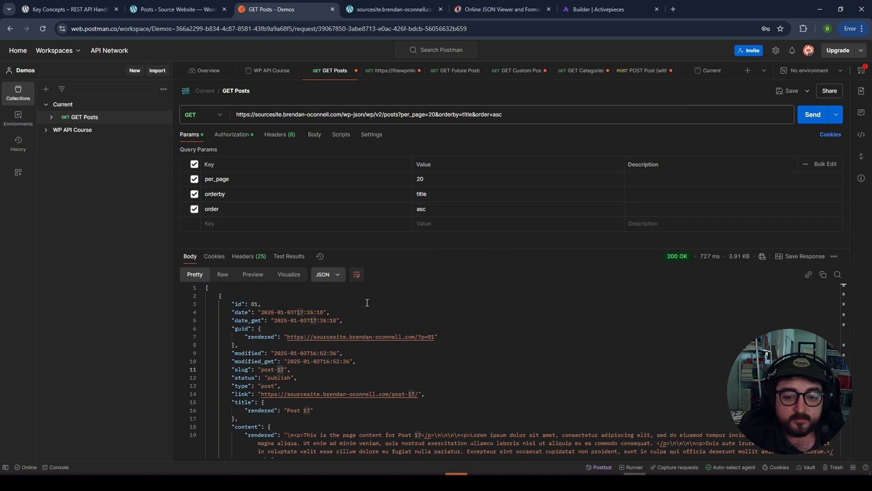
pyautogui.moveTo(281, 370)
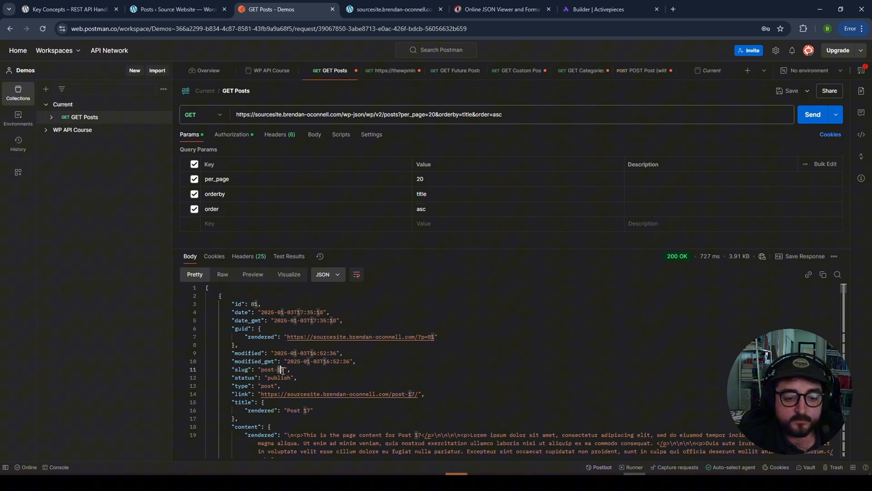
pyautogui.click(813, 115)
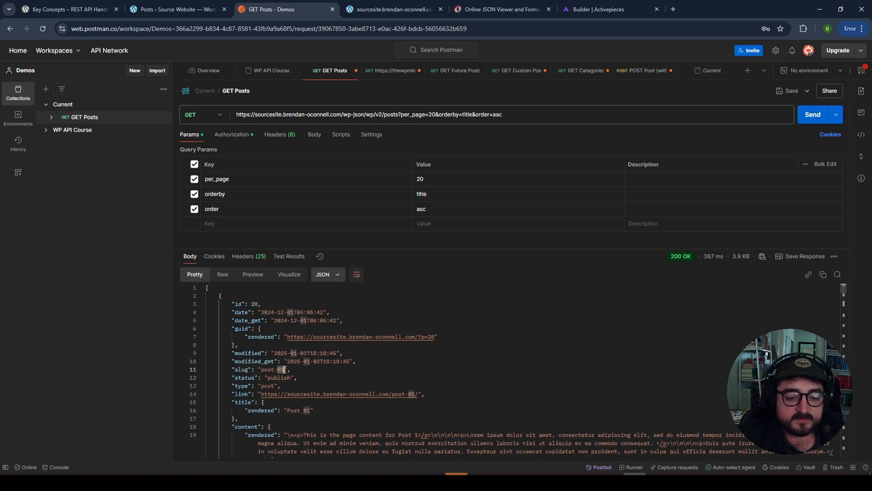
pyautogui.moveTo(435, 220)
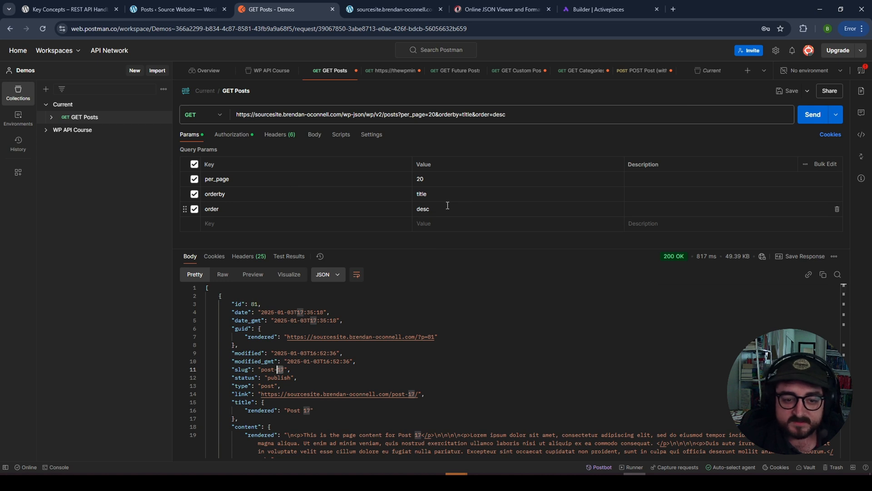
pyautogui.moveTo(424, 234)
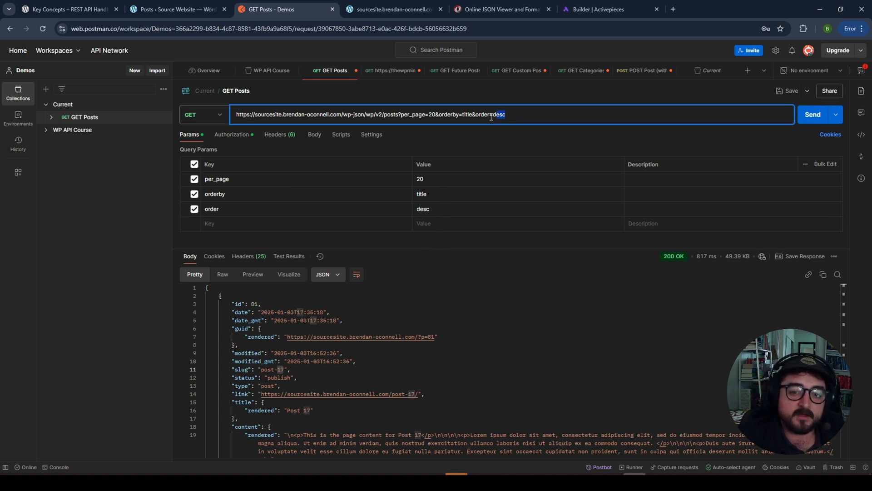
pyautogui.click(509, 114)
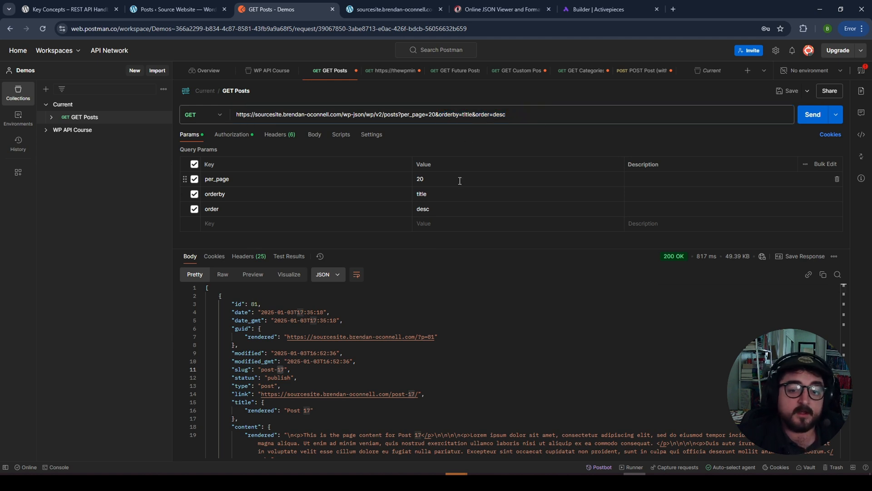
# Step: Set per_page=5 with page=1 and send, then request page=2 to reach Post 12
pyautogui.click(439, 178)
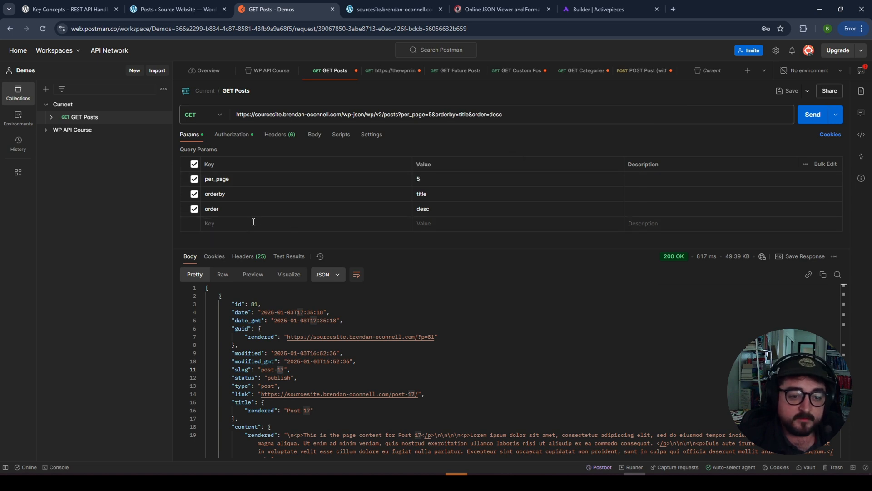
pyautogui.write('page')
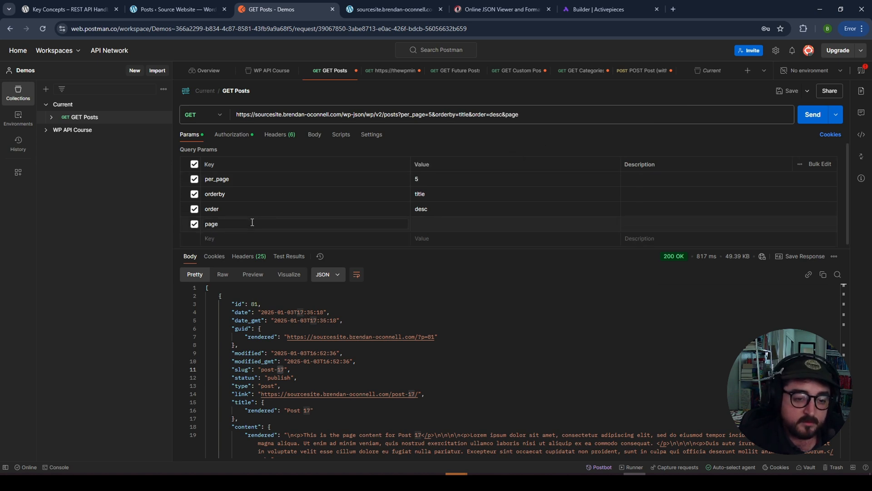
pyautogui.write('1')
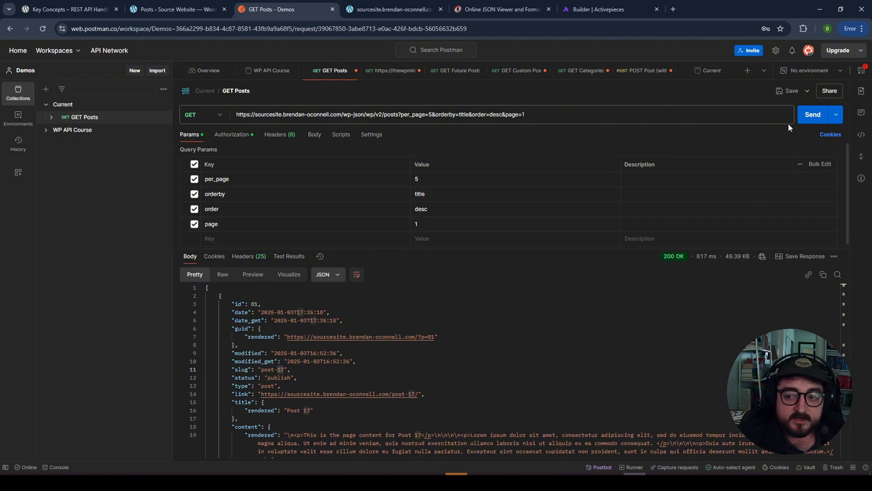
pyautogui.click(813, 114)
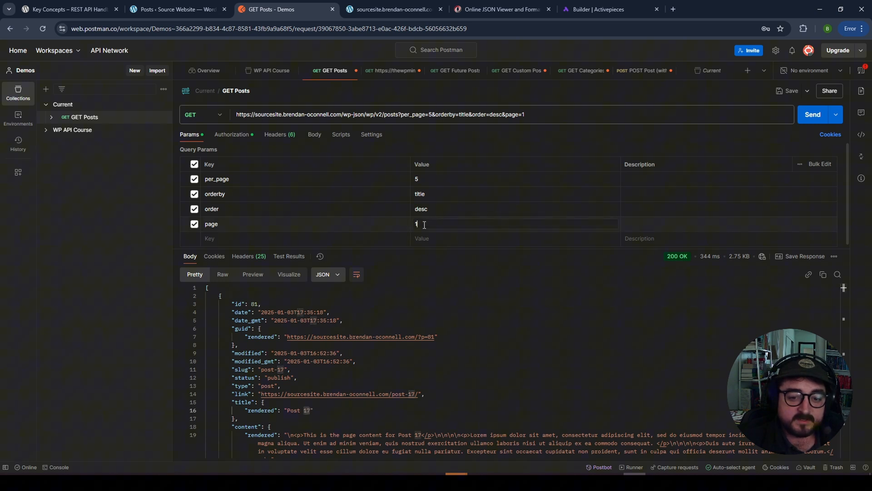
pyautogui.write('2')
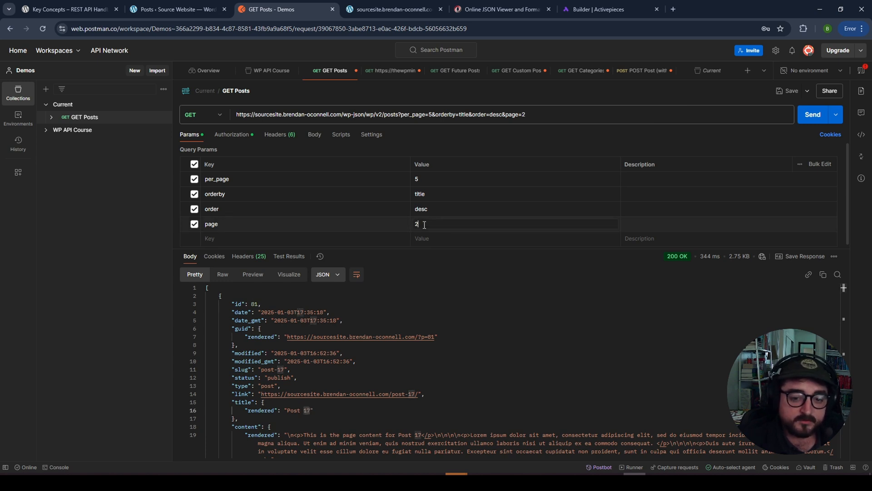
pyautogui.click(812, 114)
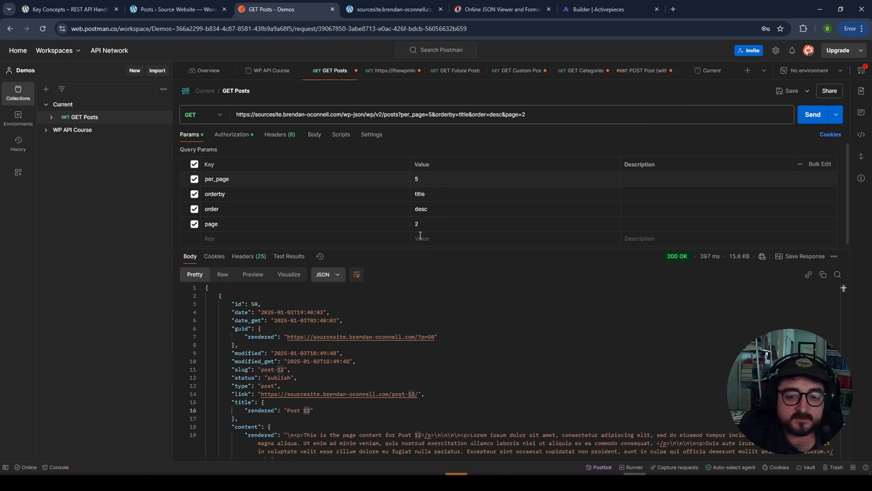
pyautogui.moveTo(384, 166)
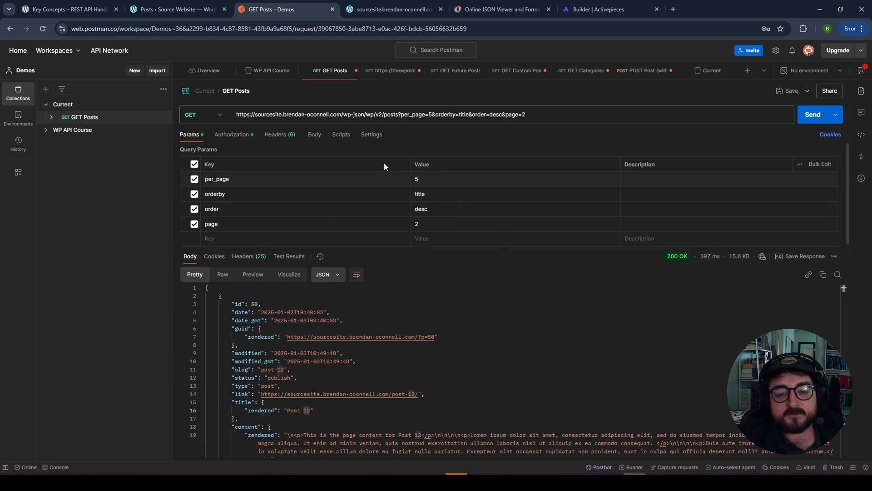
pyautogui.moveTo(199, 229)
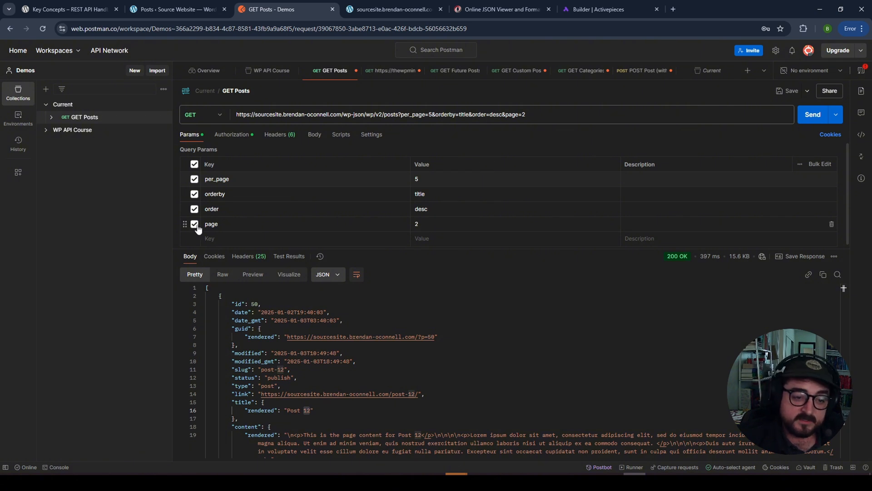
# Step: Disable the page and per_page params and send with orderby=title enabled
pyautogui.click(194, 164)
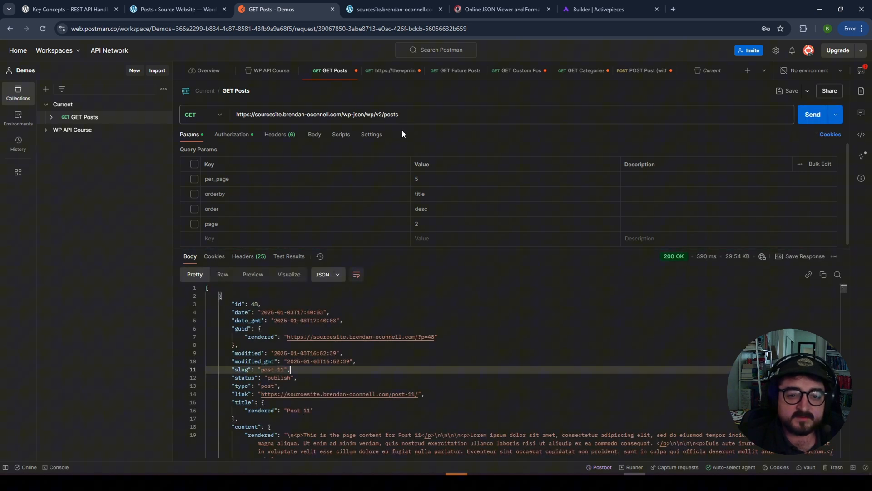
pyautogui.moveTo(419, 128)
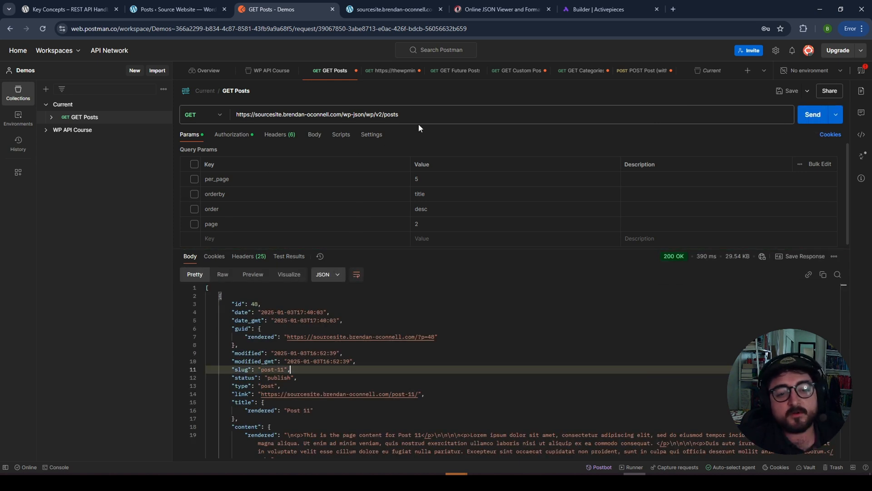
pyautogui.click(194, 178)
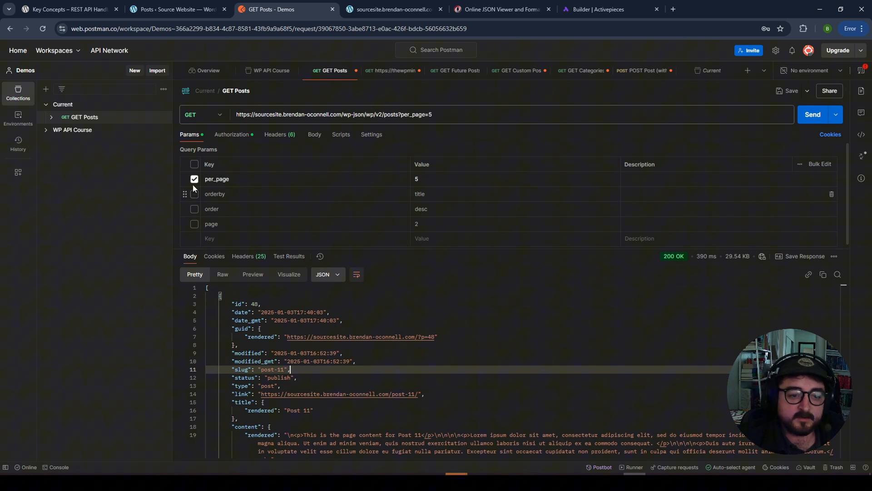
pyautogui.click(194, 193)
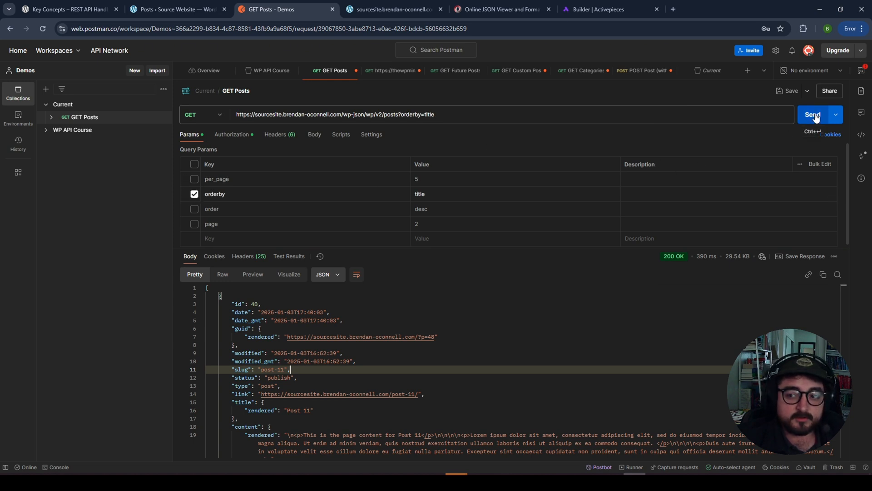
pyautogui.click(813, 114)
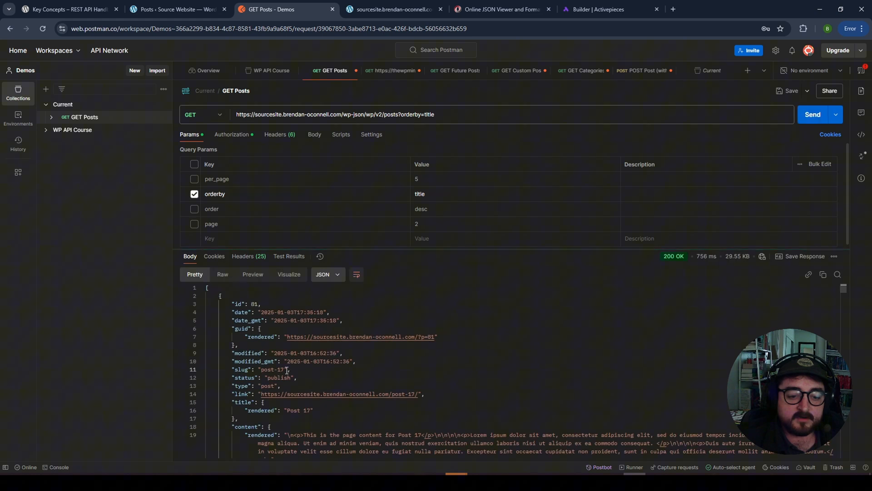
pyautogui.doubleClick(279, 369)
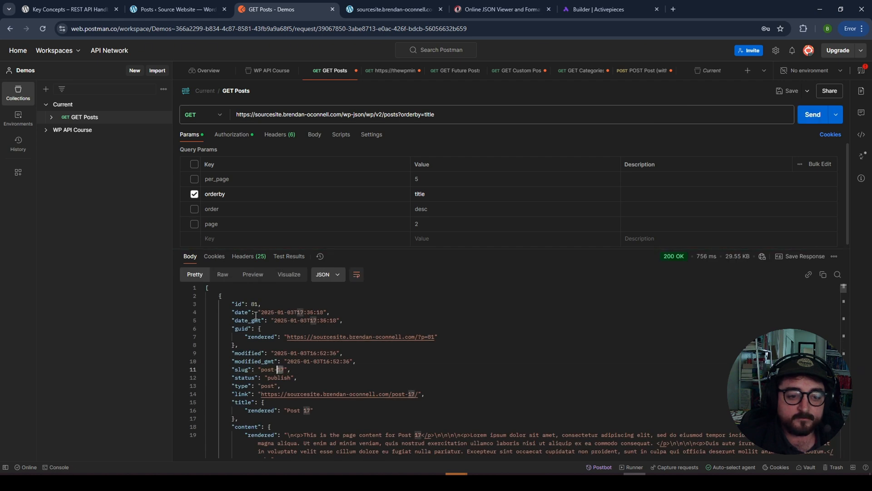
# Step: Enable order, send both desc and asc, then sort by date descending so Post 11 leads
pyautogui.click(194, 209)
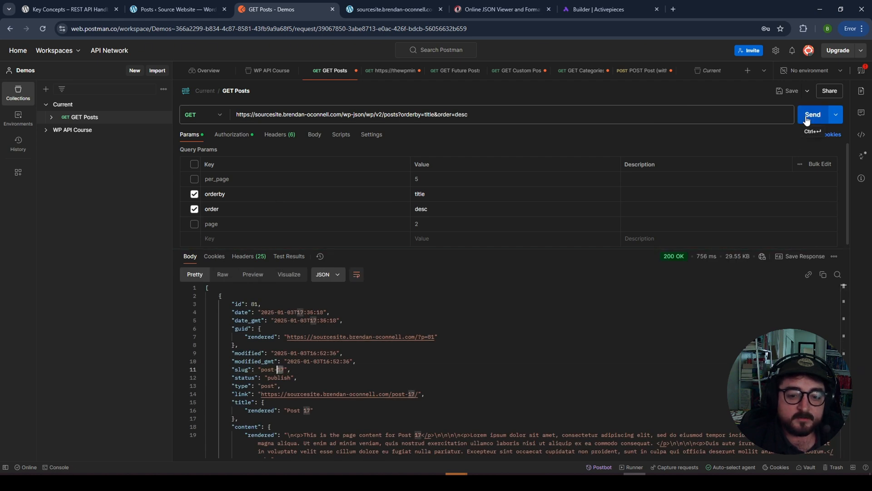
pyautogui.click(813, 114)
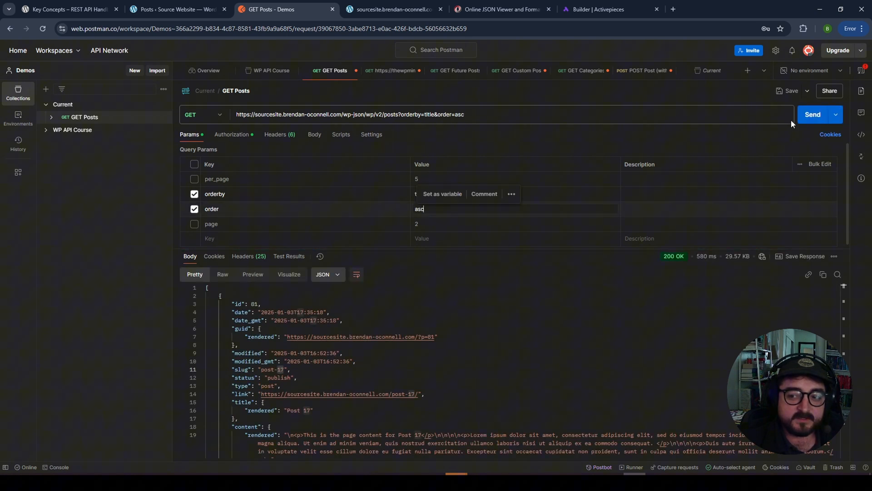
pyautogui.click(812, 114)
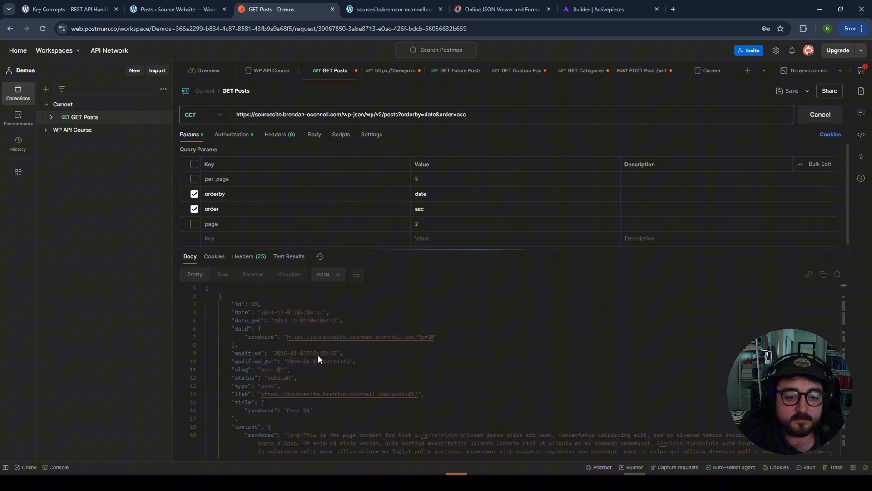
pyautogui.click(812, 115)
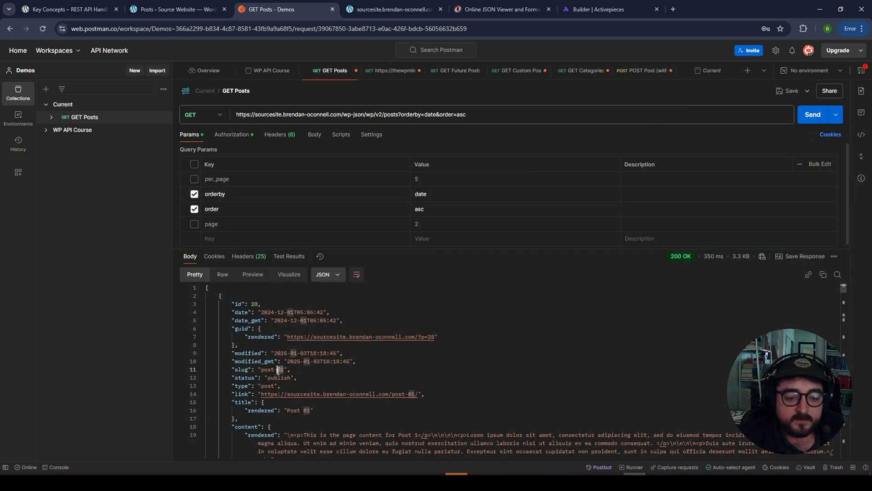
pyautogui.click(428, 209)
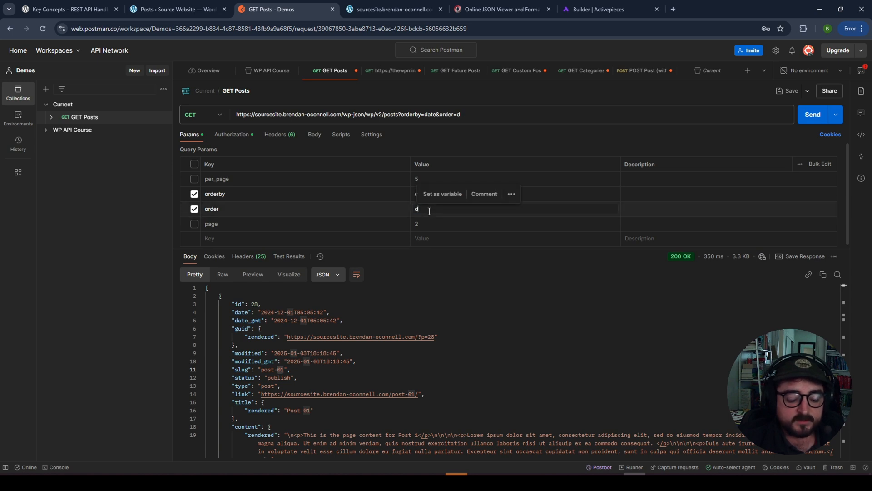
pyautogui.write('esc')
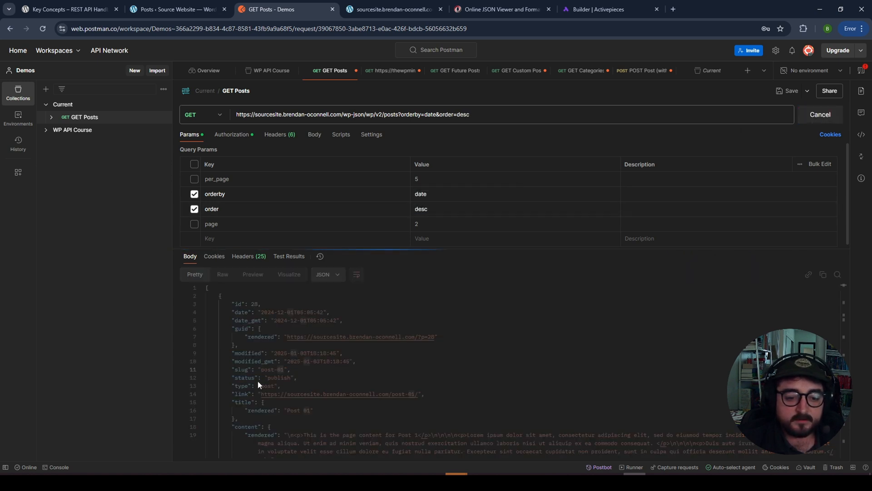
pyautogui.click(819, 114)
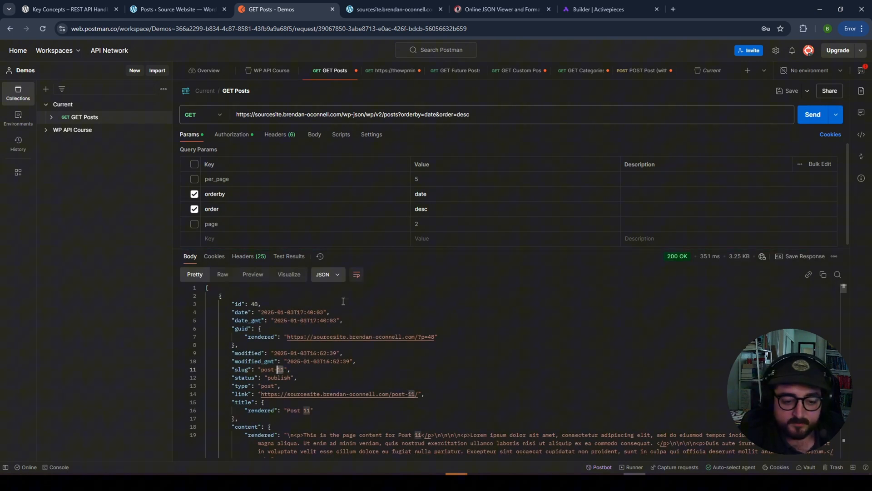
pyautogui.moveTo(431, 193)
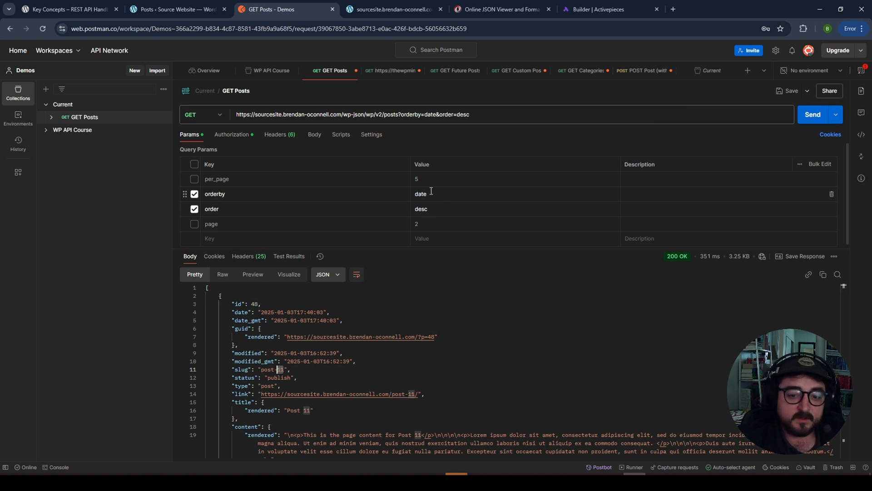
pyautogui.click(445, 193)
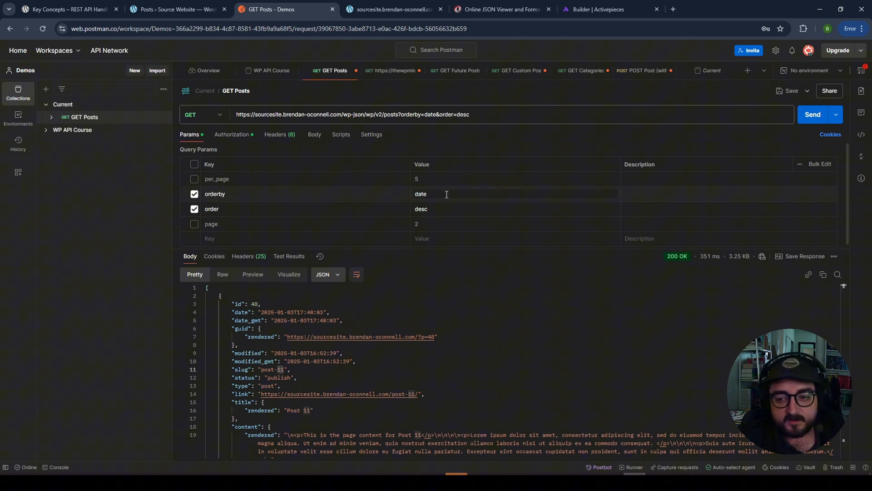
pyautogui.moveTo(474, 149)
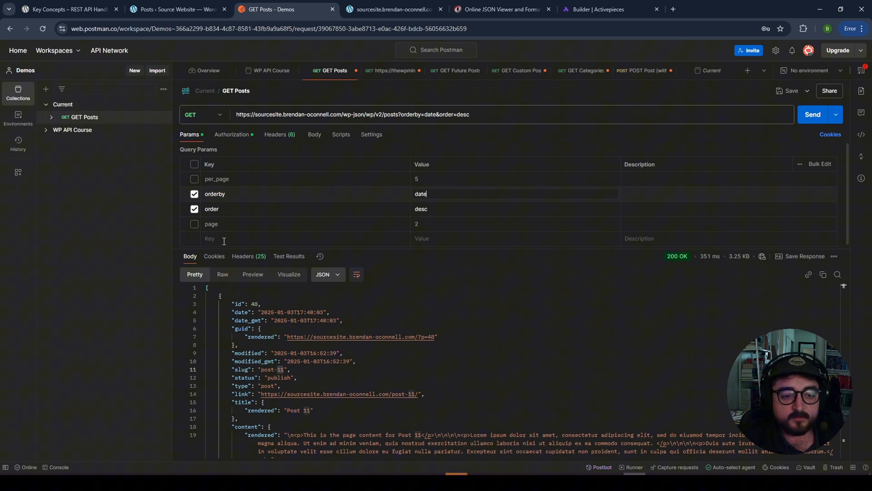
# Step: Add the _fields=id query parameter and send to return only post ids
pyautogui.write('_fiel')
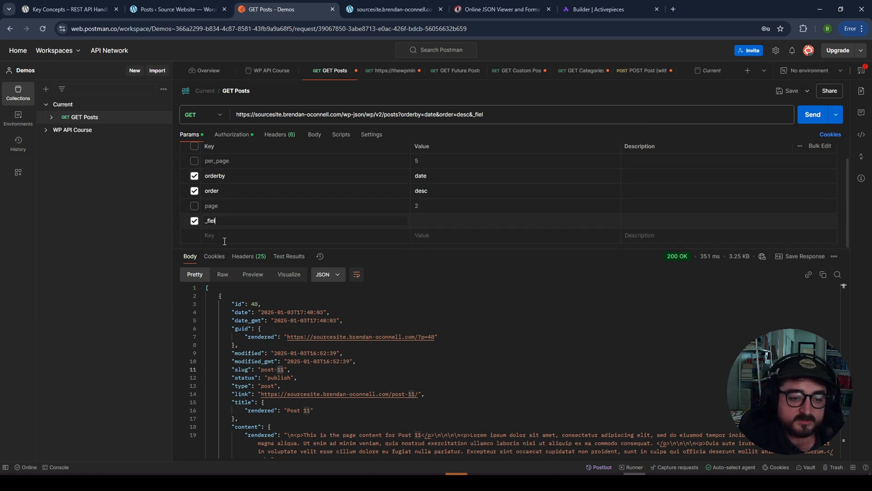
pyautogui.write('ds')
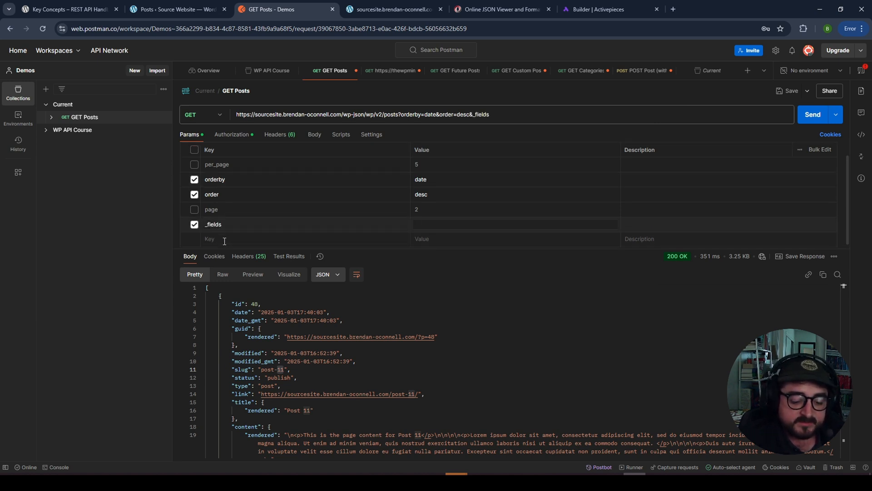
pyautogui.write('id')
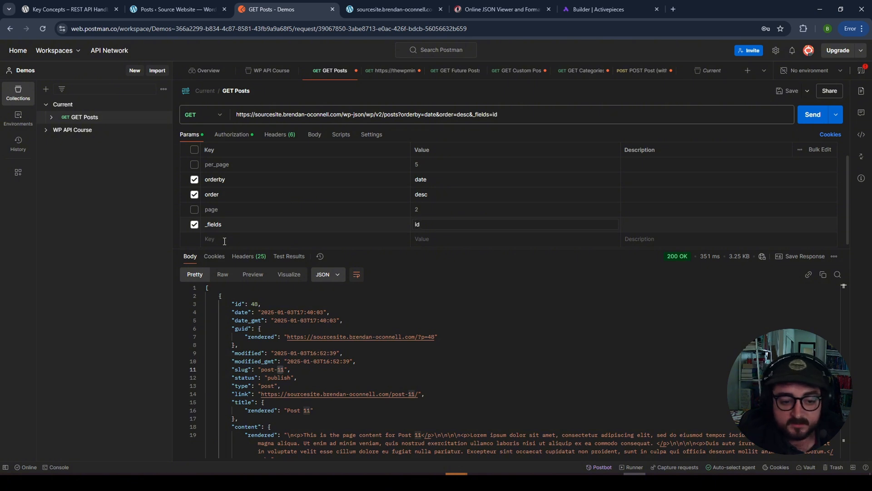
pyautogui.moveTo(813, 114)
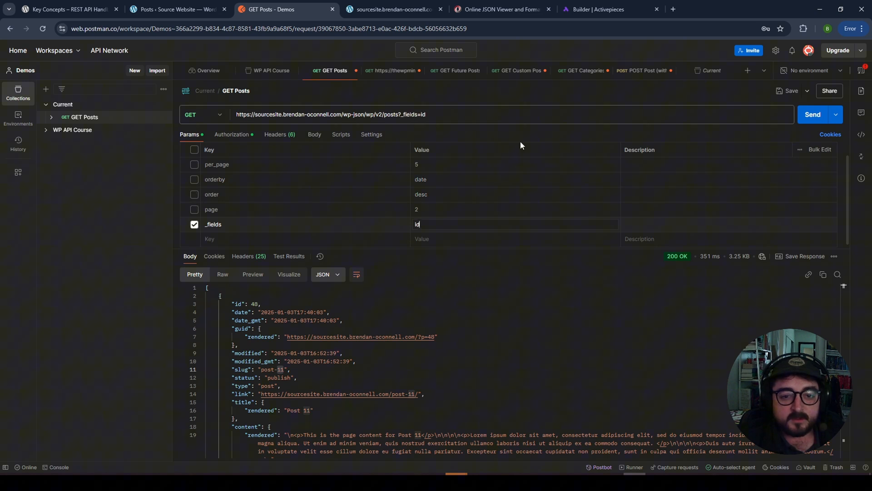
pyautogui.click(813, 114)
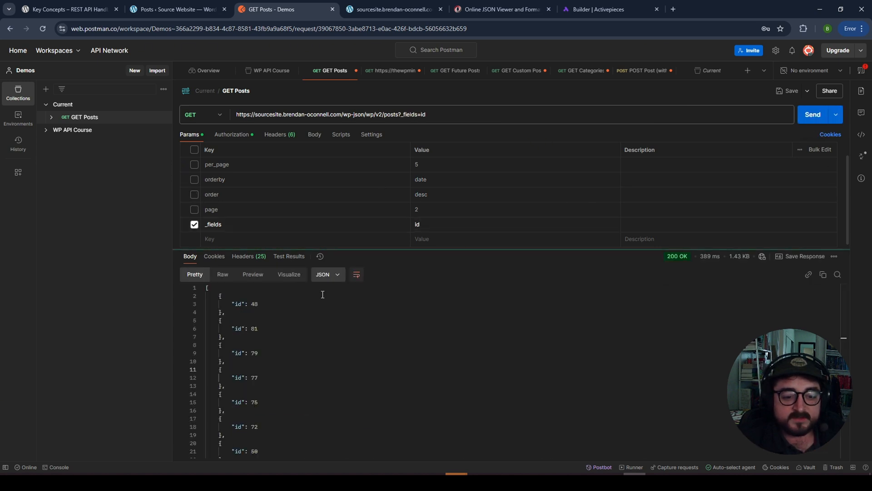
pyautogui.scroll(-3)
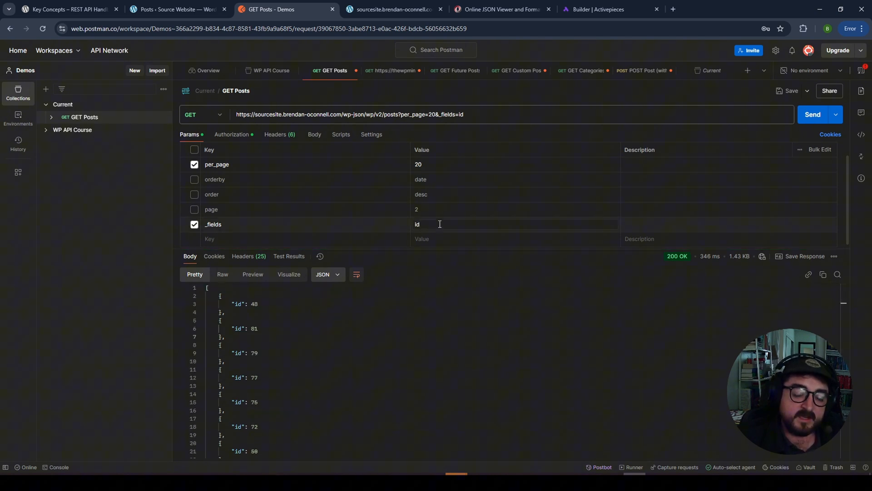
# Step: Extend _fields to id,title,author,content, then add categories, sending each time
pyautogui.write(',title')
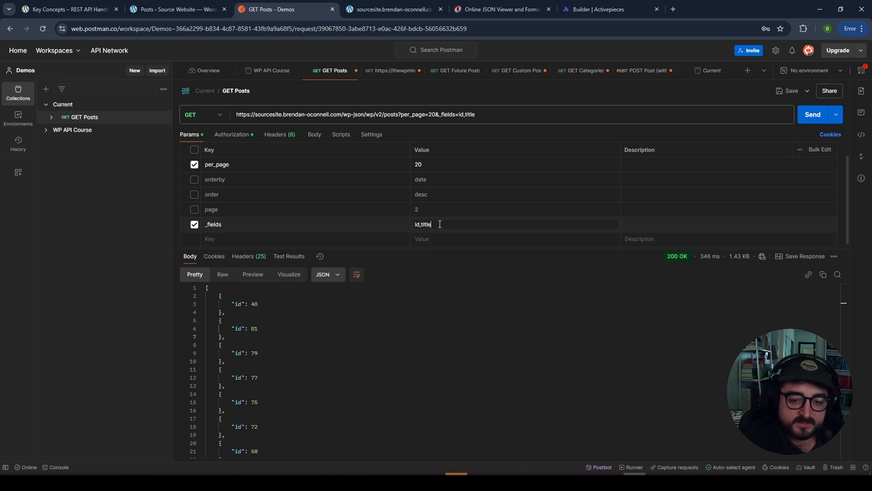
pyautogui.write(',author,')
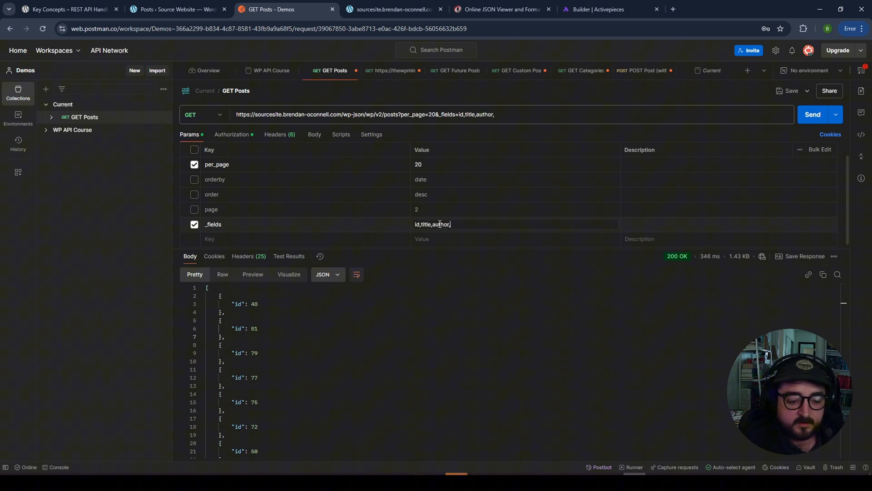
pyautogui.write('content')
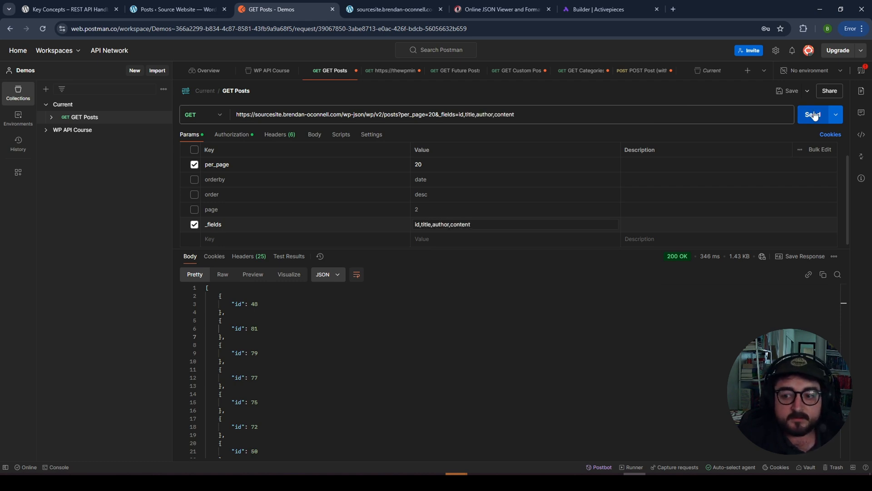
pyautogui.click(812, 114)
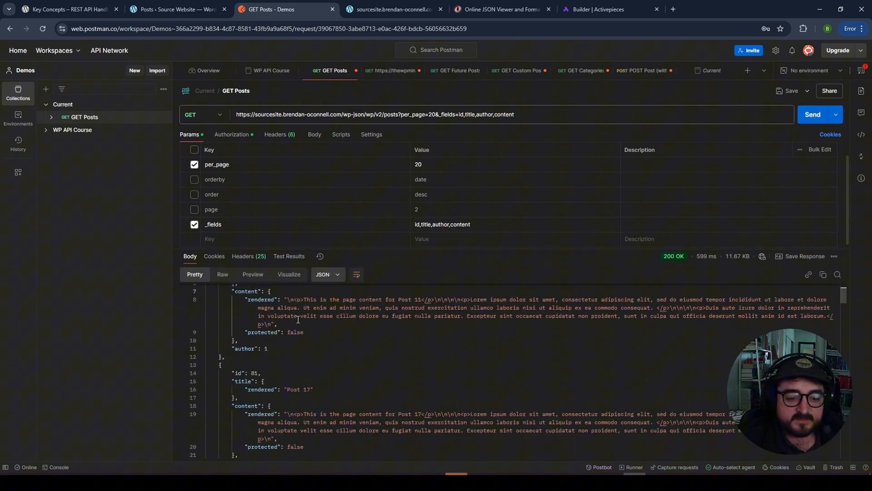
pyautogui.scroll(3)
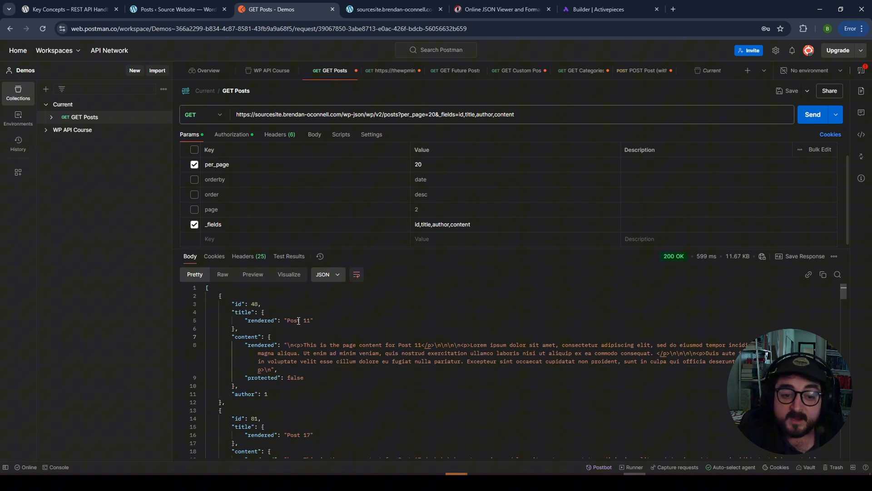
pyautogui.moveTo(496, 224)
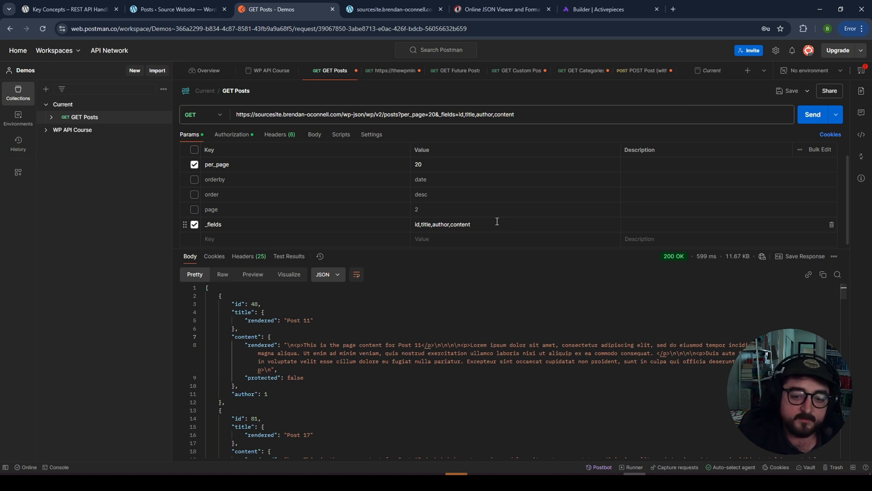
pyautogui.doubleClick(443, 224)
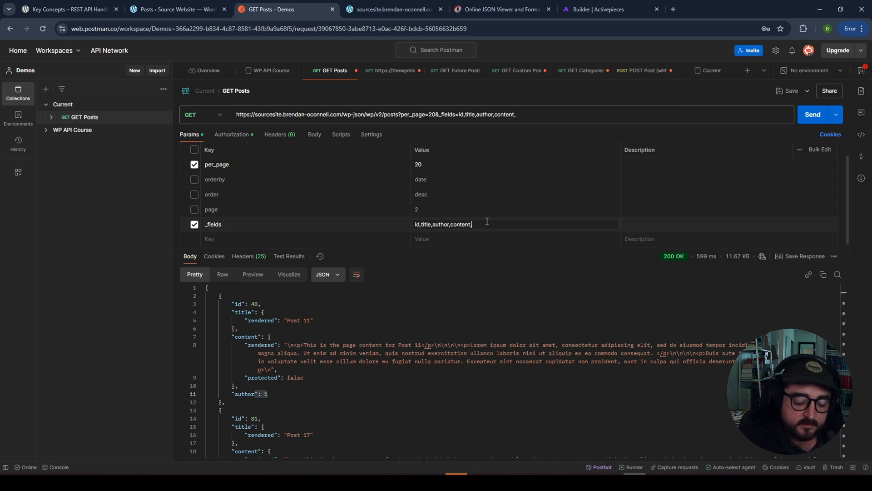
pyautogui.write('categories')
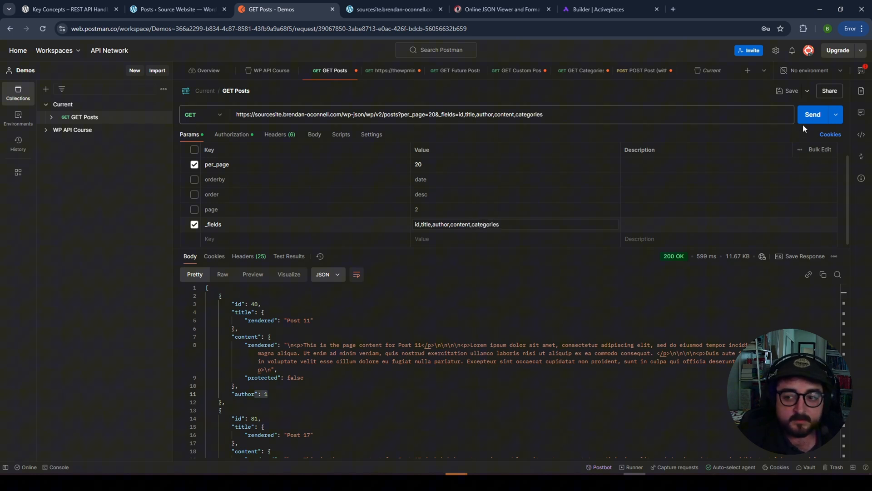
pyautogui.click(813, 114)
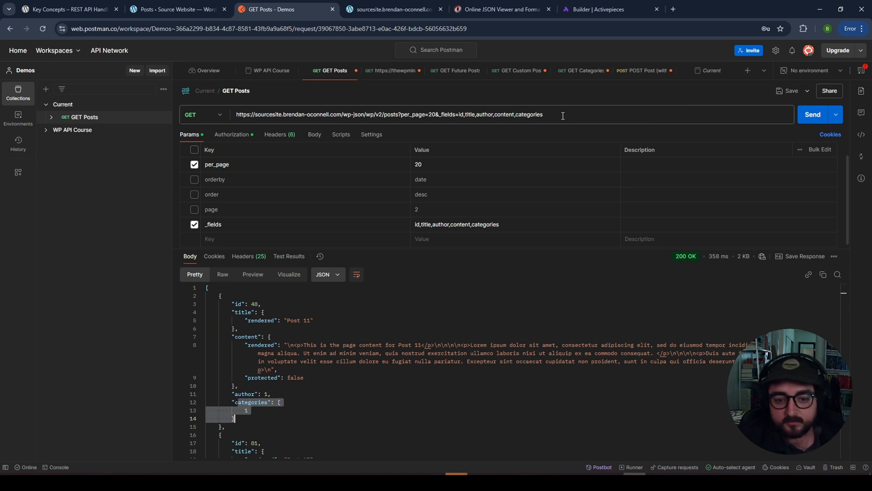
pyautogui.moveTo(436, 224)
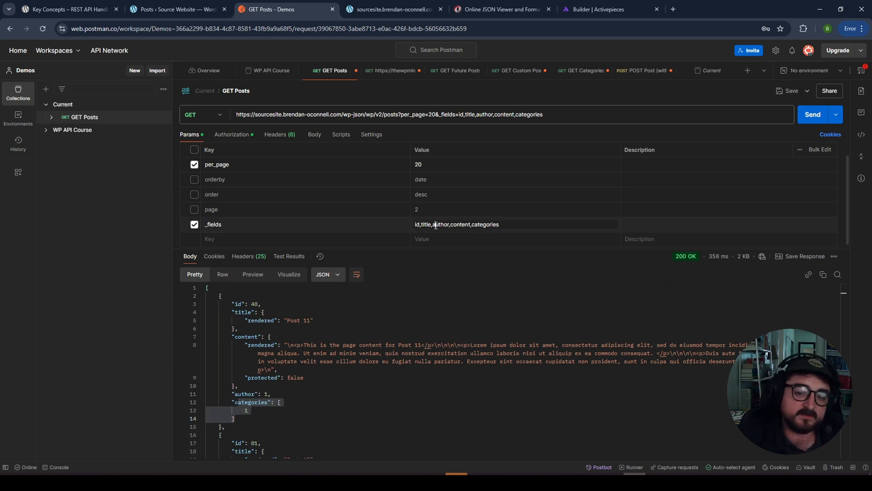
pyautogui.moveTo(533, 268)
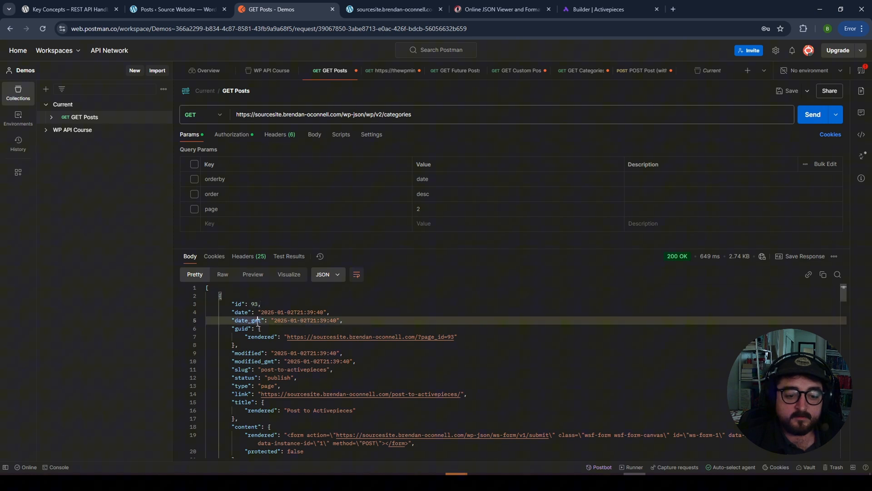
# Step: Point the request at /wp-json/wp/v2/categories, send it, and select Design's id 3
pyautogui.click(417, 114)
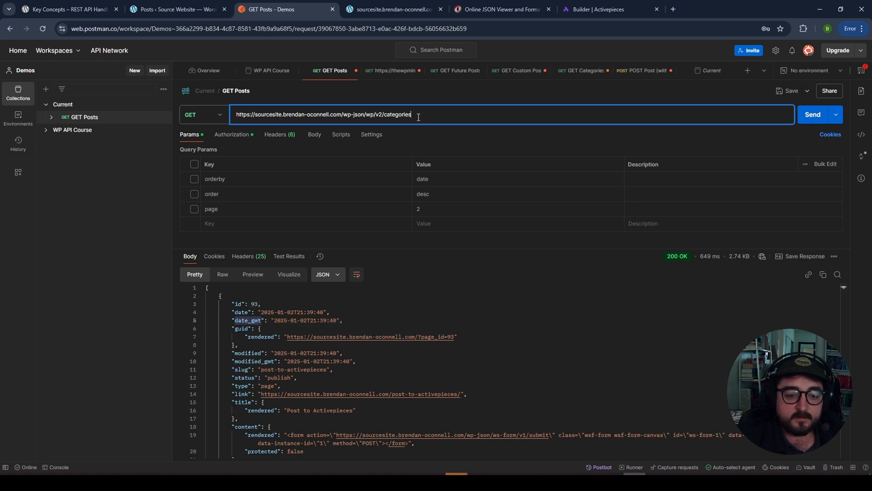
pyautogui.click(812, 114)
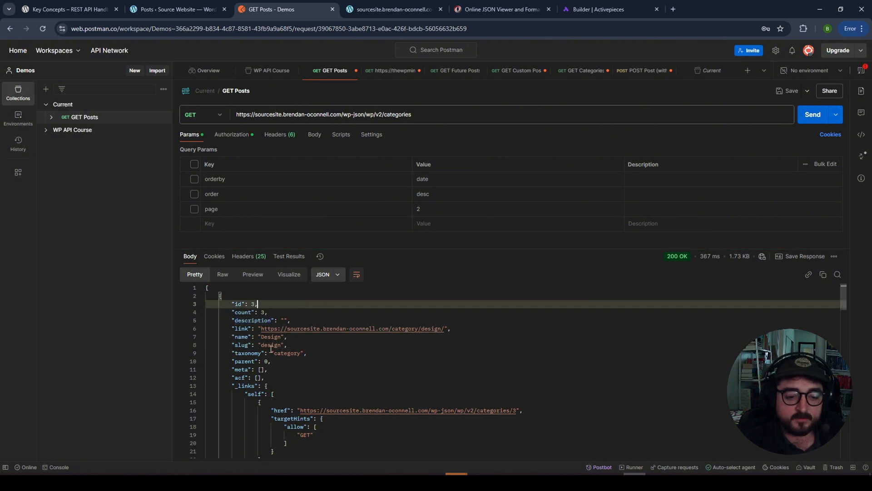
pyautogui.doubleClick(272, 337)
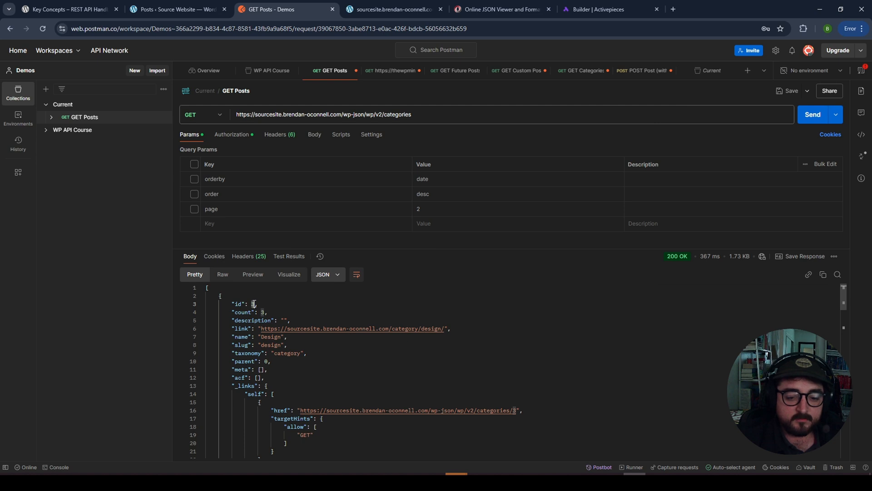
pyautogui.moveTo(404, 163)
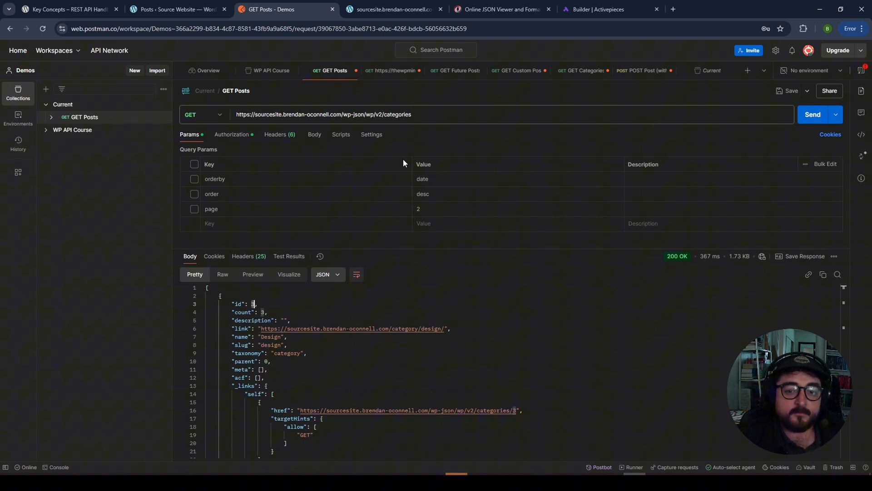
pyautogui.moveTo(86, 260)
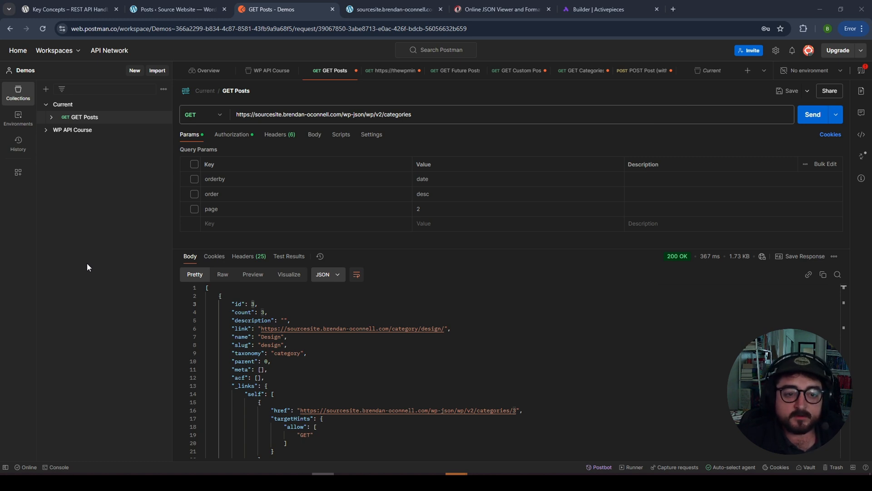
pyautogui.moveTo(177, 10)
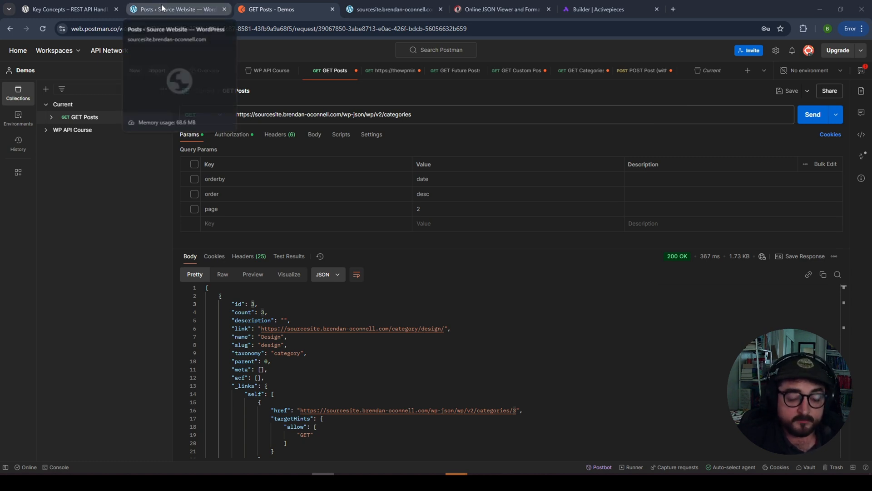
# Step: Check the Private status of Authenticated ONLY Post in WordPress, then return to Postman
pyautogui.click(178, 10)
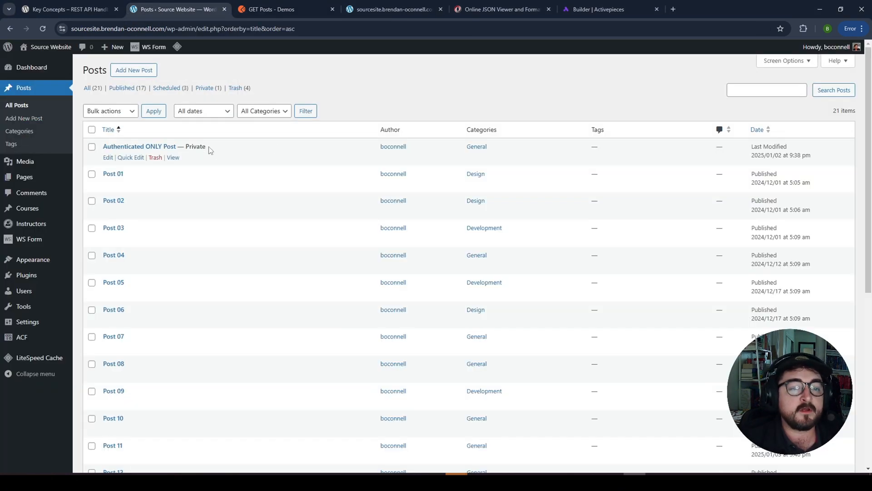
pyautogui.doubleClick(195, 146)
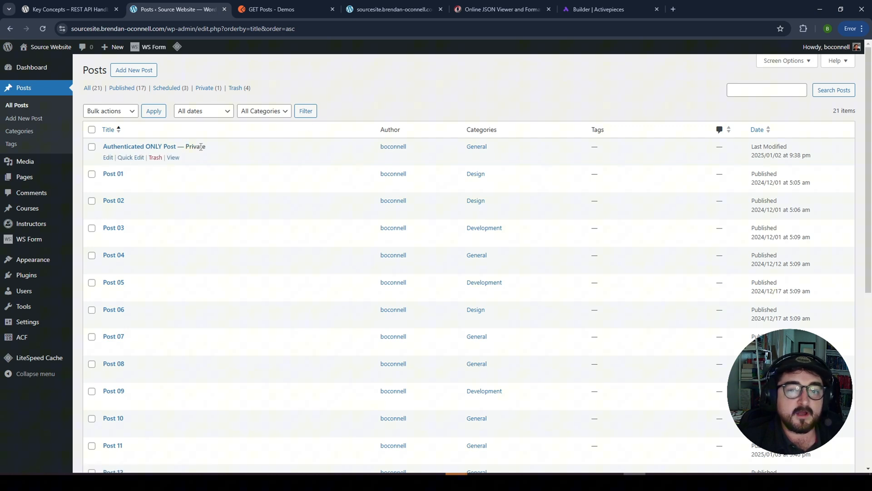
pyautogui.moveTo(108, 158)
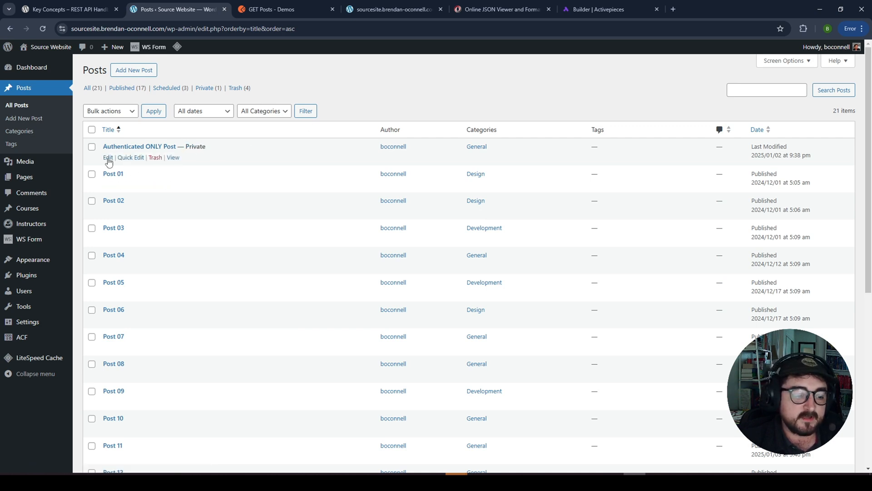
pyautogui.moveTo(108, 158)
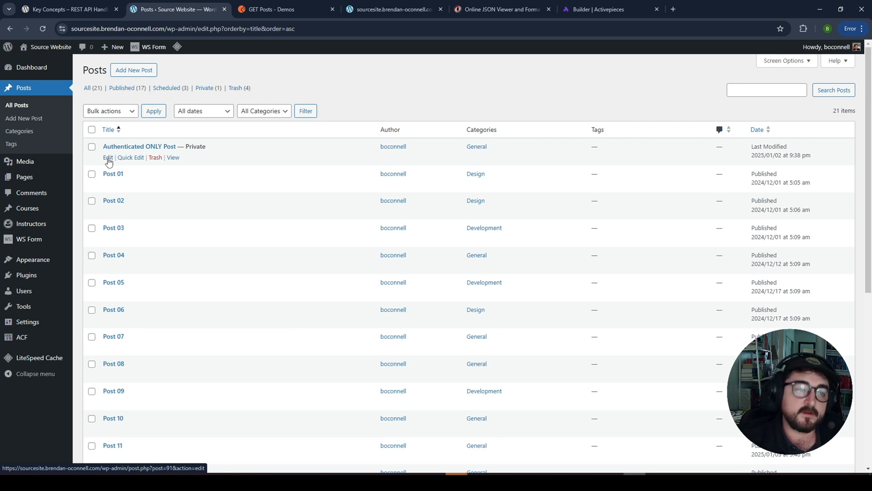
pyautogui.moveTo(109, 185)
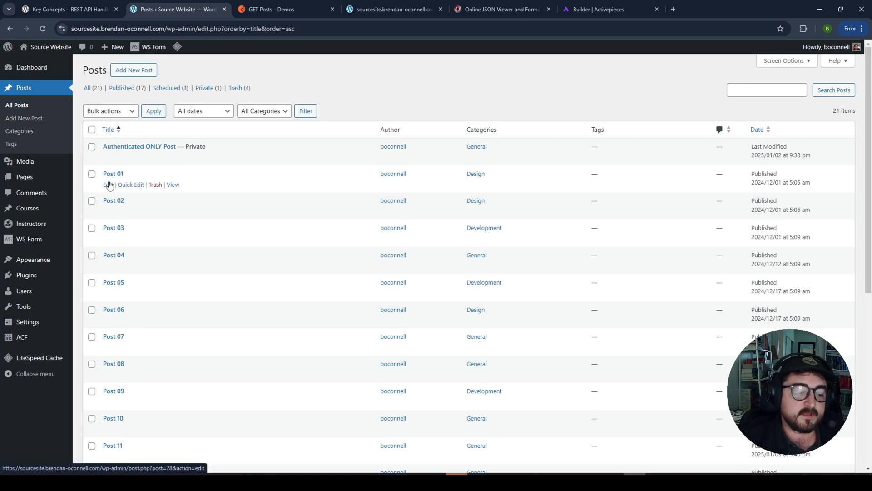
pyautogui.click(285, 9)
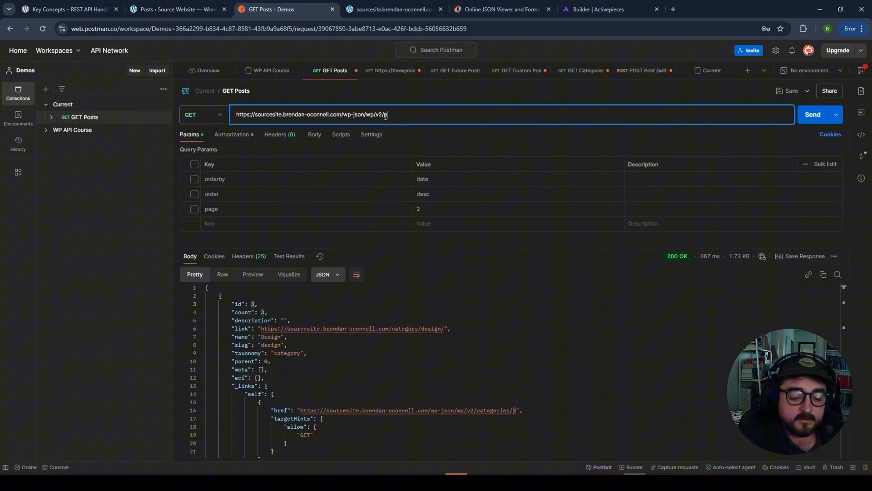
# Step: Request /wp/v2/posts/28 and confirm it returns id 28, Post 01
pyautogui.write('osts/')
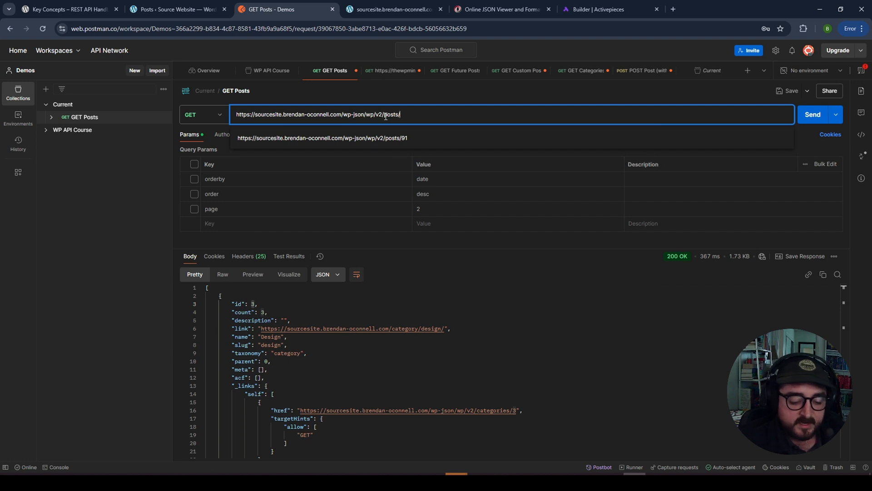
pyautogui.click(178, 9)
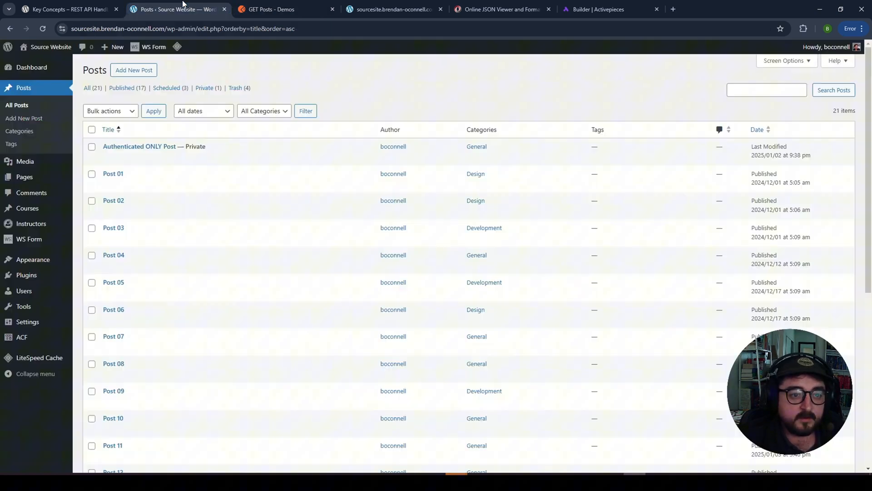
pyautogui.moveTo(113, 174)
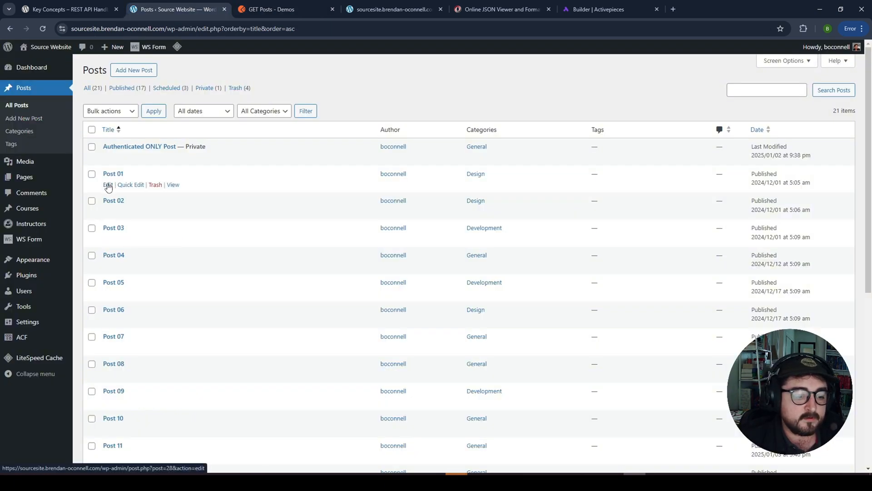
pyautogui.click(272, 9)
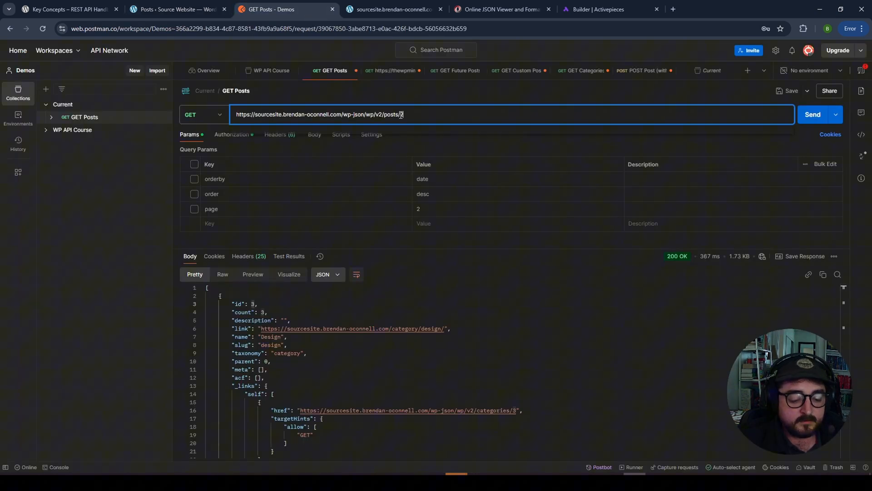
pyautogui.click(812, 114)
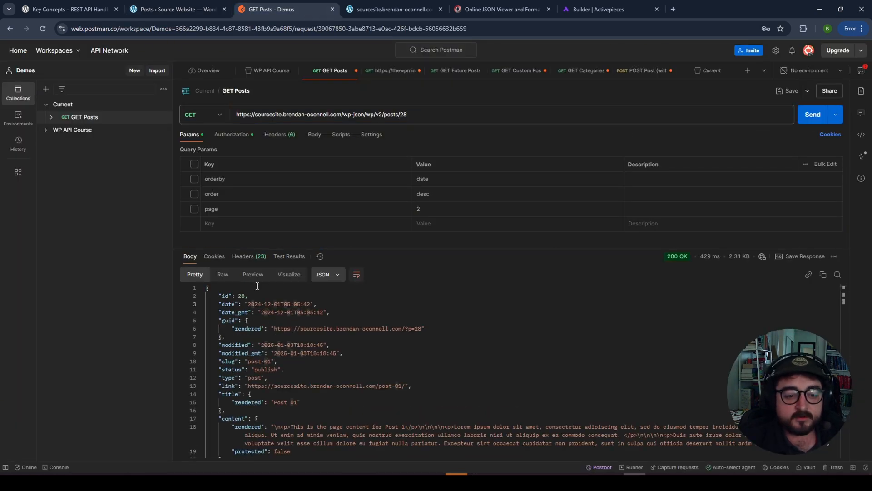
pyautogui.doubleClick(231, 295)
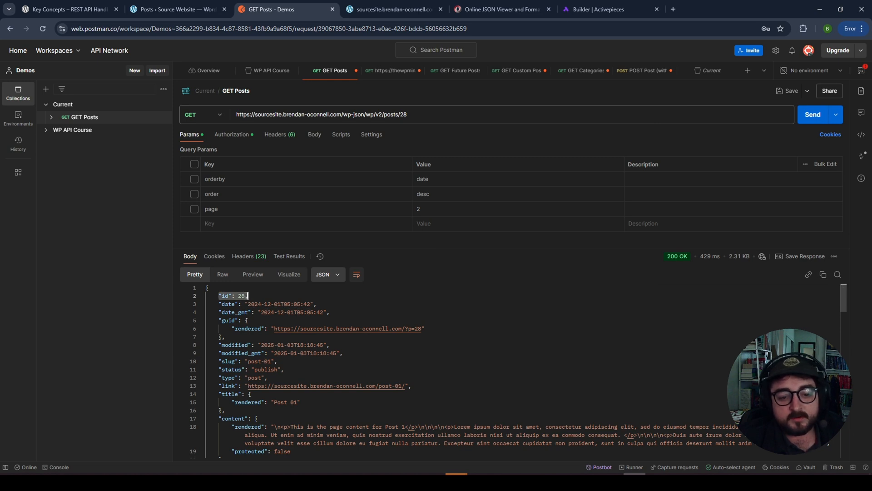
pyautogui.doubleClick(287, 402)
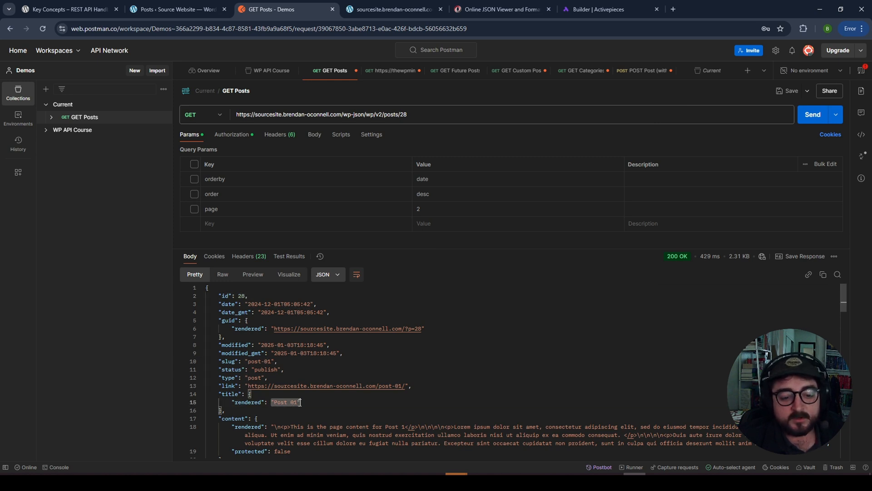
pyautogui.scroll(-3)
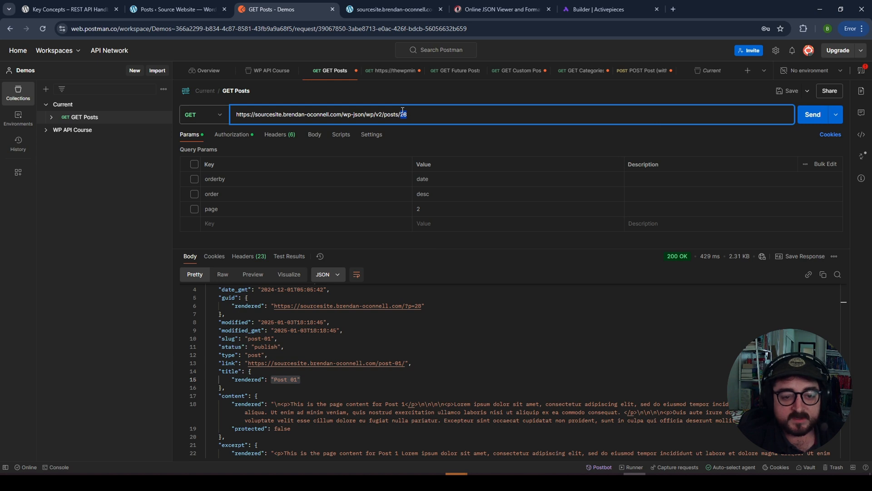
# Step: Request private post 91, getting 401 Unauthorized, then switch to WordPress admin
pyautogui.write('91')
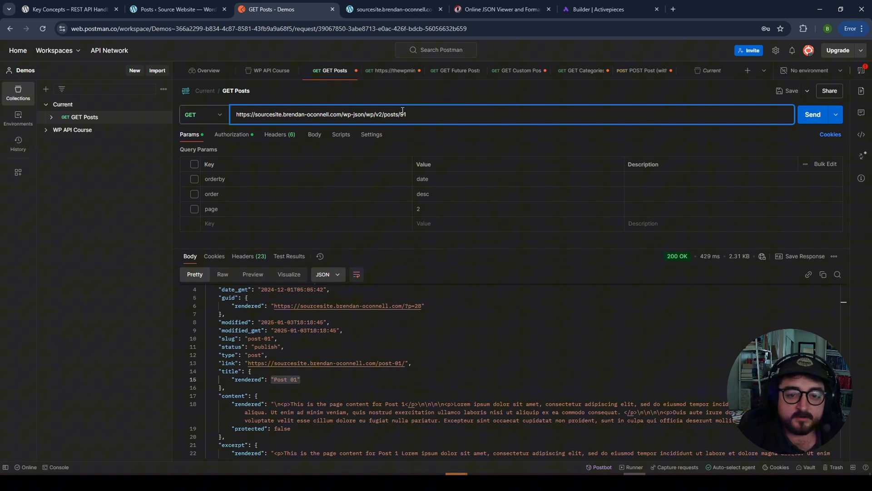
pyautogui.click(813, 114)
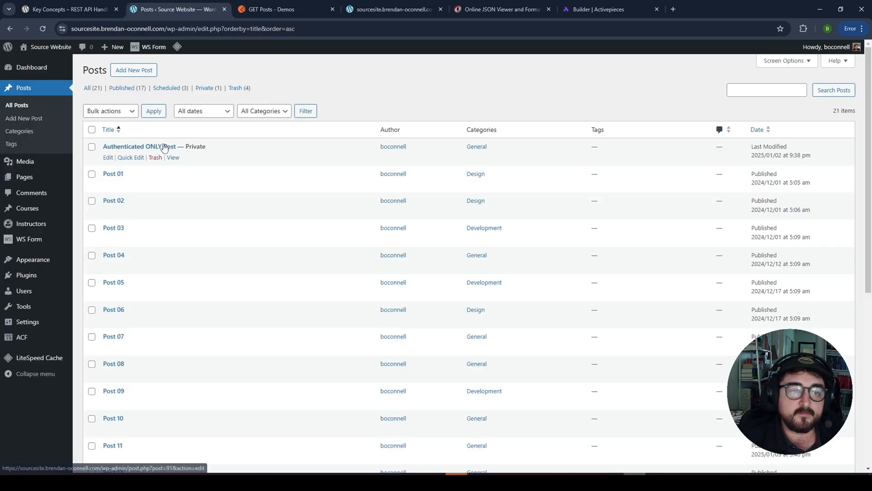
pyautogui.click(271, 9)
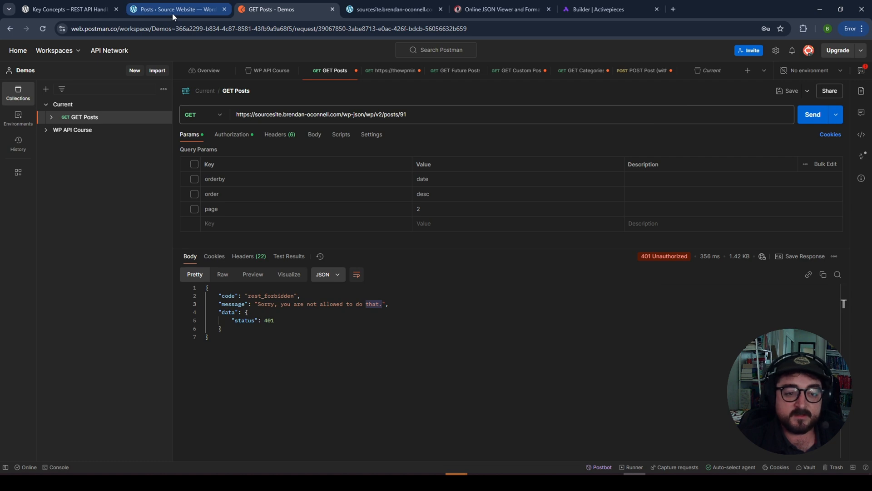
pyautogui.click(177, 9)
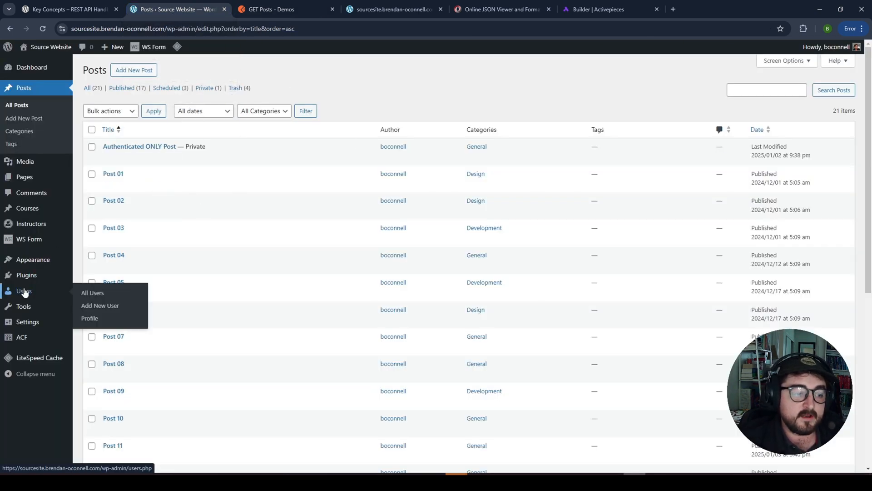
# Step: Create Demo User's application password 'demo-delete-me' and copy the generated value
pyautogui.click(92, 292)
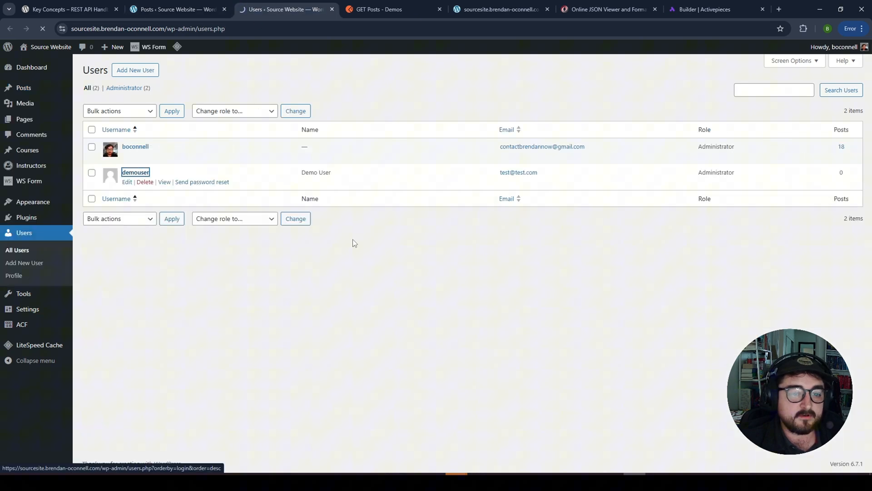
pyautogui.click(127, 181)
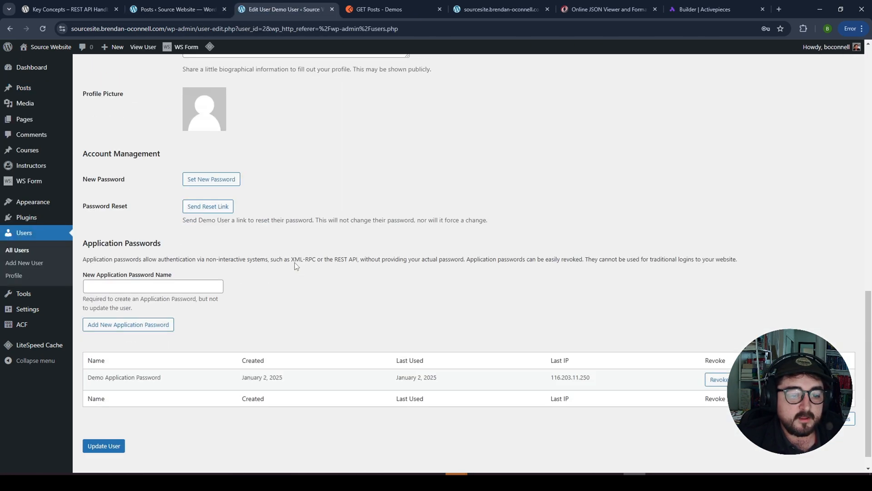
pyautogui.write('demo')
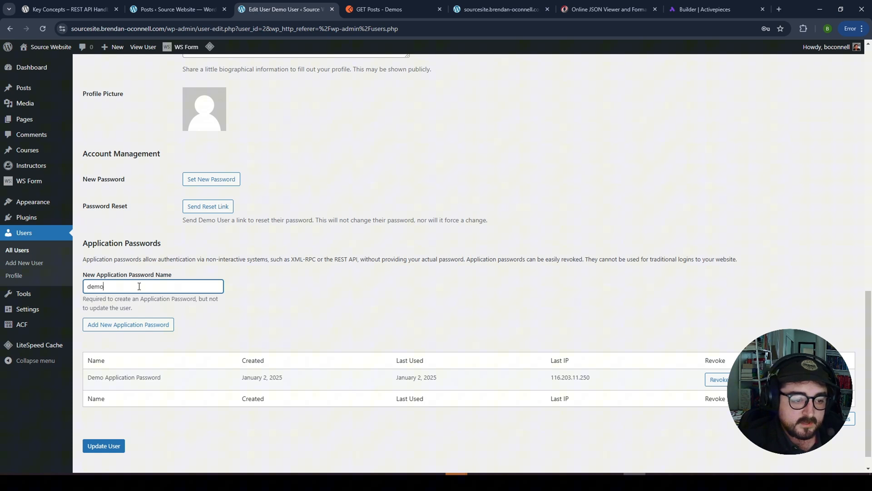
pyautogui.write('-delete')
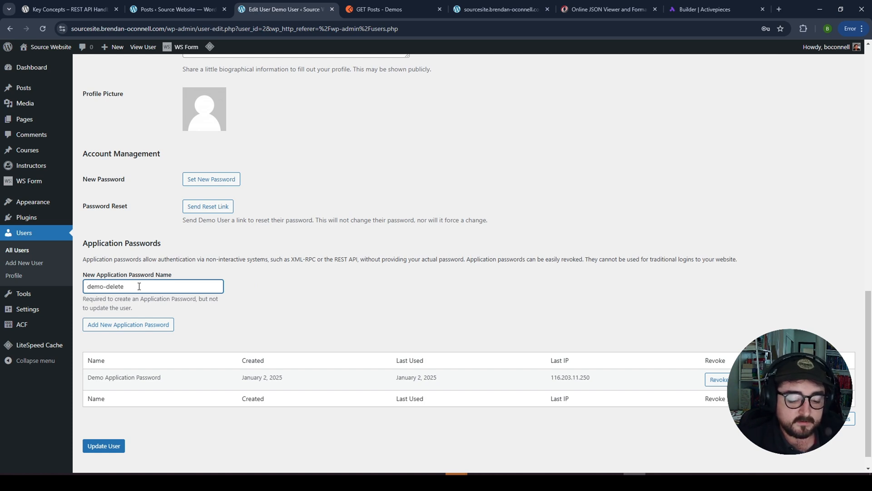
pyautogui.write('-me')
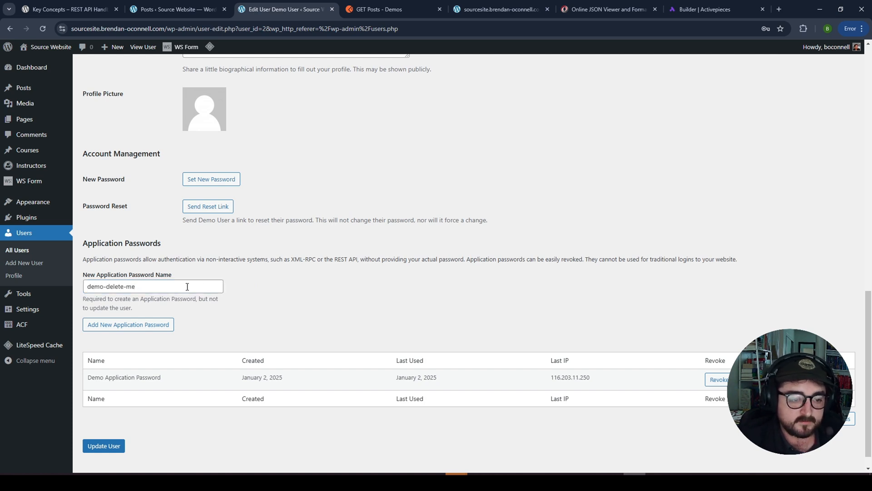
pyautogui.moveTo(183, 280)
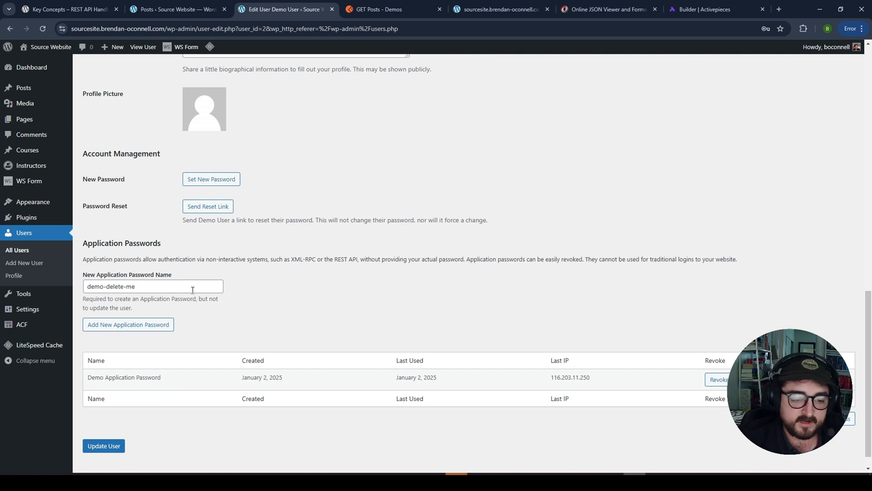
pyautogui.moveTo(235, 322)
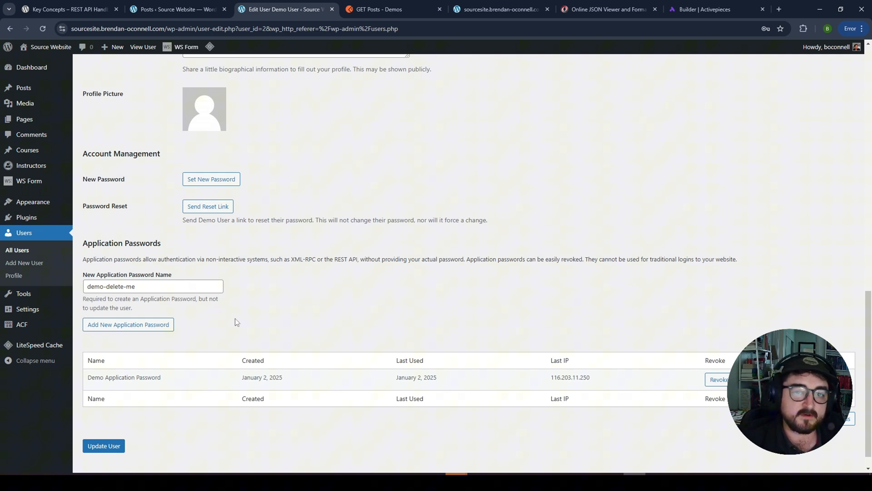
pyautogui.moveTo(127, 324)
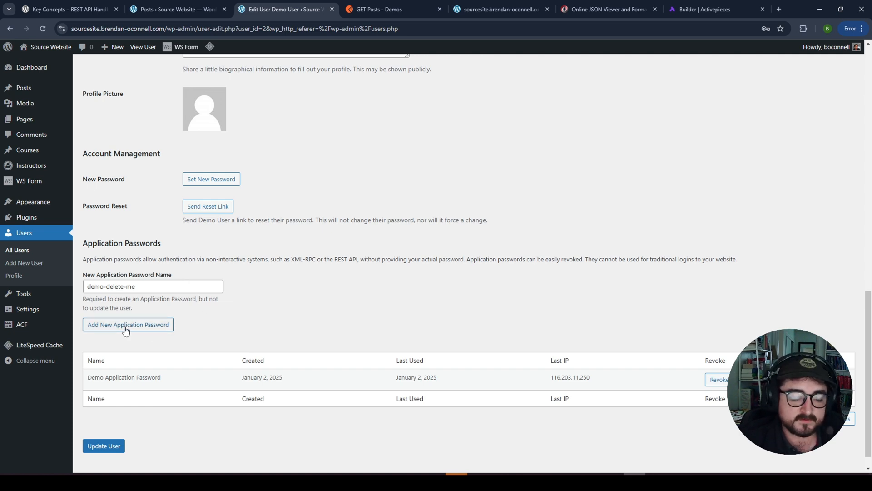
pyautogui.click(128, 324)
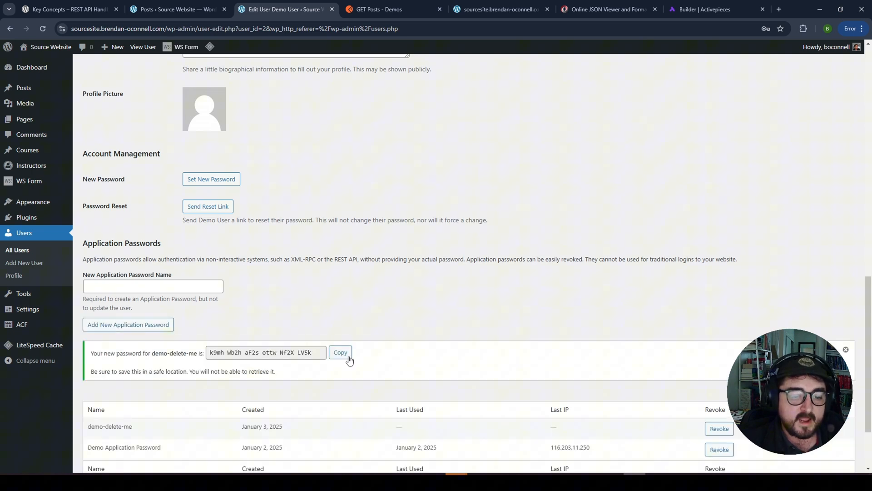
pyautogui.click(340, 352)
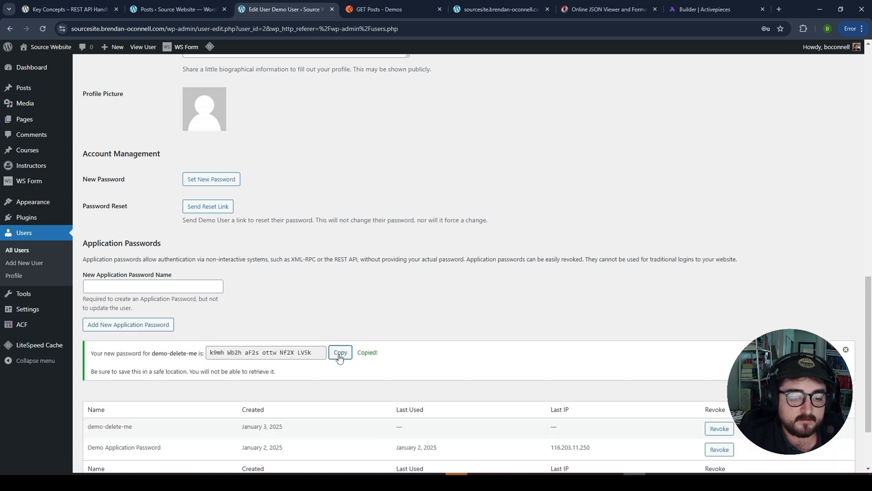
pyautogui.scroll(-3)
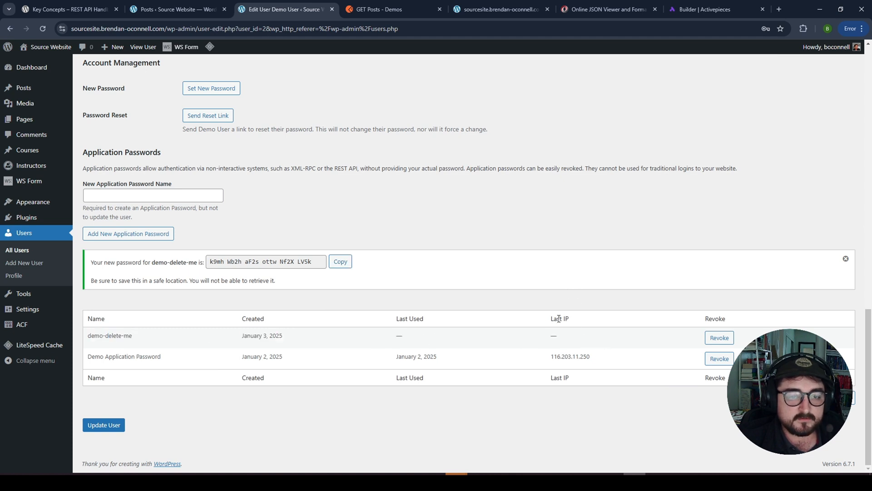
pyautogui.click(378, 9)
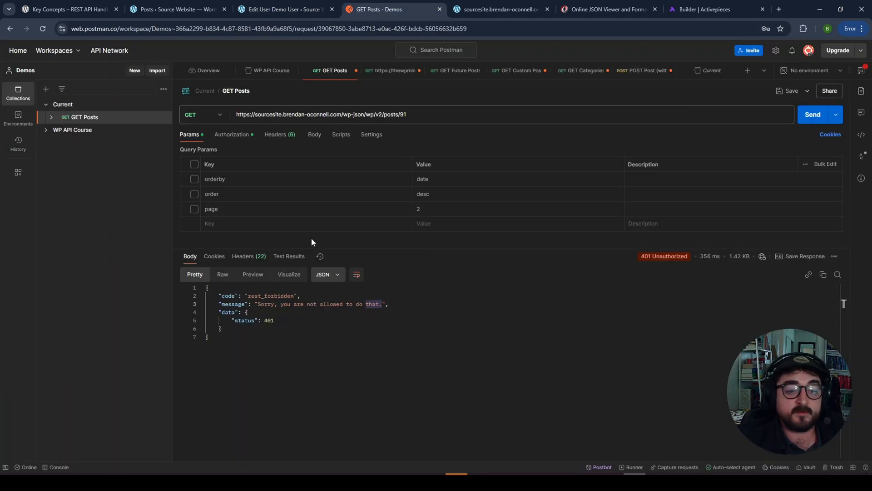
pyautogui.moveTo(204, 167)
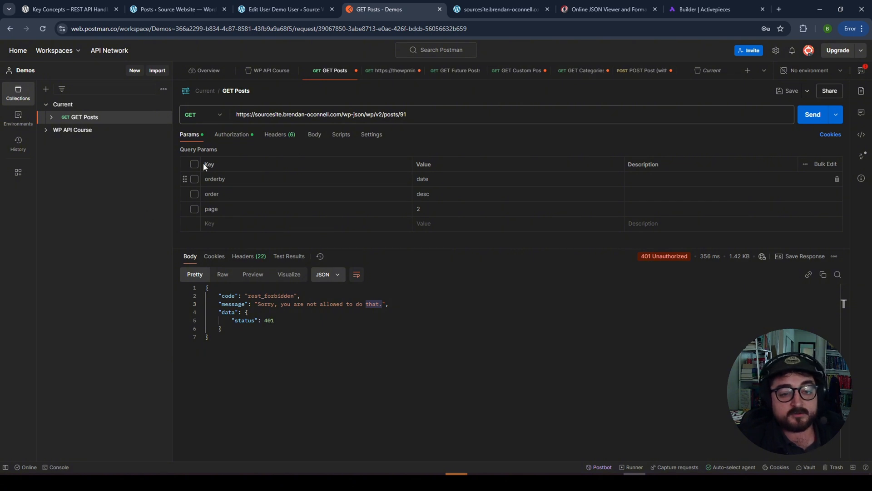
# Step: Reset Authorization to Basic Auth with the new password and resend post 91 for 200 OK
pyautogui.click(231, 134)
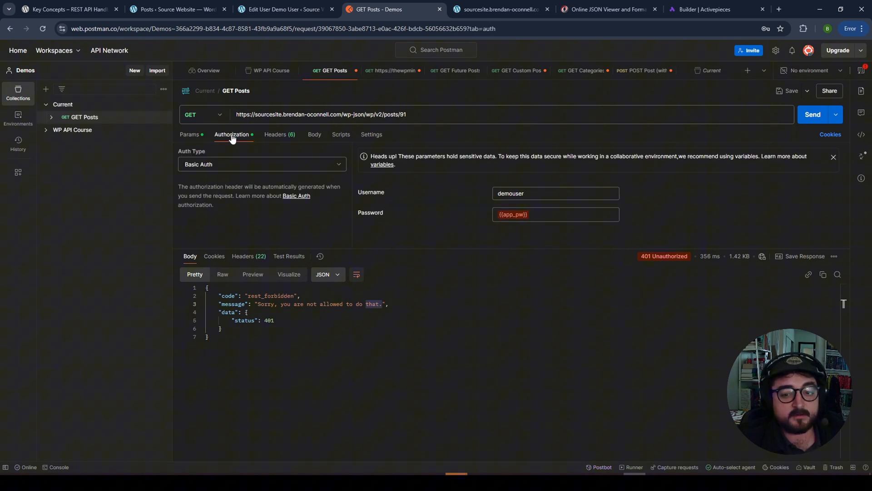
pyautogui.click(261, 163)
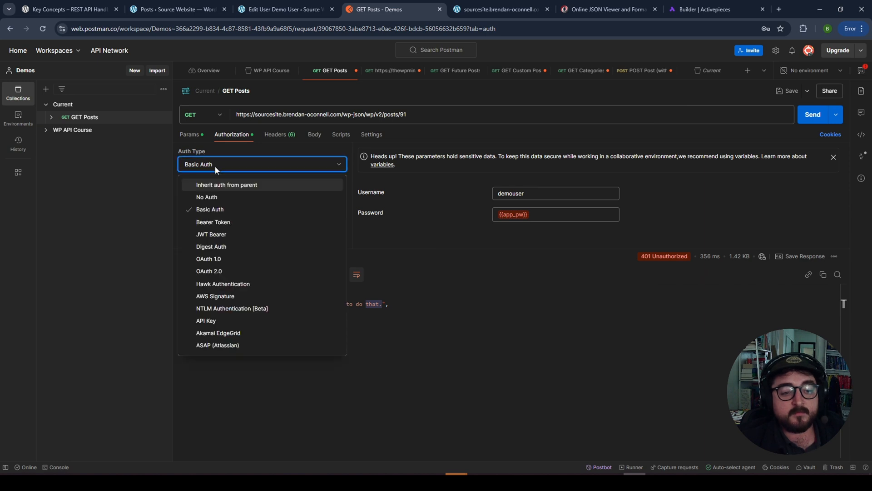
pyautogui.click(207, 197)
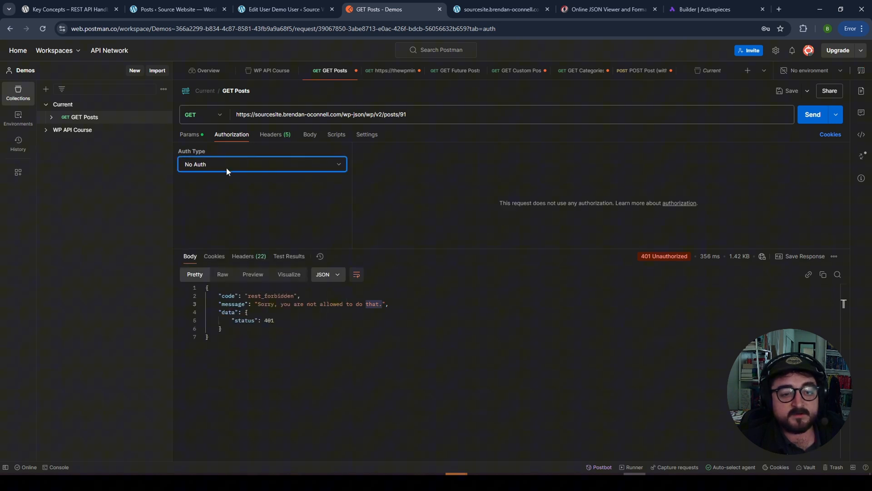
pyautogui.click(262, 164)
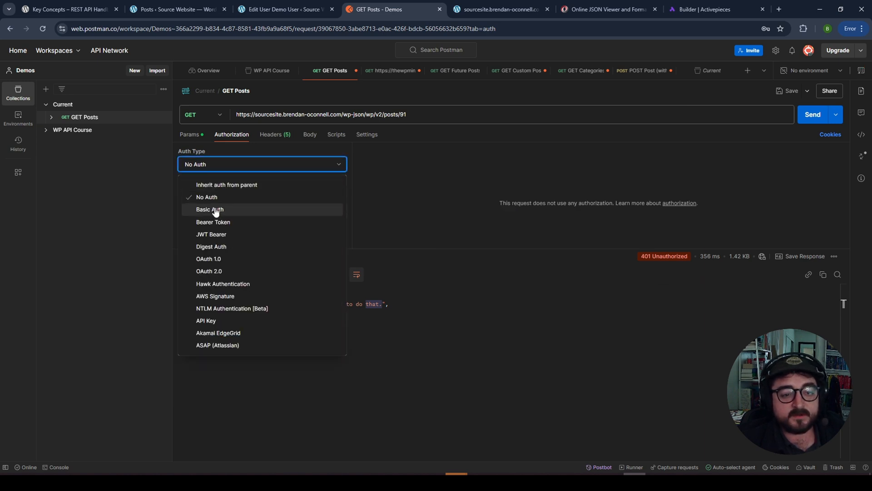
pyautogui.click(210, 209)
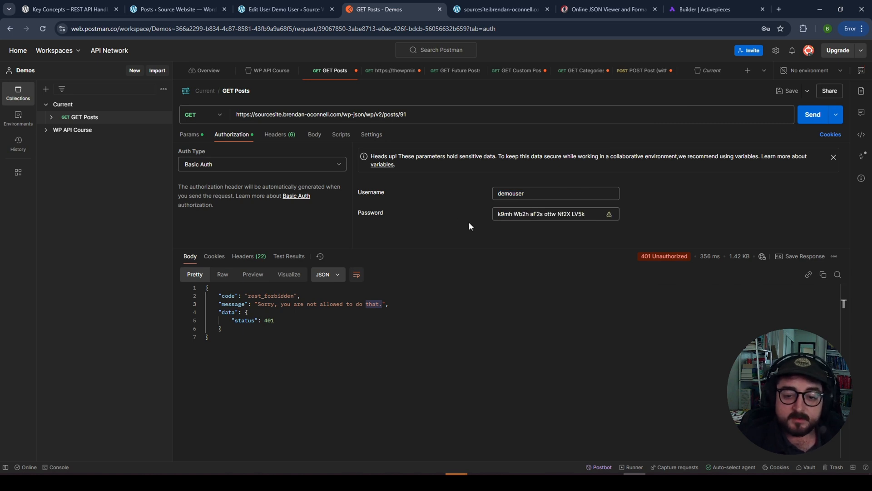
pyautogui.click(812, 114)
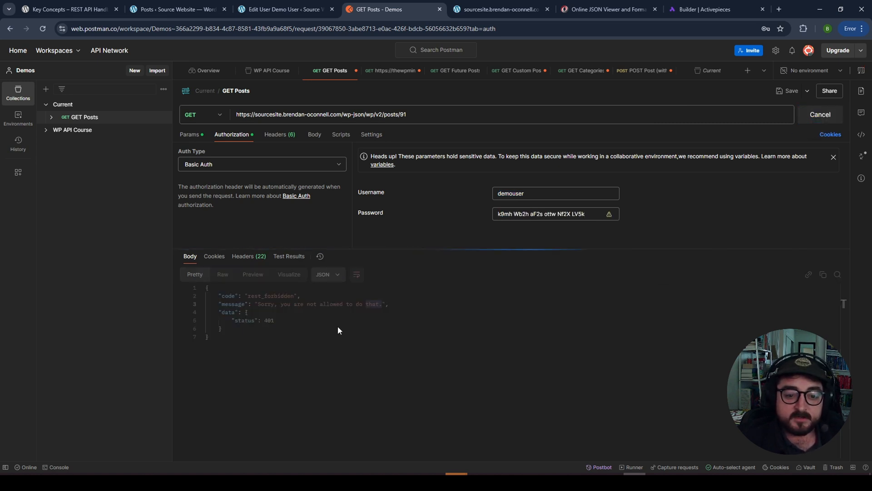
pyautogui.click(819, 114)
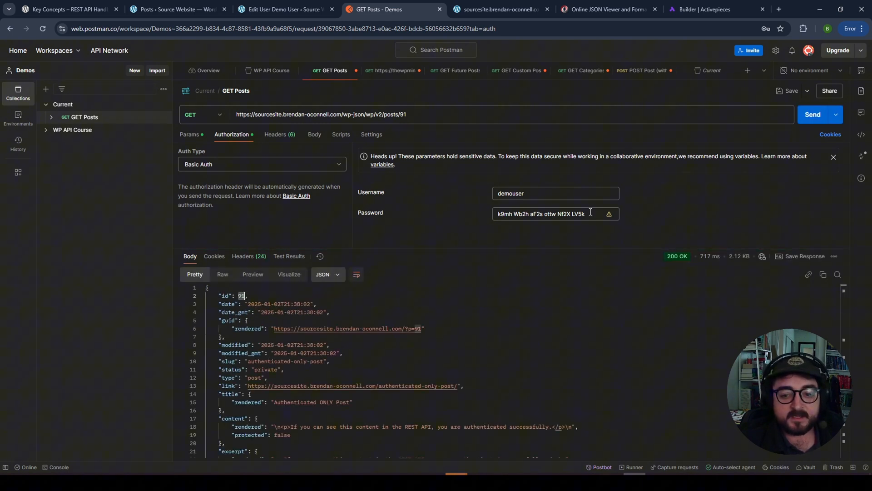
pyautogui.scroll(-3)
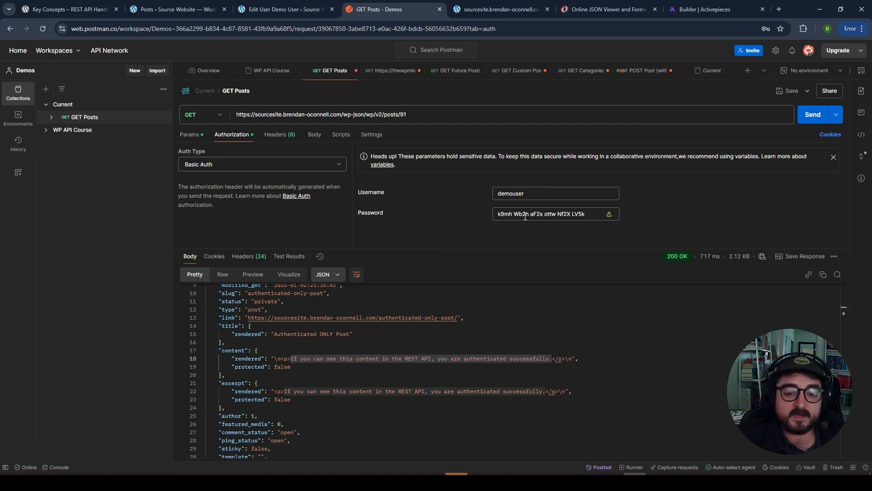
pyautogui.tripleClick(541, 214)
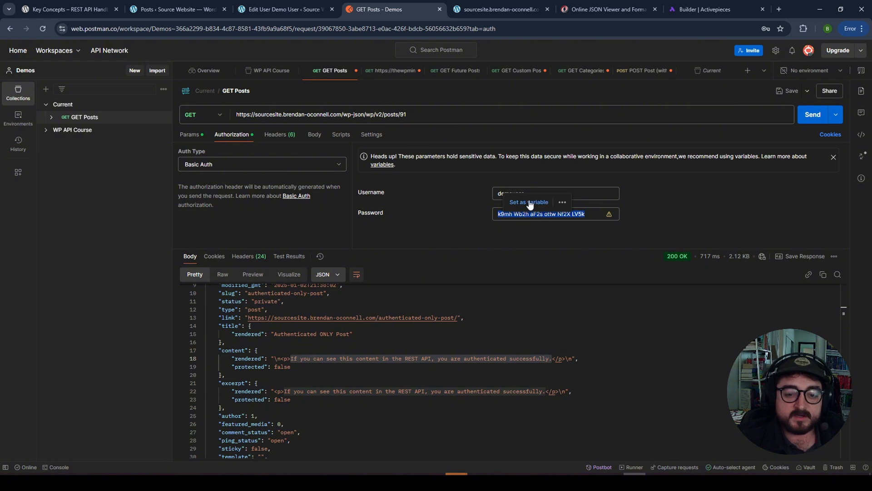
# Step: Save the password as Current collection variable app_password and resend post 91 for 200 OK
pyautogui.click(528, 201)
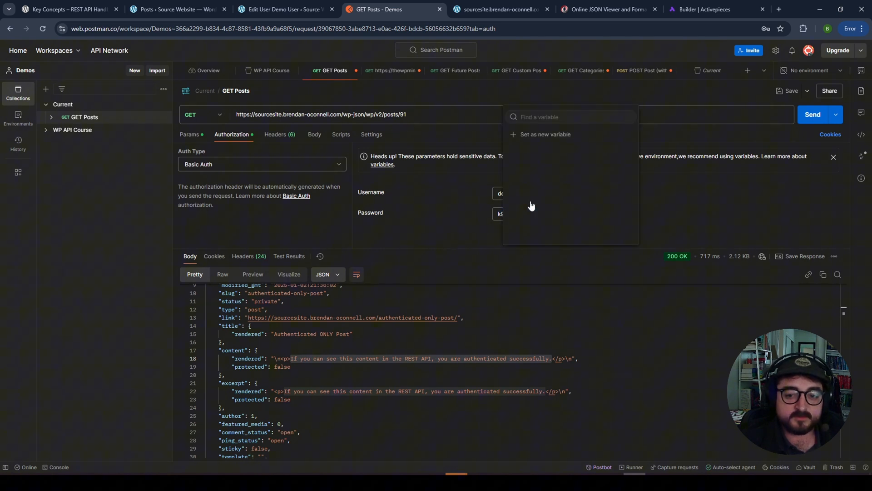
pyautogui.click(545, 134)
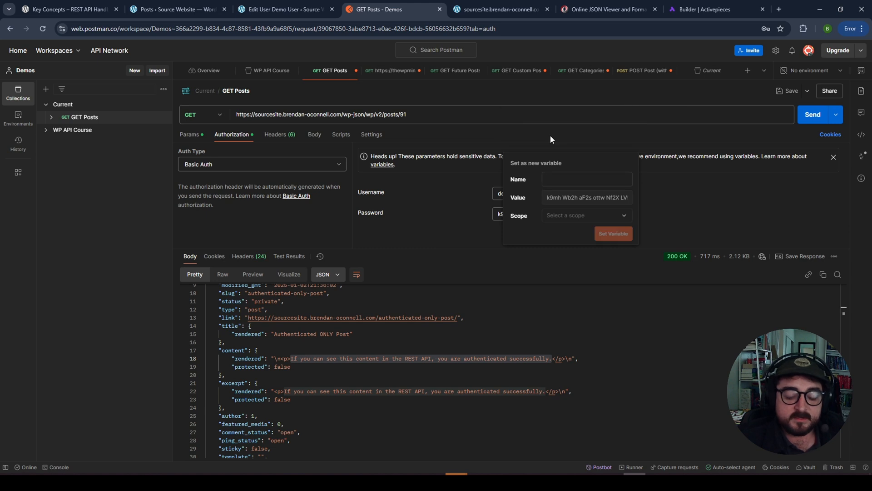
pyautogui.write('app_pw')
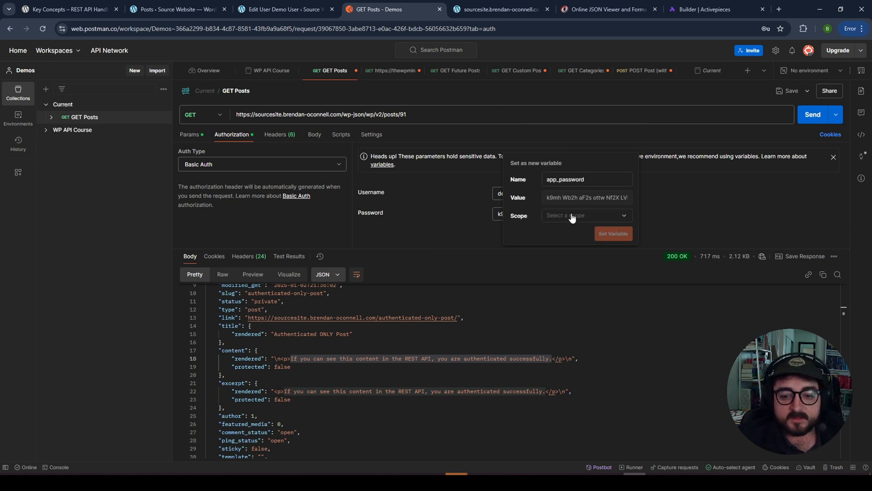
pyautogui.click(586, 216)
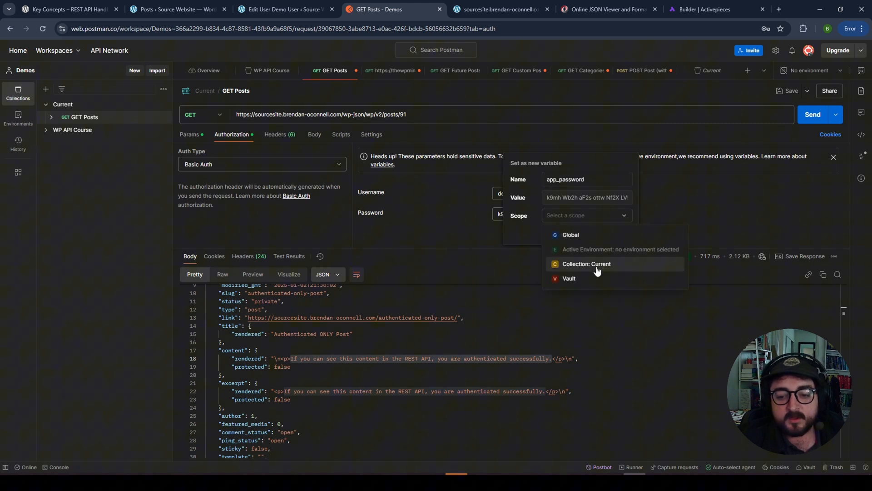
pyautogui.moveTo(592, 234)
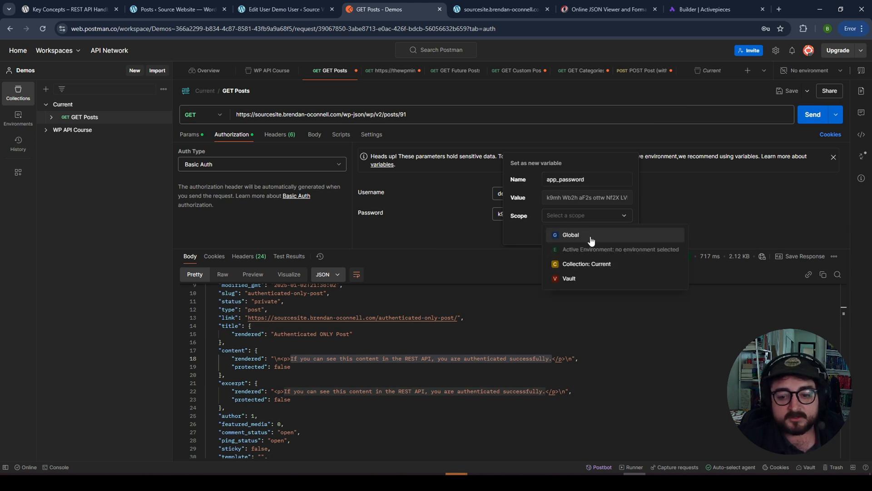
pyautogui.moveTo(578, 236)
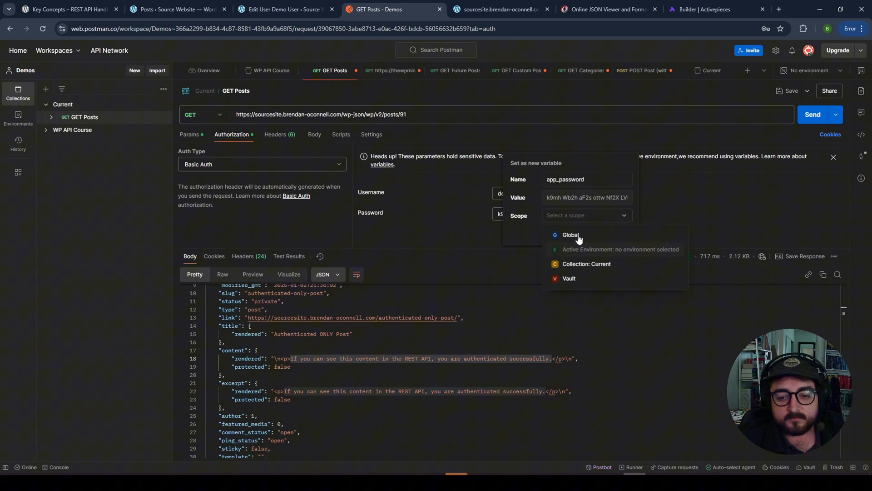
pyautogui.click(586, 264)
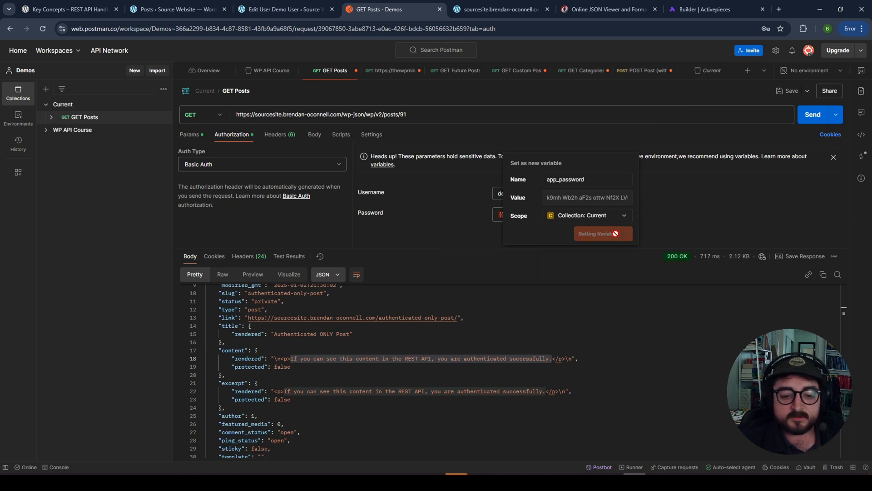
pyautogui.click(603, 233)
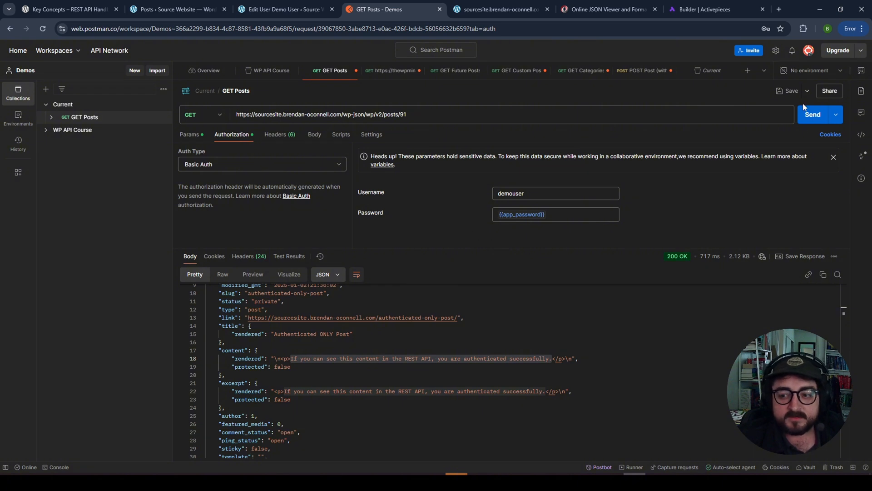
pyautogui.moveTo(778, 132)
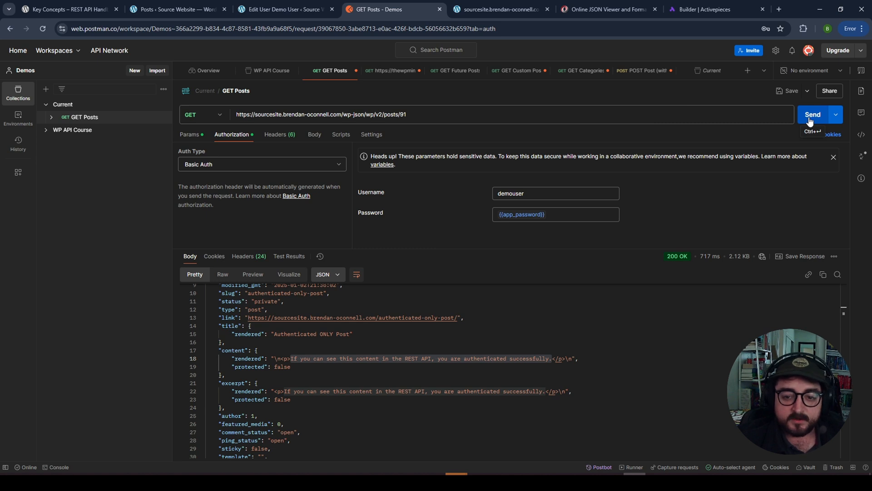
pyautogui.click(813, 114)
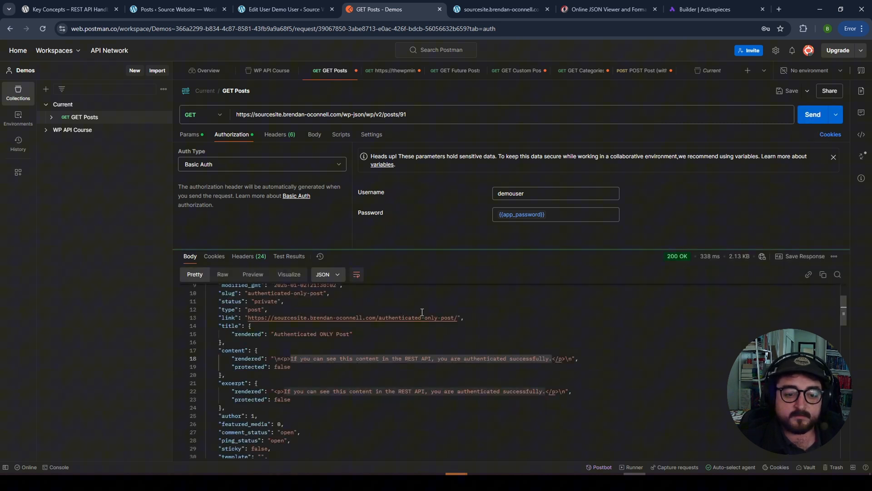
pyautogui.scroll(3)
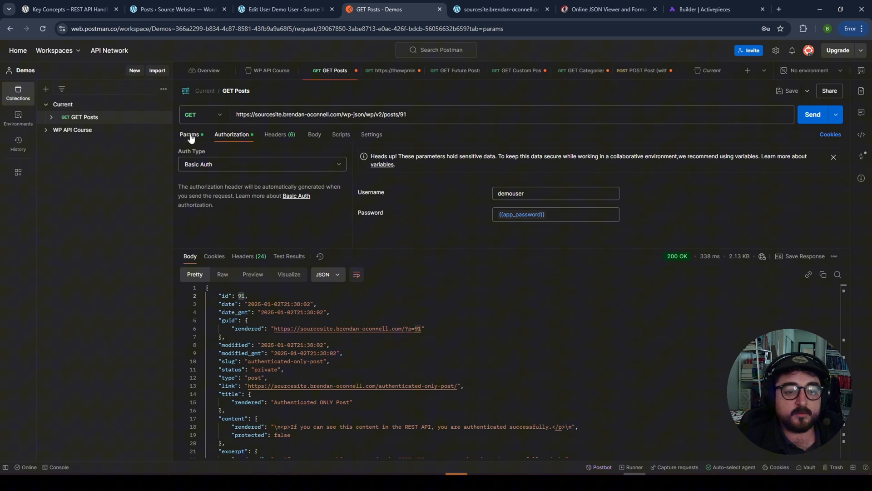
# Step: Add the query parameter status=future to the post 91 request and send it
pyautogui.click(189, 134)
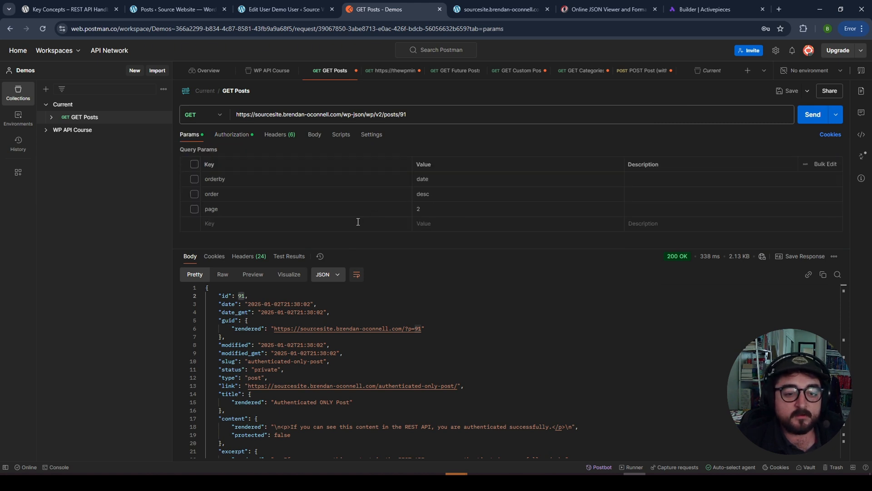
pyautogui.write('status')
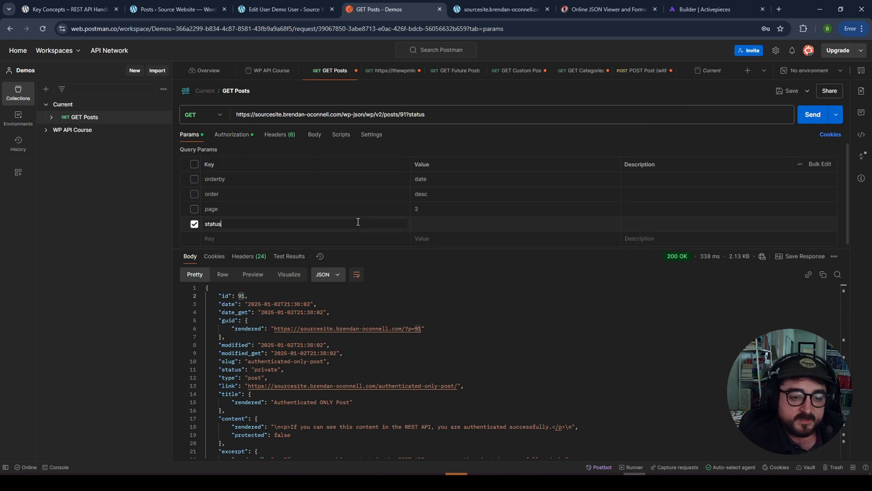
pyautogui.write('future')
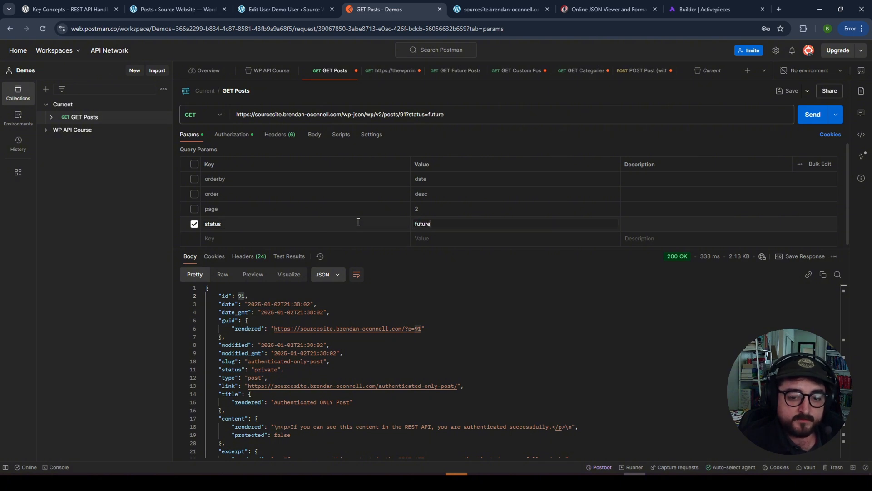
pyautogui.click(813, 114)
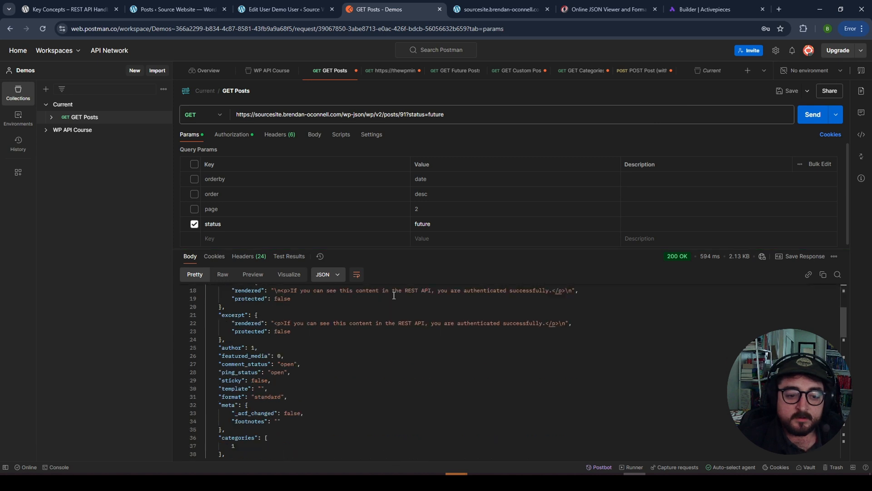
pyautogui.scroll(-3)
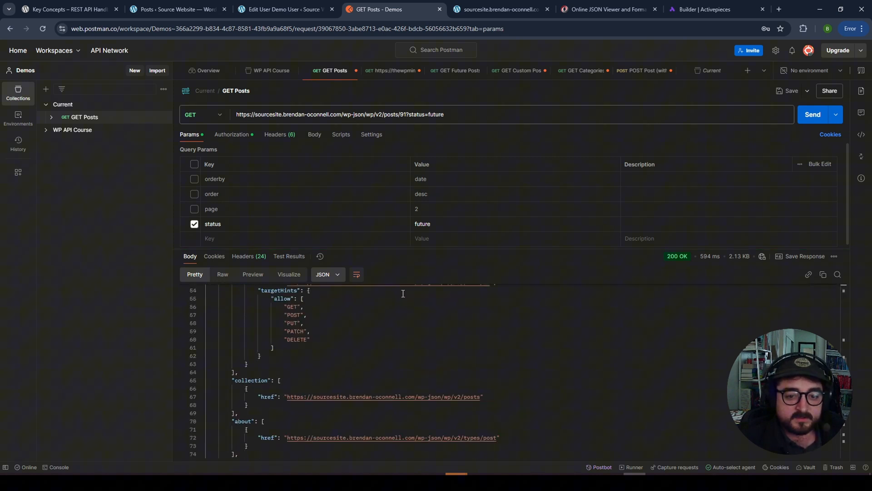
pyautogui.scroll(3)
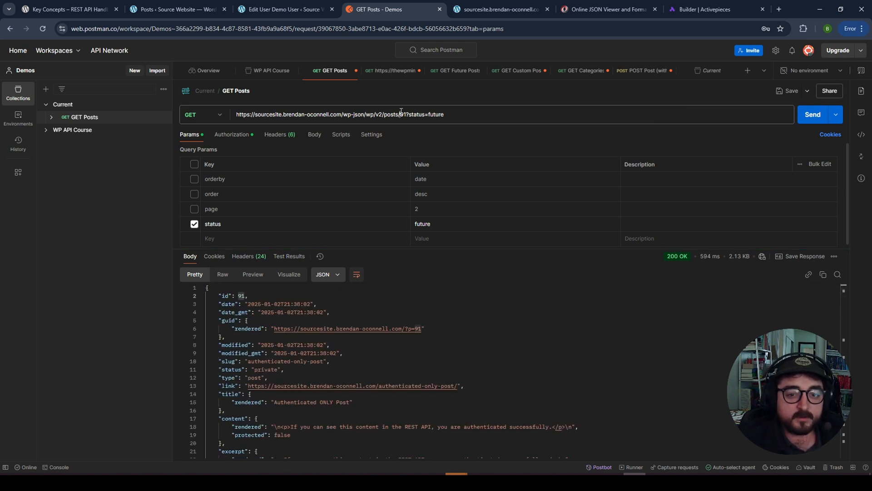
# Step: Drop /91 from the URL and resend to list all future posts, led by Post 20
pyautogui.click(399, 114)
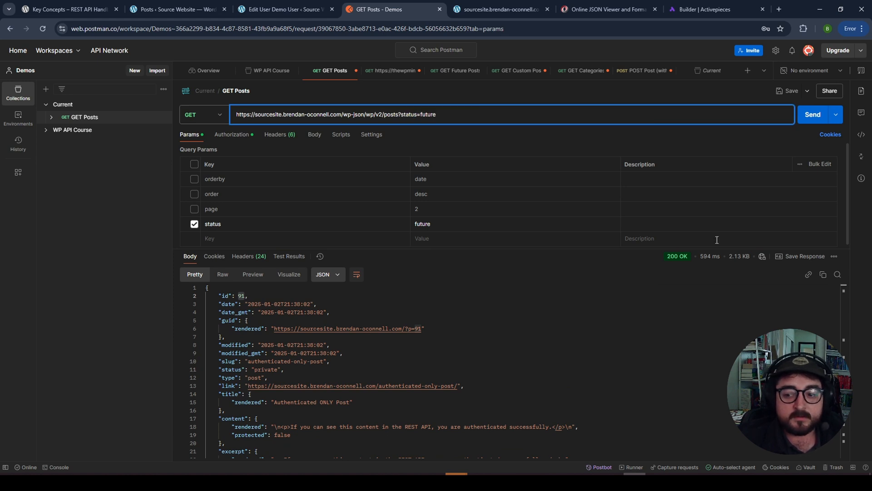
pyautogui.click(812, 114)
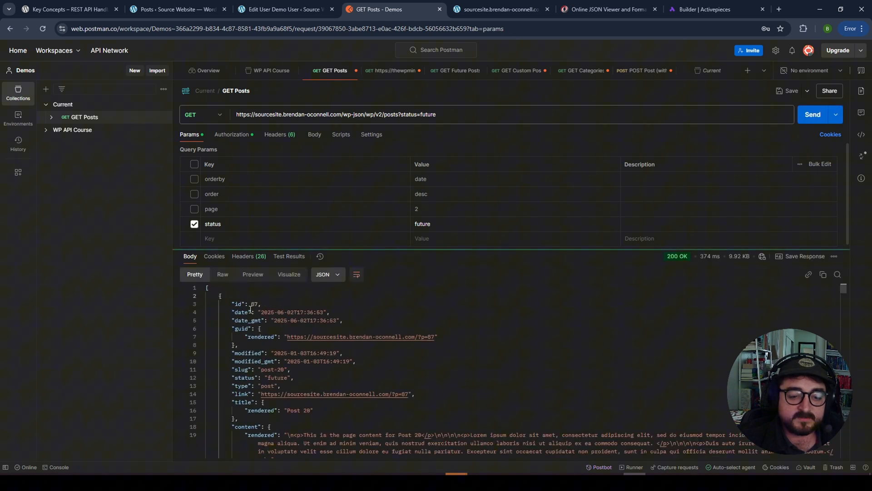
pyautogui.doubleClick(268, 369)
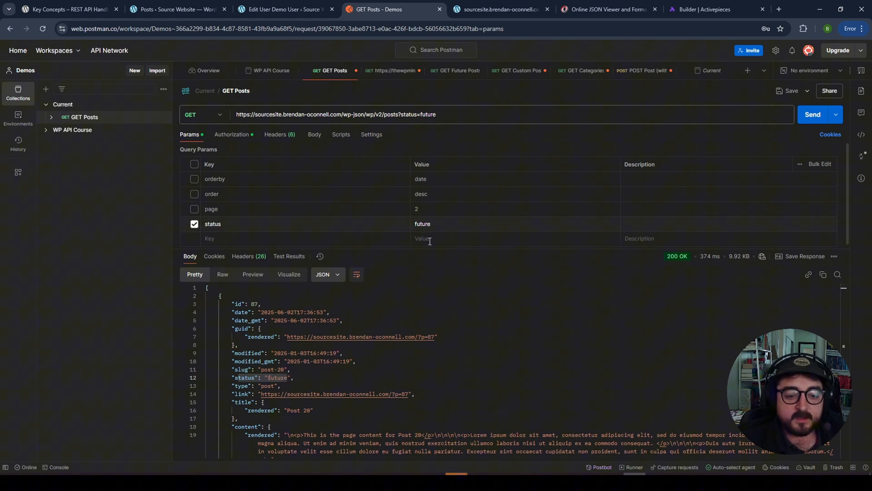
pyautogui.moveTo(326, 354)
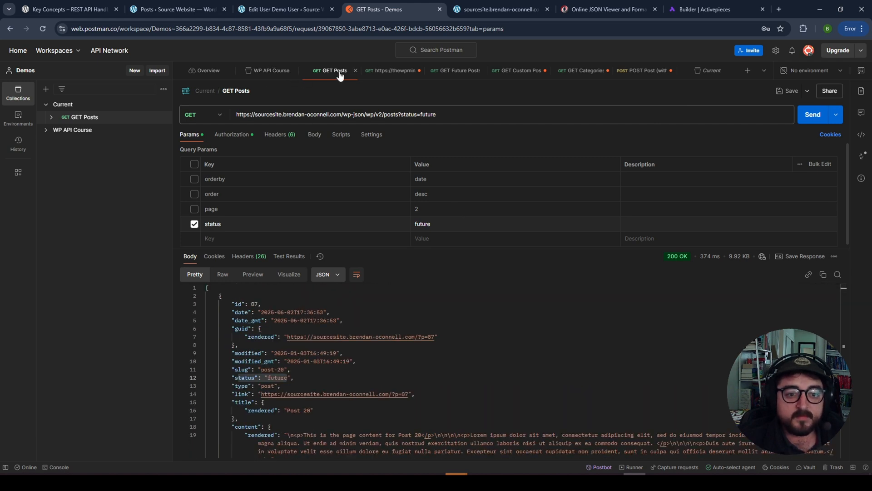
pyautogui.click(232, 134)
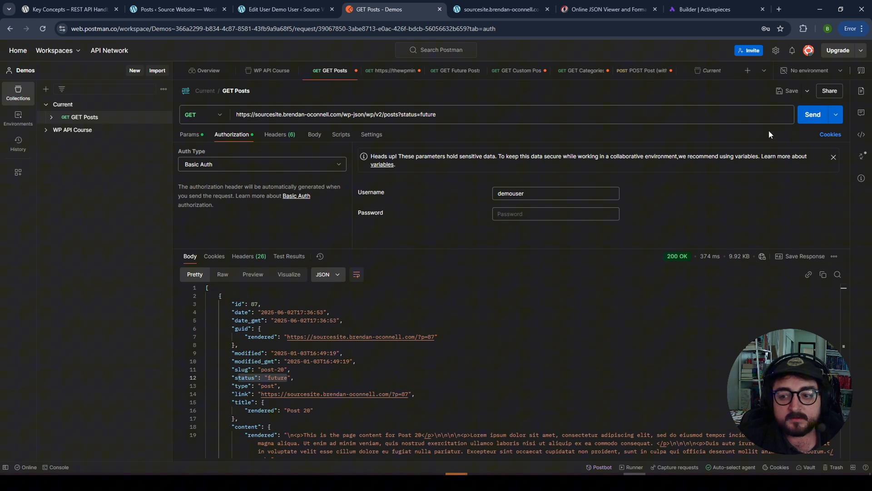
# Step: Send the password-less future-posts request, note rest_forbidden_status, then disable the status filter
pyautogui.click(190, 134)
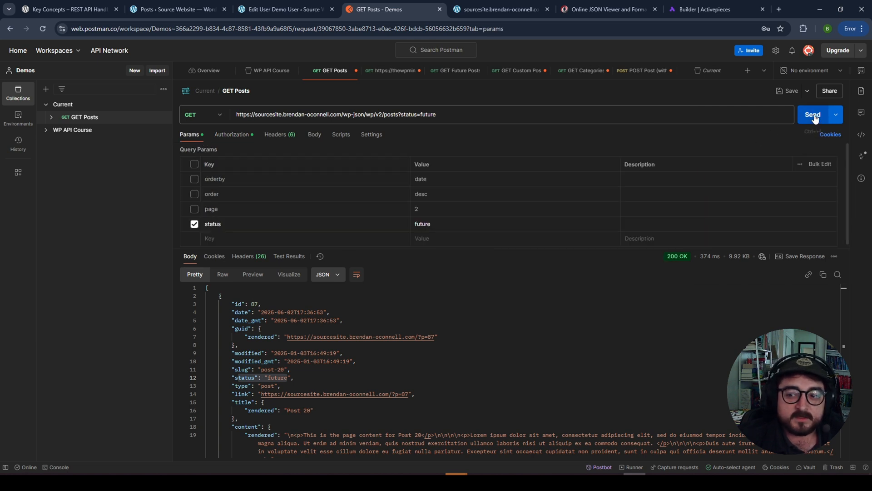
pyautogui.click(813, 114)
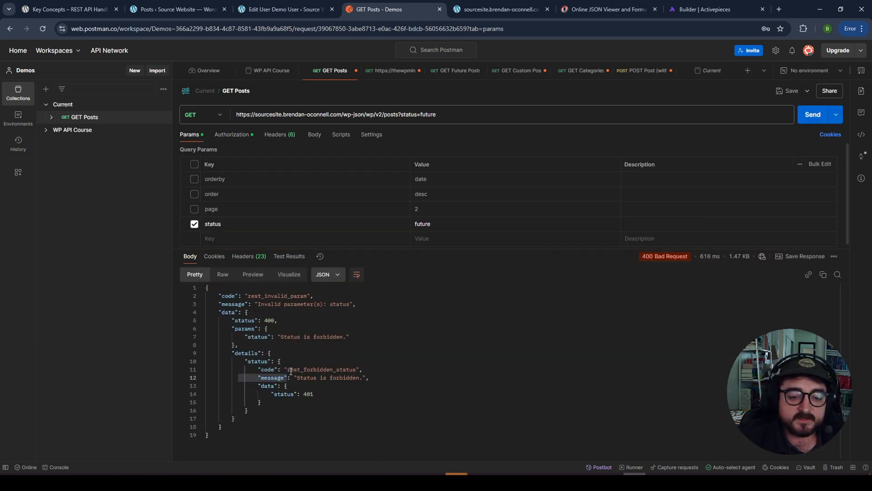
pyautogui.doubleClick(321, 369)
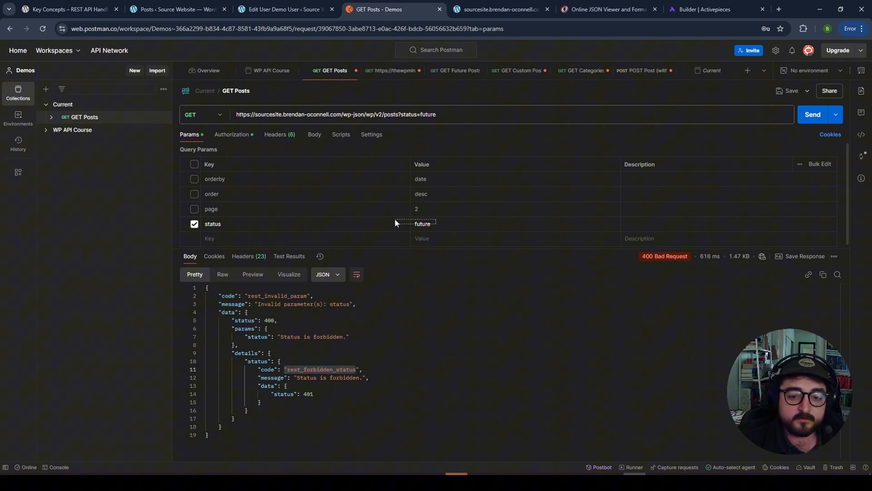
pyautogui.click(446, 223)
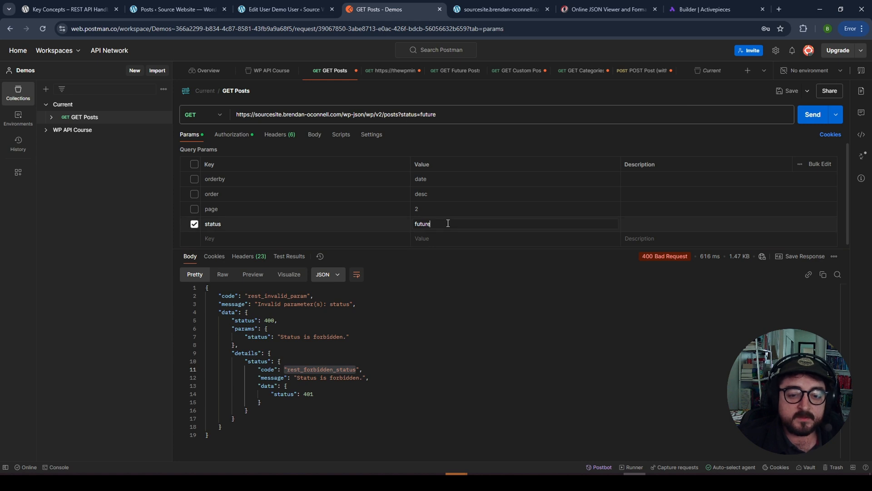
pyautogui.moveTo(446, 230)
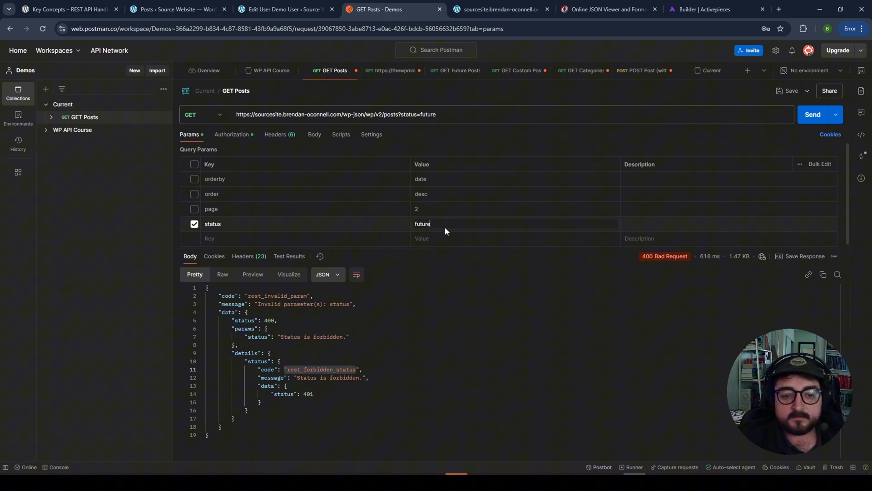
pyautogui.click(194, 224)
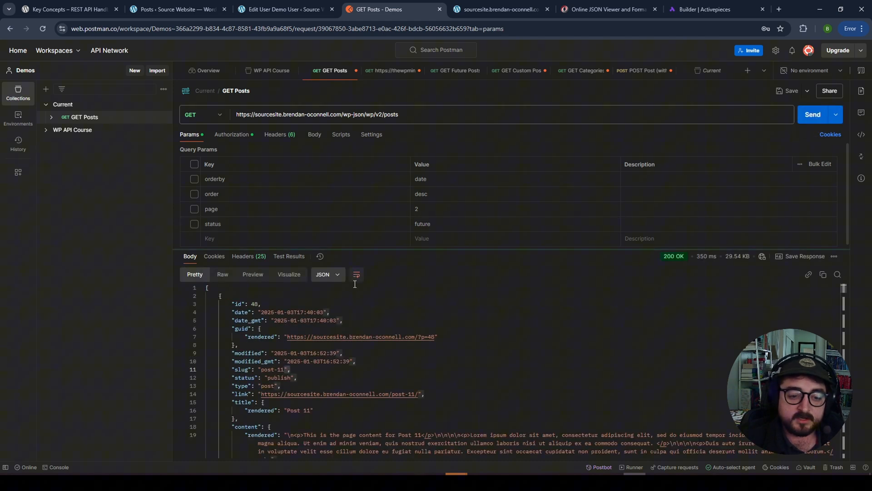
pyautogui.moveTo(408, 106)
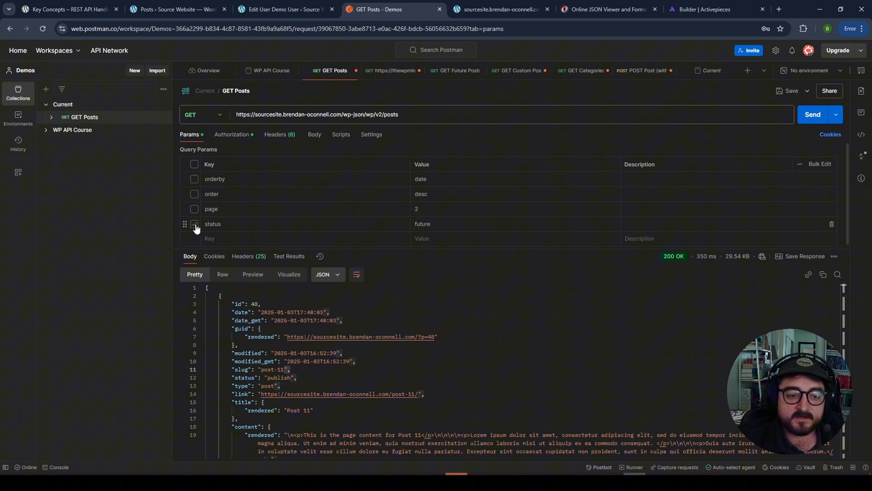
# Step: Re-enable status=future and resend, again getting 400 rest_forbidden_status
pyautogui.click(194, 224)
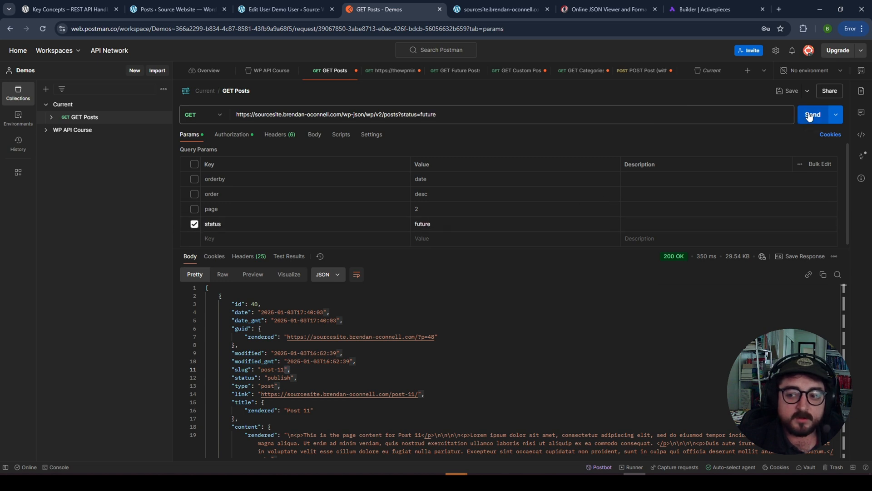
pyautogui.click(813, 114)
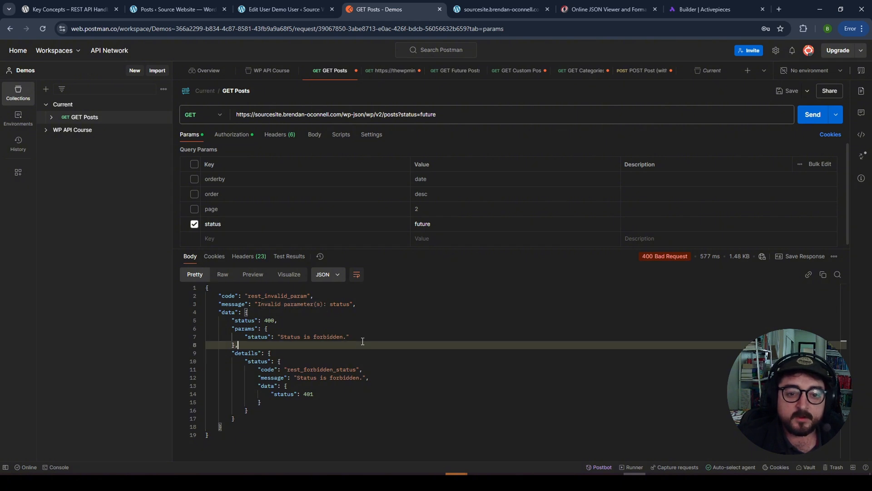
pyautogui.moveTo(451, 140)
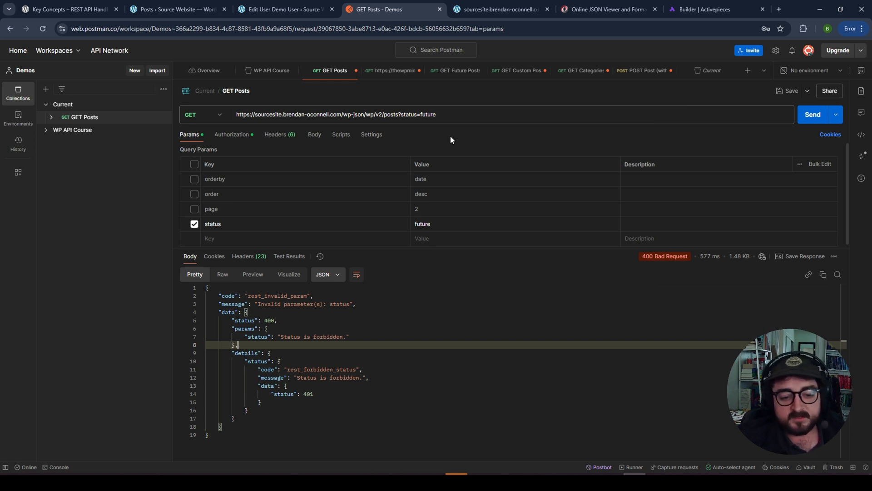
pyautogui.moveTo(456, 147)
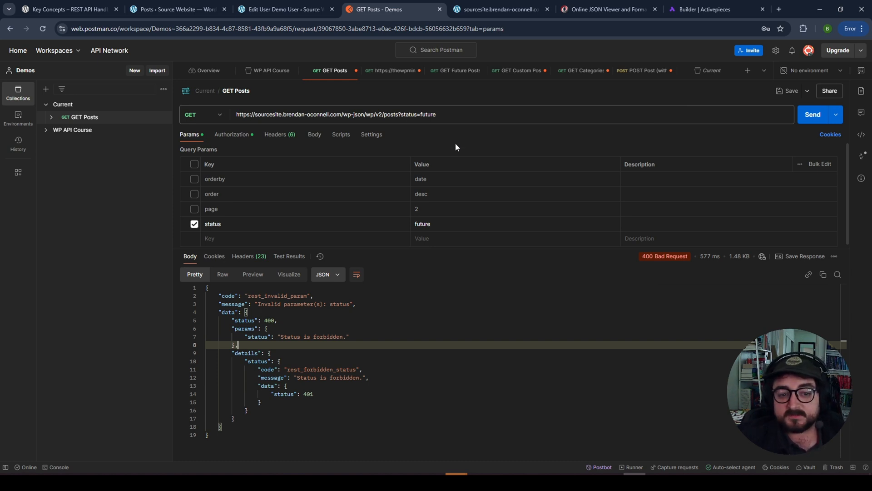
pyautogui.moveTo(459, 139)
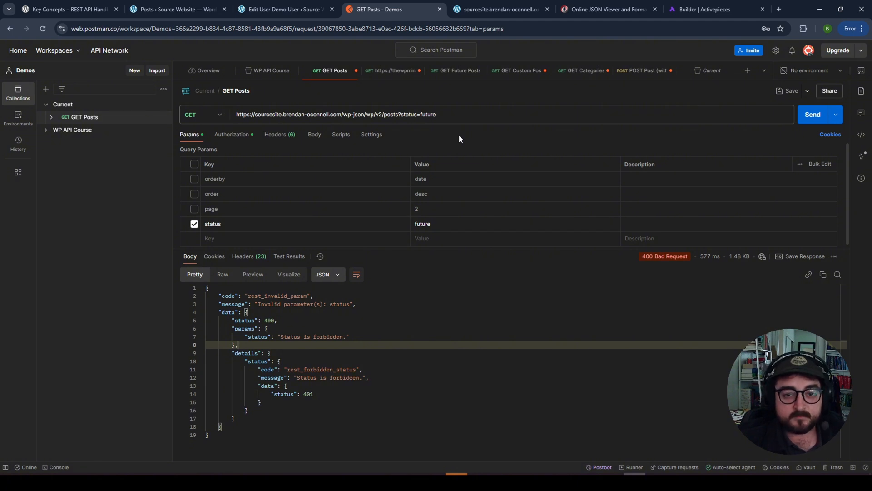